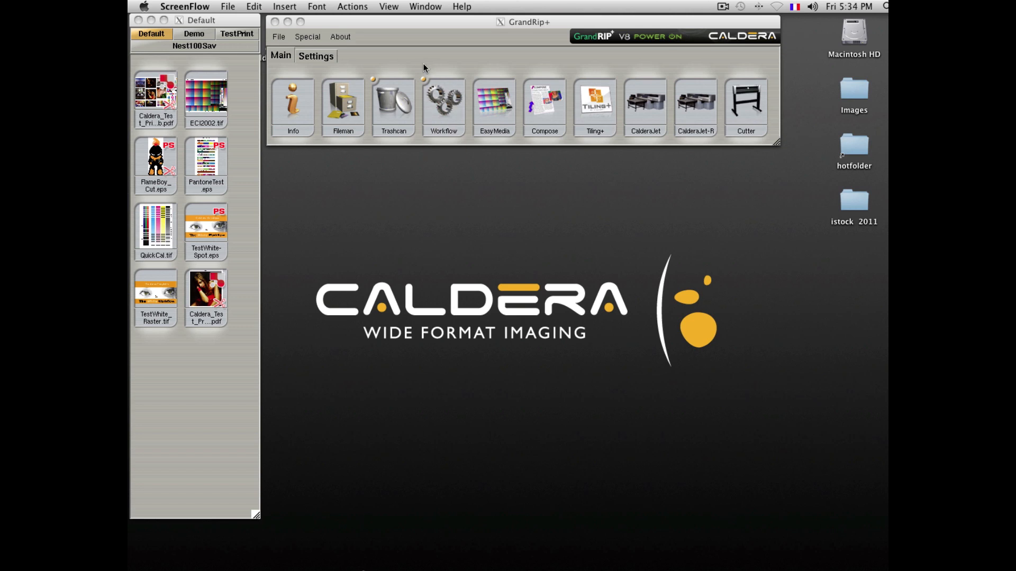
{"action": "mouse_move", "coordinate": [405, 74]}
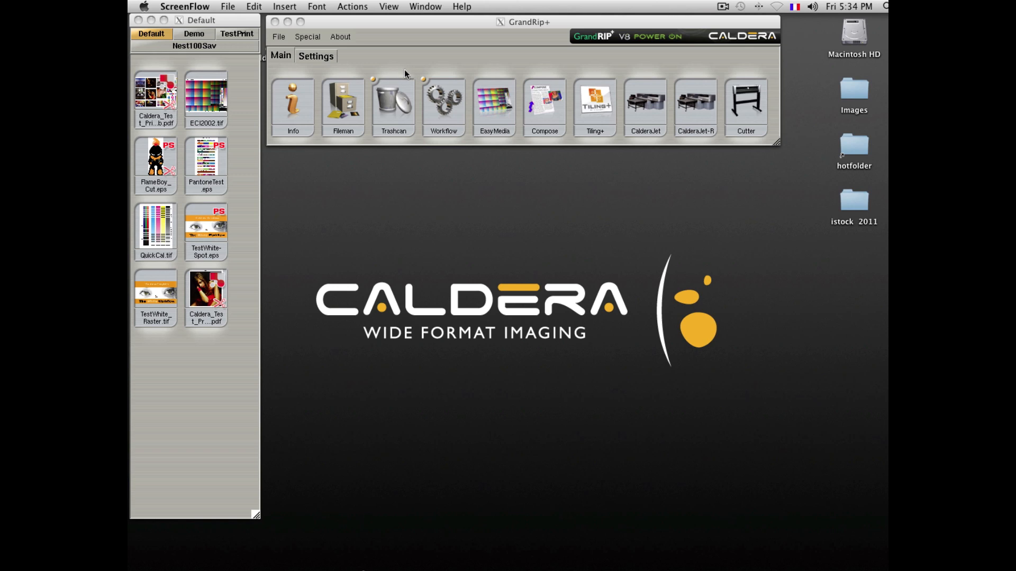
{"action": "mouse_move", "coordinate": [415, 65]}
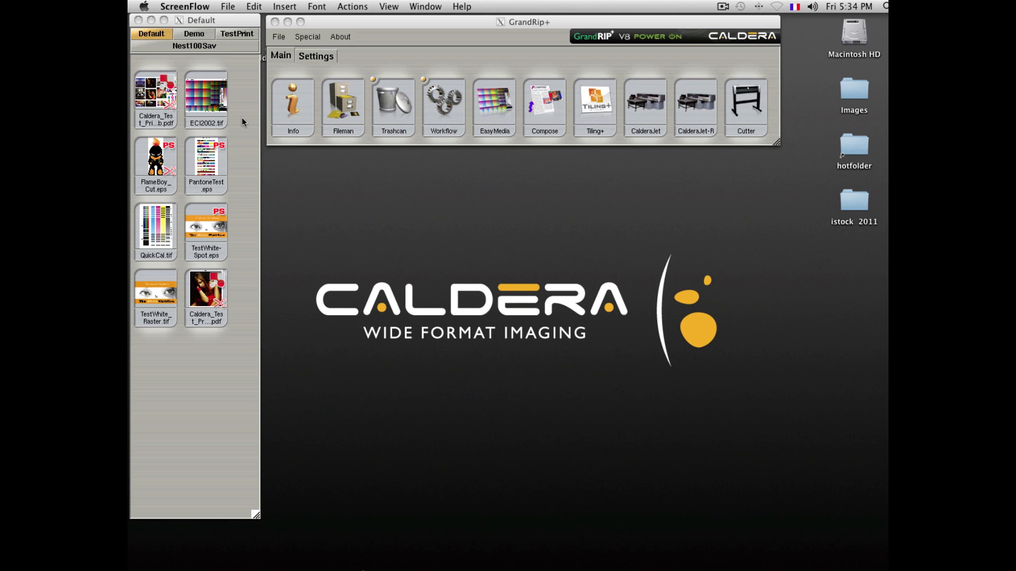
Step: Switch the job browser between the Default test files and the empty Demo job set, ending on Demo
{"action": "left_click", "coordinate": [193, 33]}
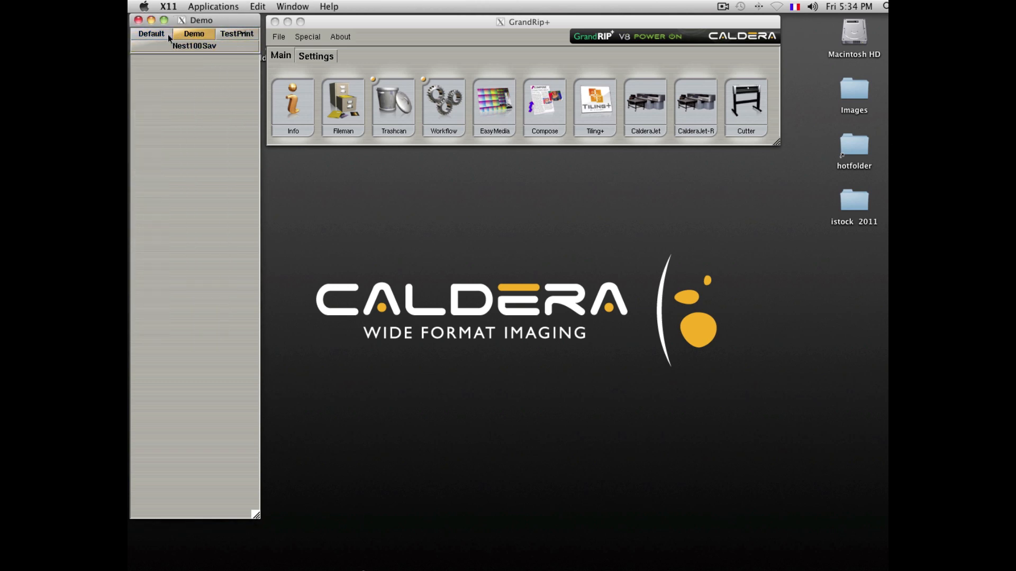
{"action": "left_click", "coordinate": [151, 33]}
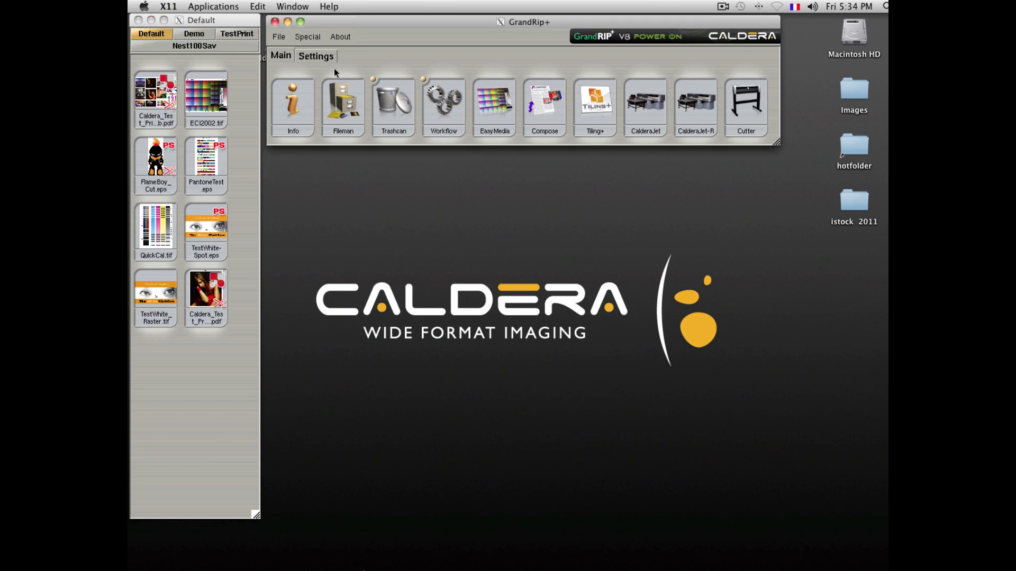
{"action": "left_click", "coordinate": [193, 33]}
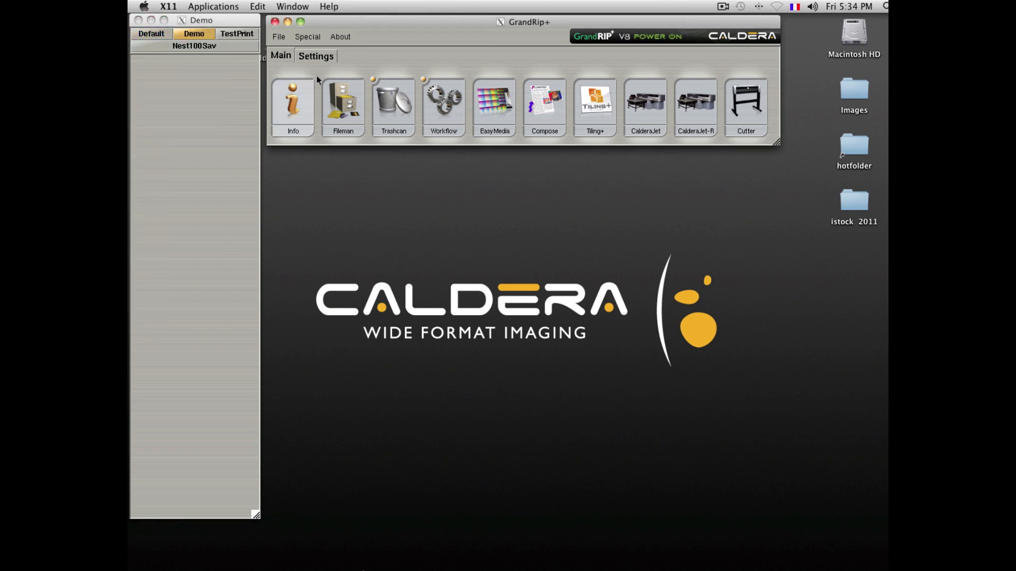
Step: Load the five horizontal istock 2011 PDFs into the Demo set via Fileman and quit the file manager
{"action": "left_click", "coordinate": [343, 103]}
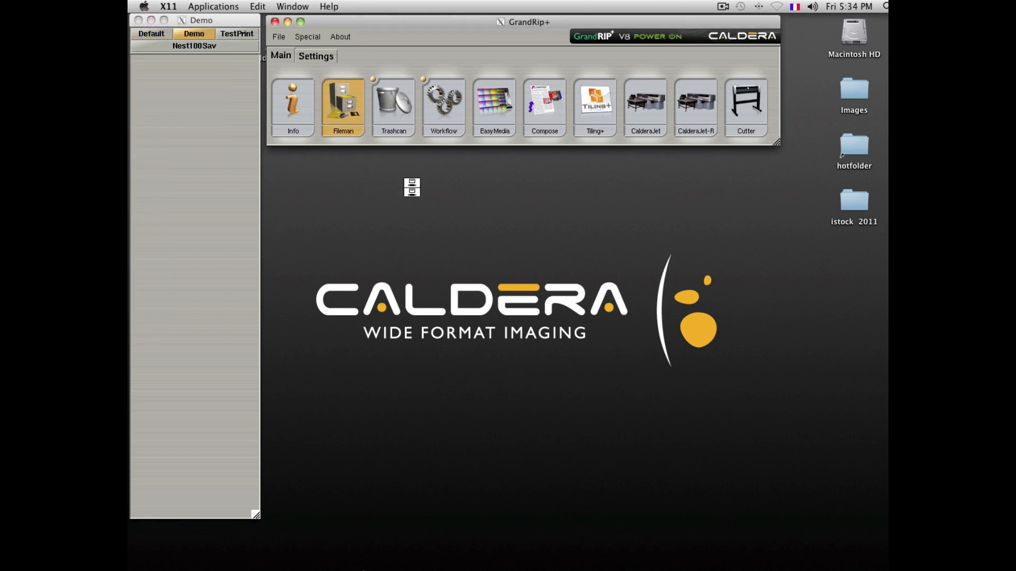
{"action": "left_click", "coordinate": [343, 105]}
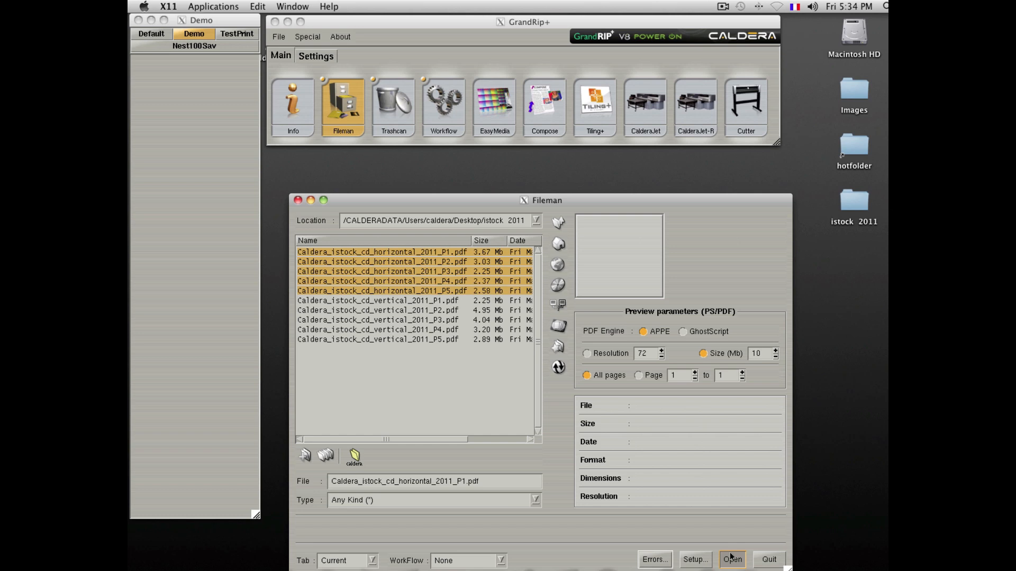
{"action": "mouse_move", "coordinate": [290, 307]}
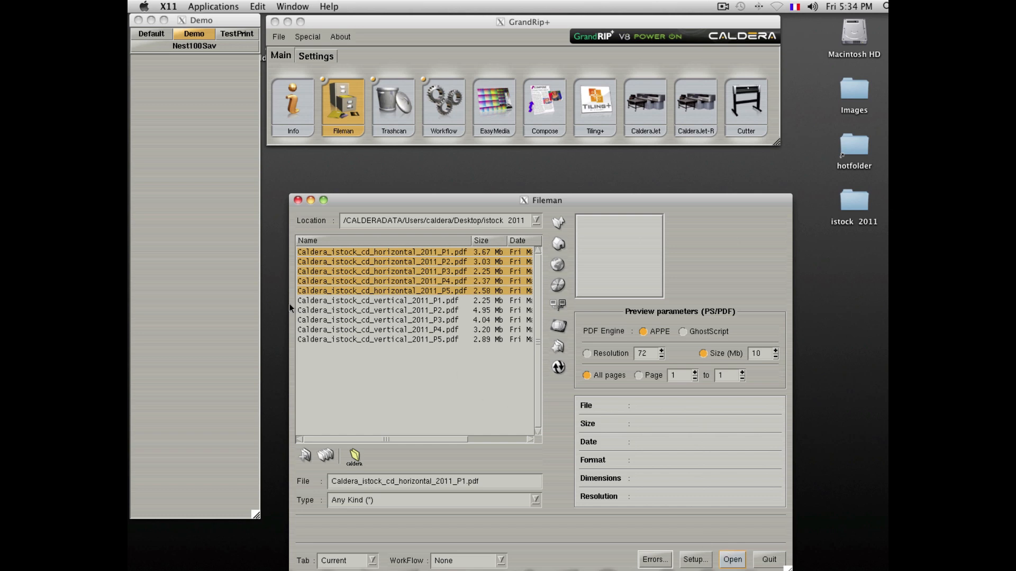
{"action": "left_click", "coordinate": [731, 559]}
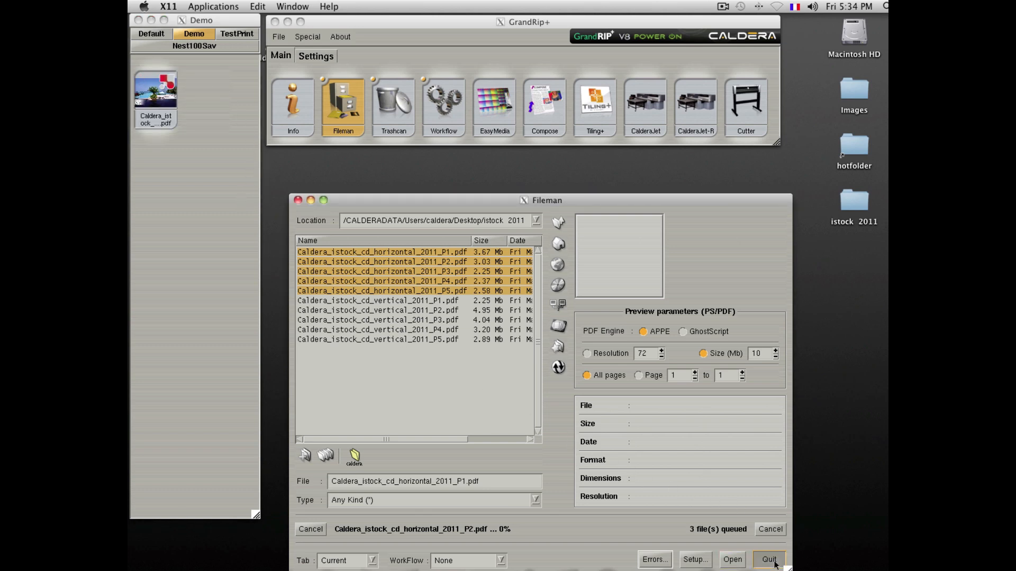
{"action": "left_click", "coordinate": [768, 559]}
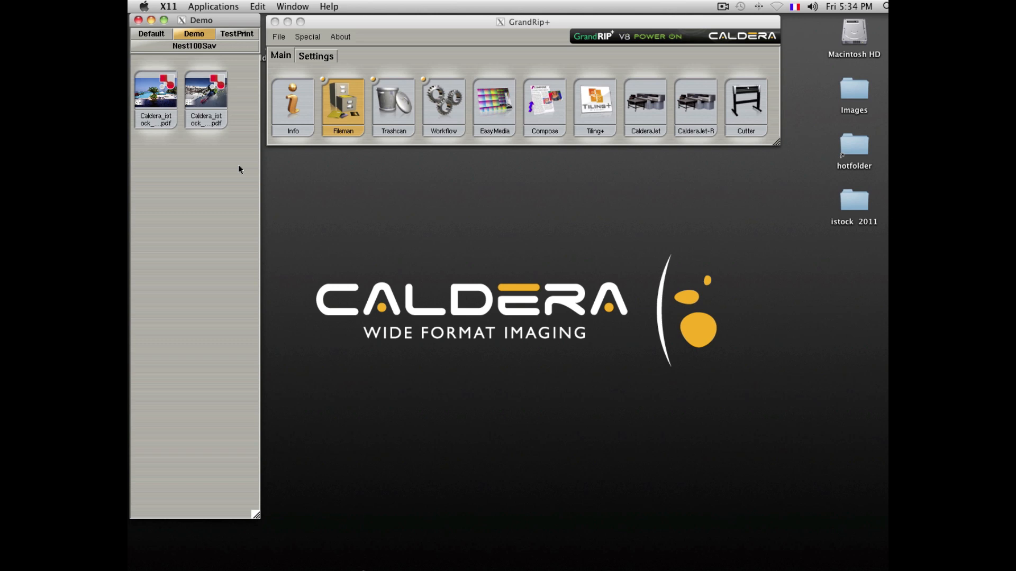
{"action": "mouse_move", "coordinate": [154, 89]}
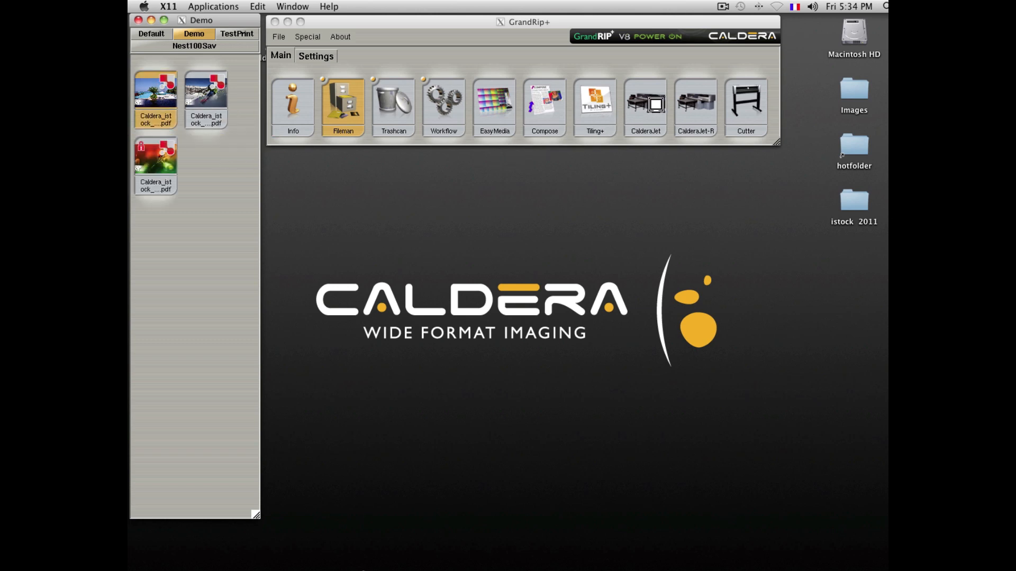
Step: Print the first horizontal job on CalderaJet at 200x200, Self Adhesive Vinyl, keeping CMYKcm mode
{"action": "left_click", "coordinate": [644, 105]}
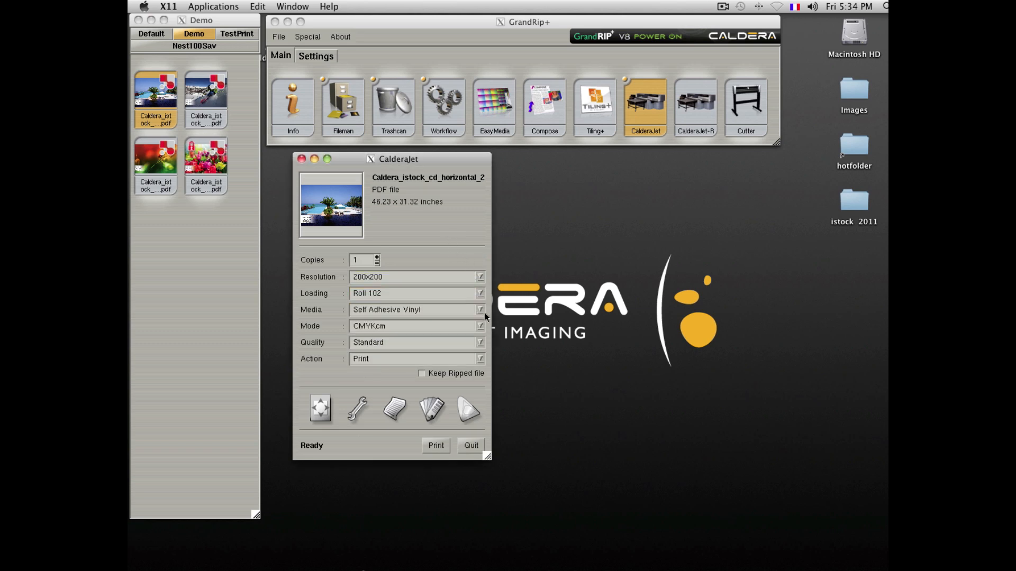
{"action": "left_click", "coordinate": [480, 326]}
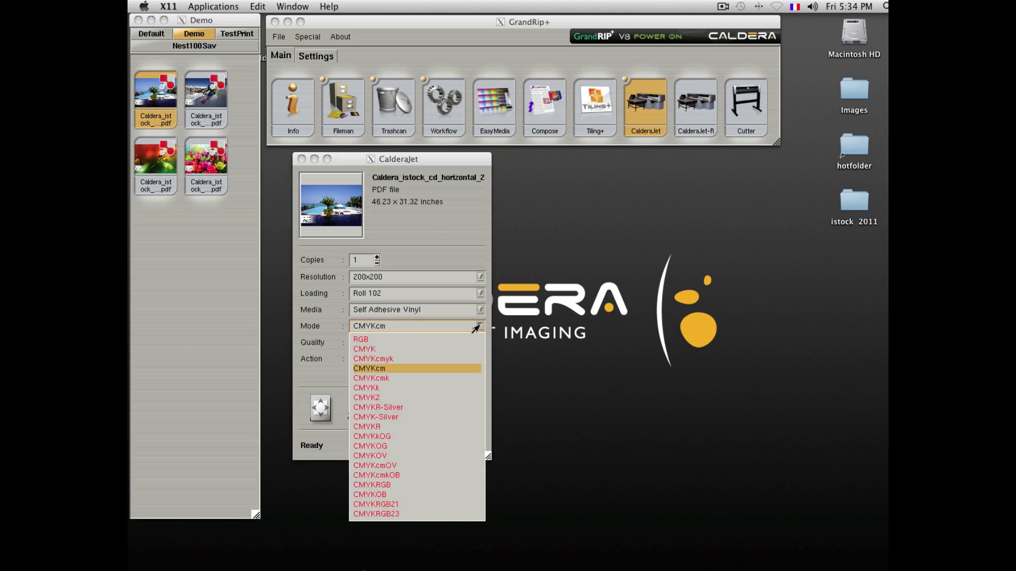
{"action": "left_click", "coordinate": [368, 368]}
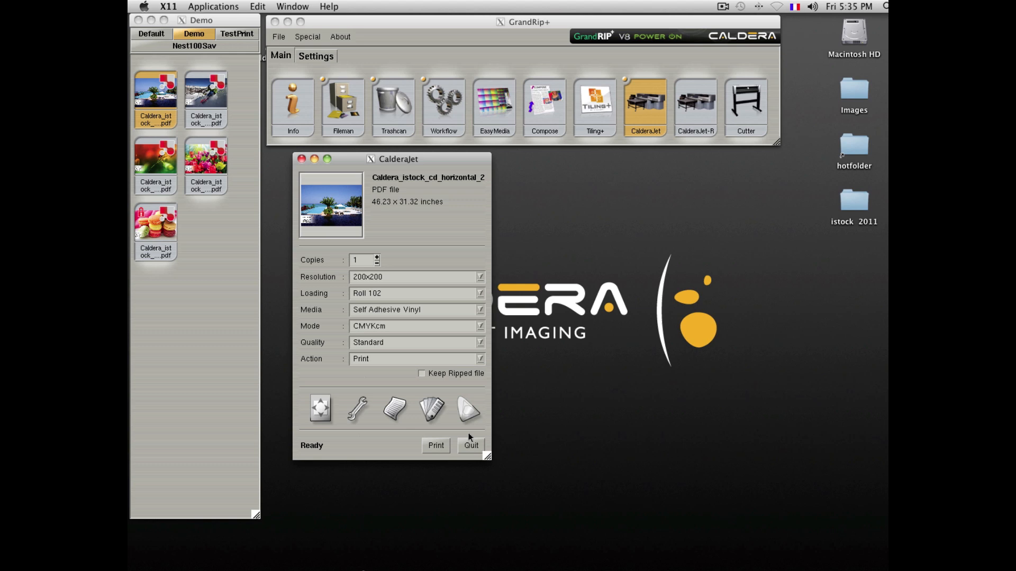
{"action": "left_click", "coordinate": [435, 445]}
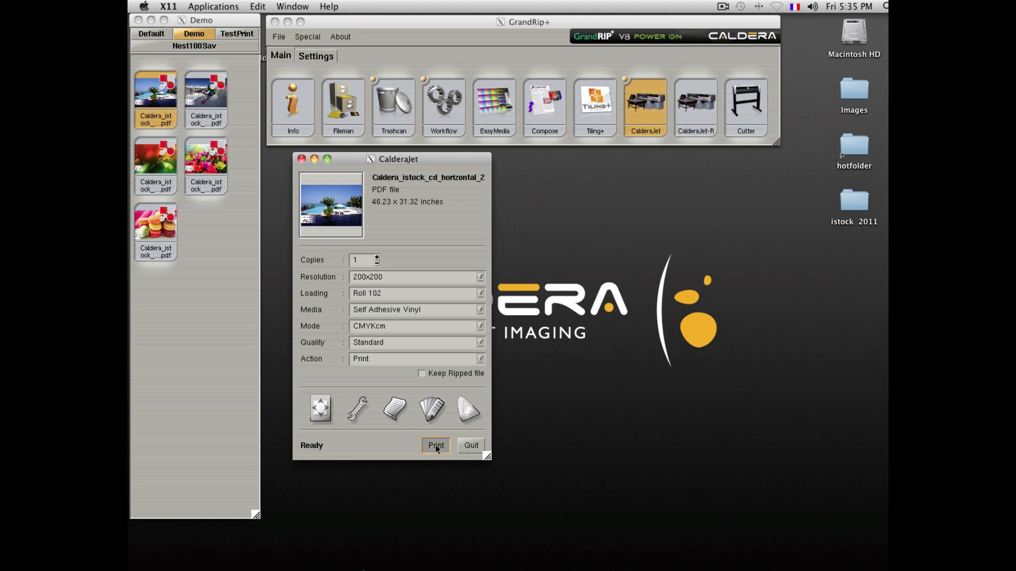
{"action": "left_click", "coordinate": [435, 445]}
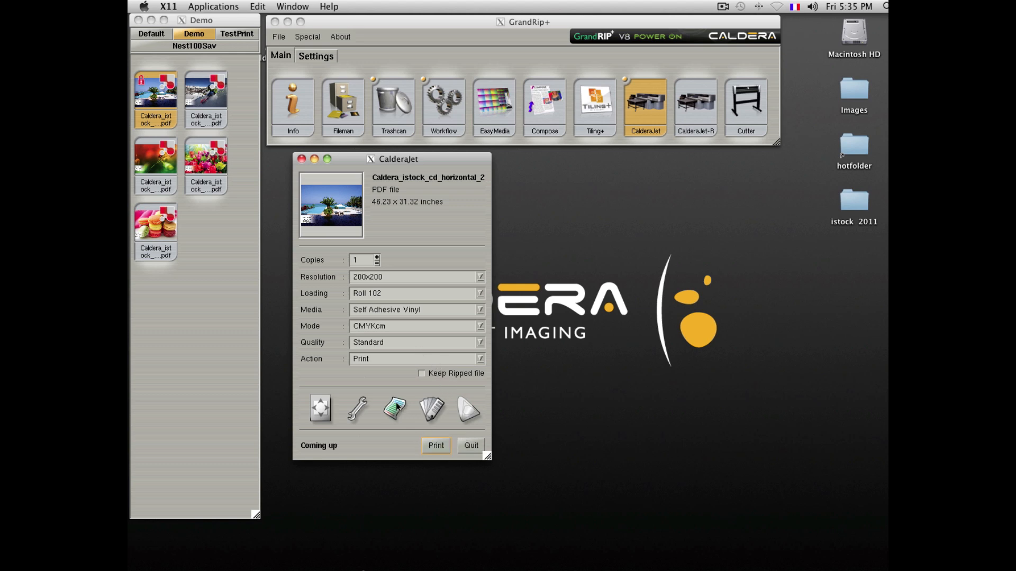
{"action": "left_click", "coordinate": [434, 446]}
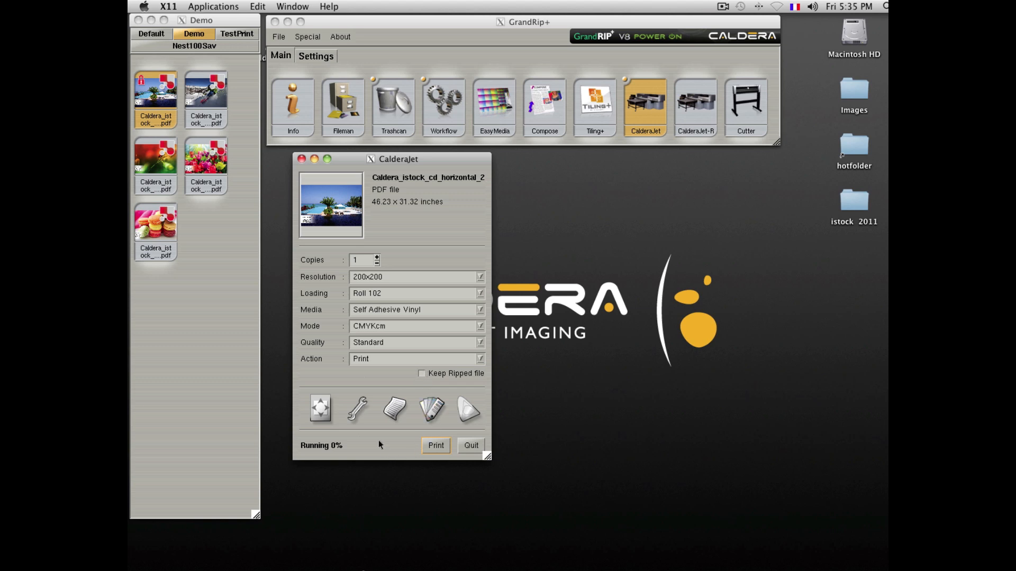
{"action": "mouse_move", "coordinate": [394, 408]}
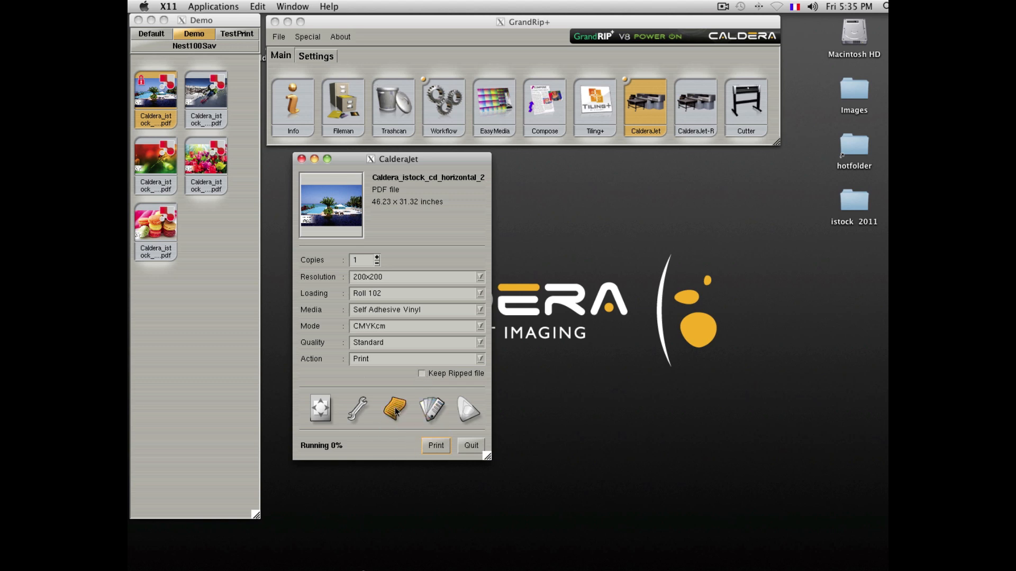
Step: Review the finished horizontal job in the Spooler queue, then quit the spooler
{"action": "left_click", "coordinate": [435, 445]}
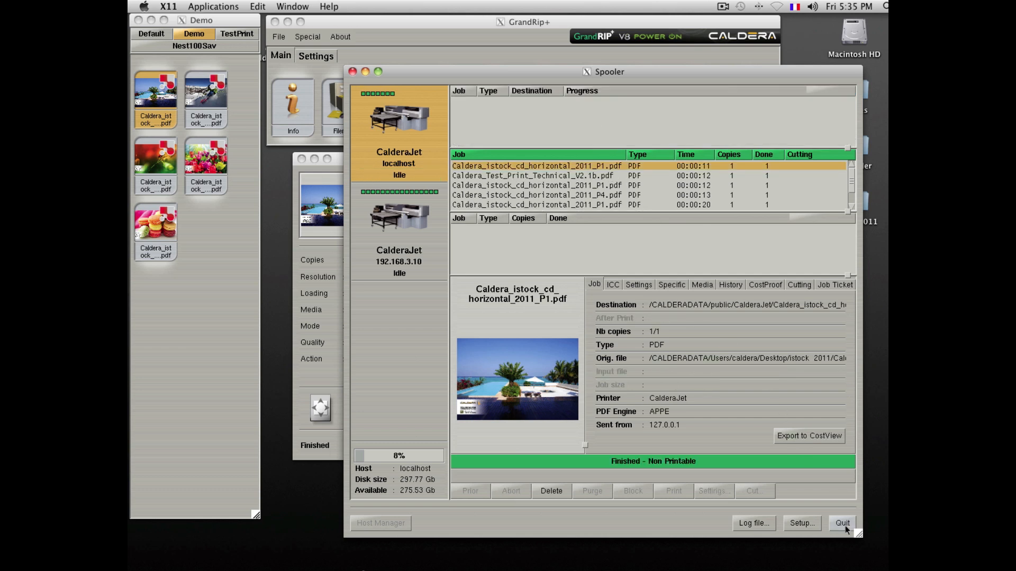
{"action": "left_click", "coordinate": [841, 522]}
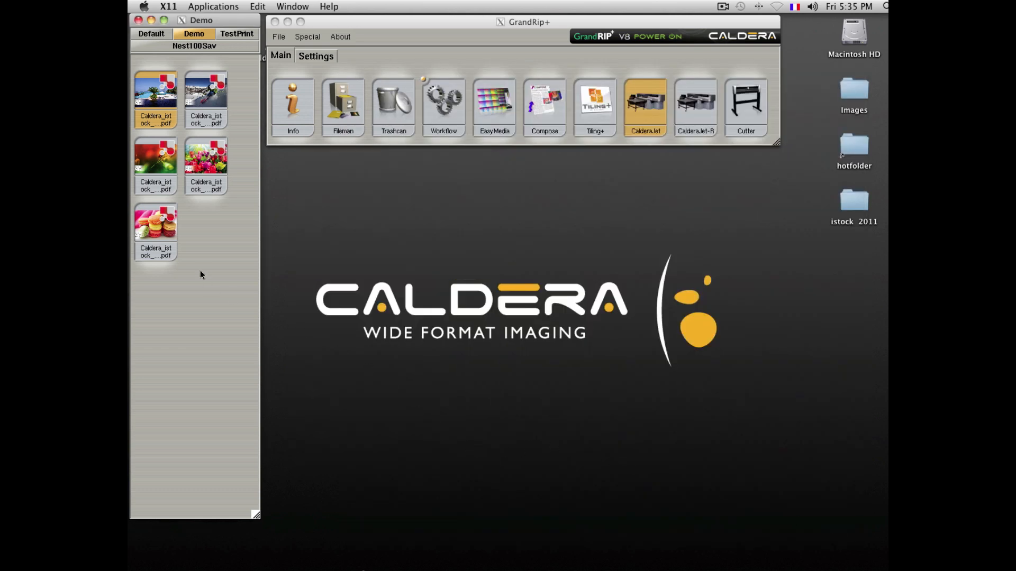
Step: Show the empty TestPrint set, select the five horizontal PDFs in the istock 2011 Finder folder and close it
{"action": "left_click", "coordinate": [236, 34]}
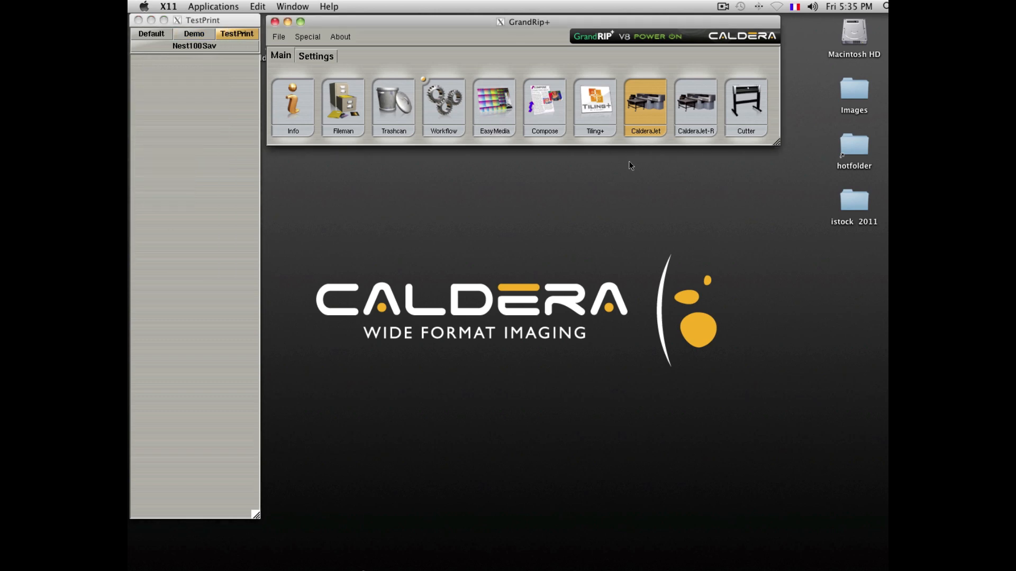
{"action": "left_click", "coordinate": [853, 144]}
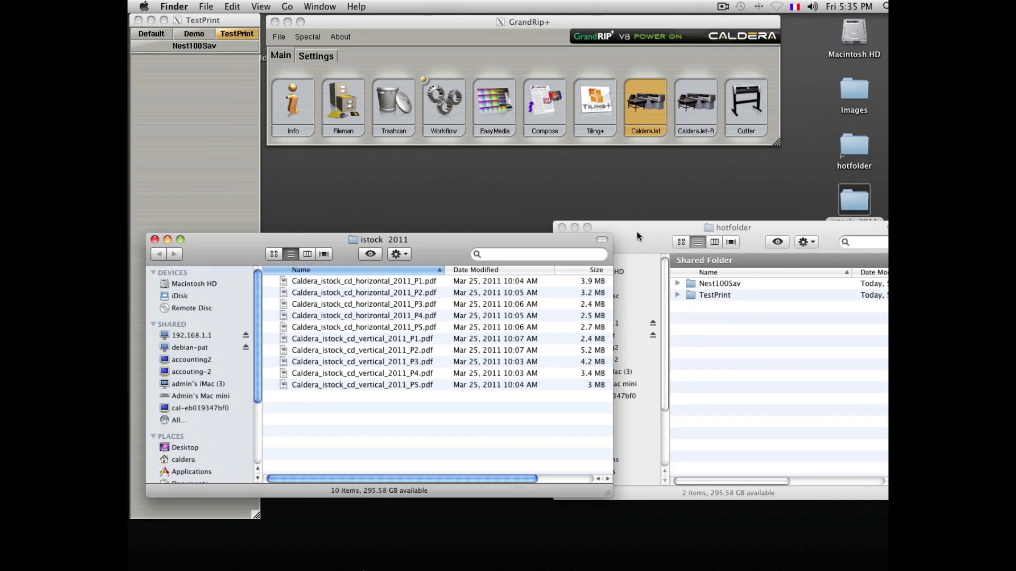
{"action": "left_click", "coordinate": [363, 327]}
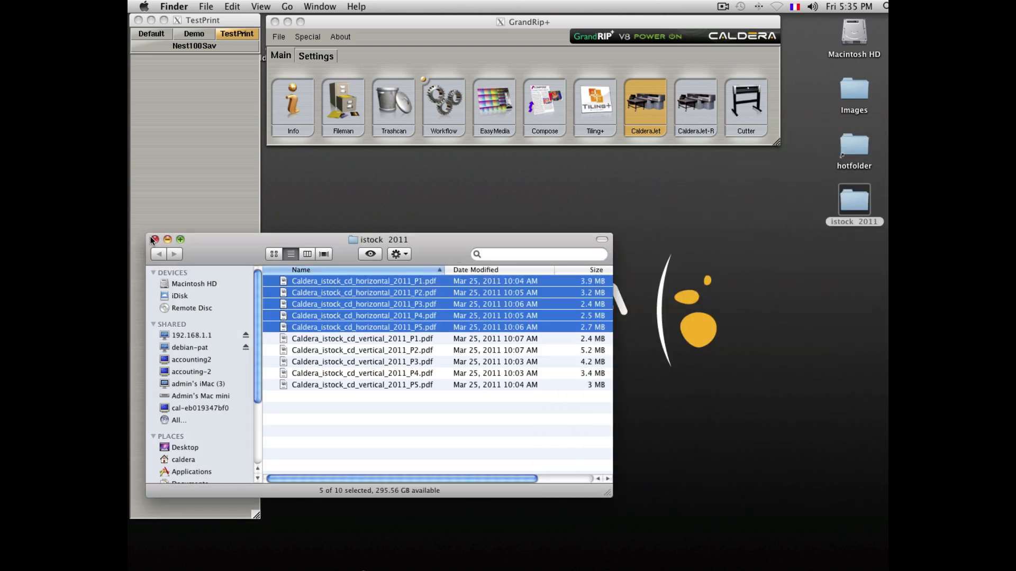
{"action": "left_click", "coordinate": [155, 241]}
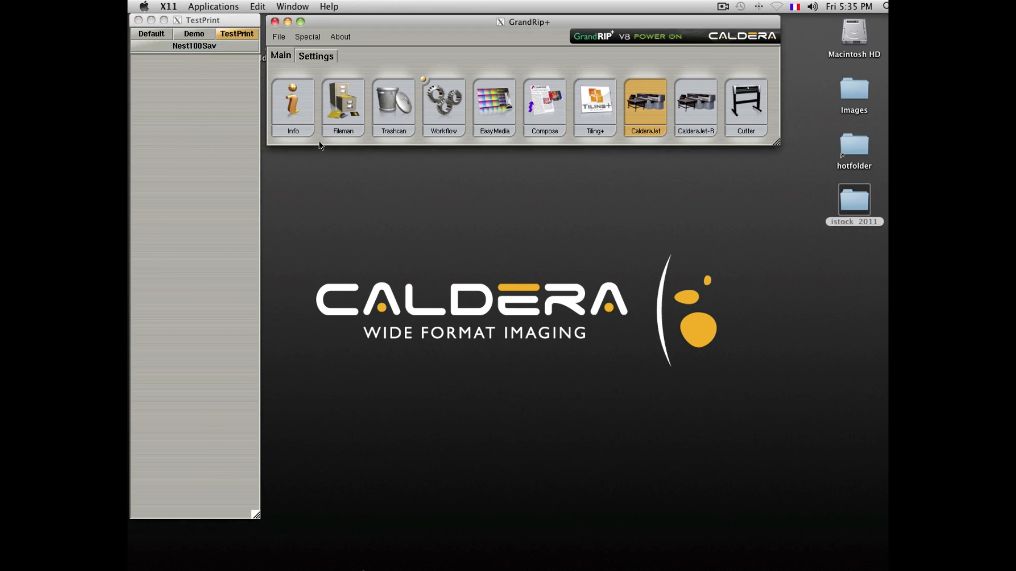
Step: Preview the technical test print PDF from the Default set, zoomed out to the whole page
{"action": "left_click", "coordinate": [150, 34]}
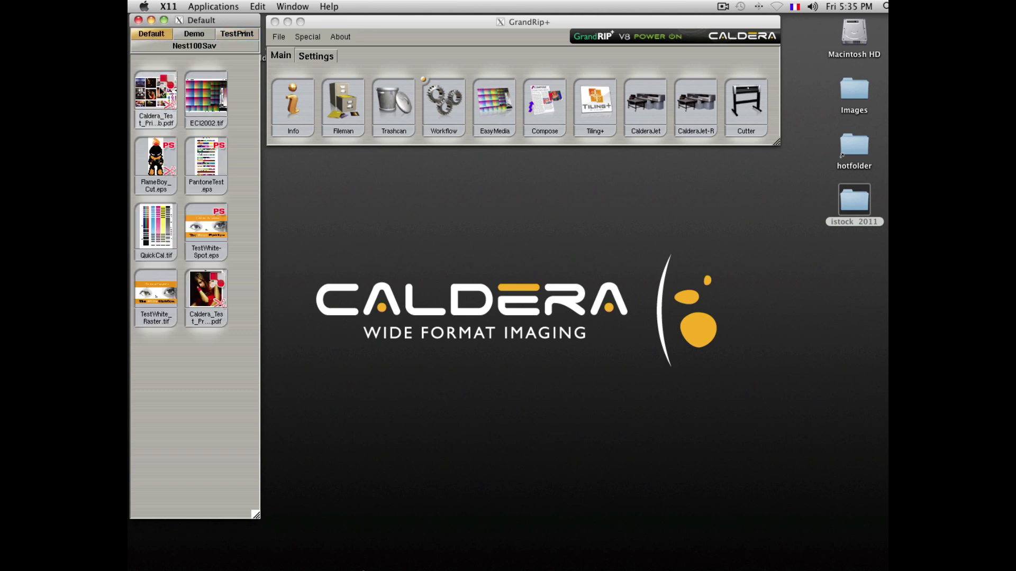
{"action": "left_click", "coordinate": [154, 89]}
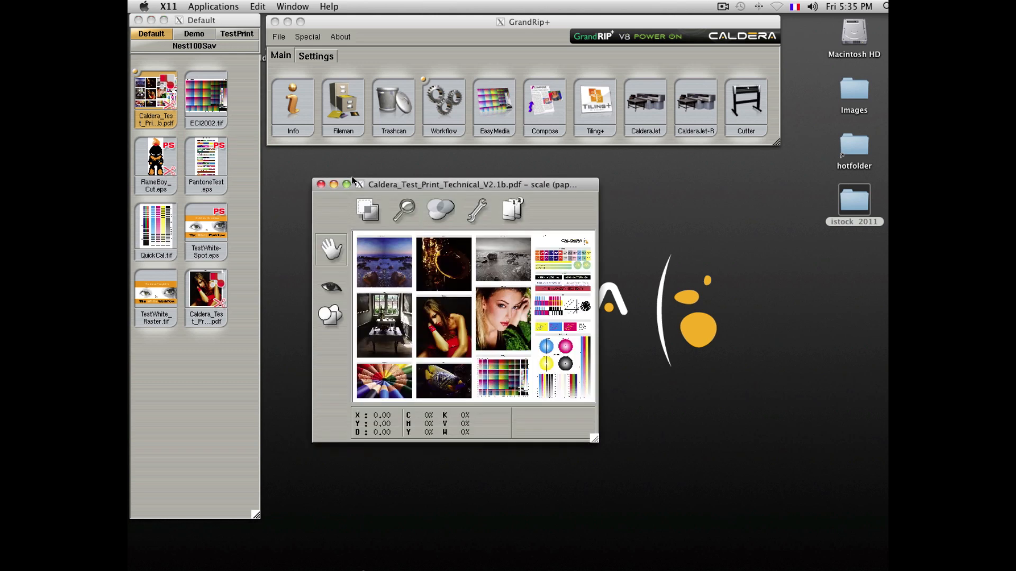
{"action": "mouse_move", "coordinate": [504, 305]}
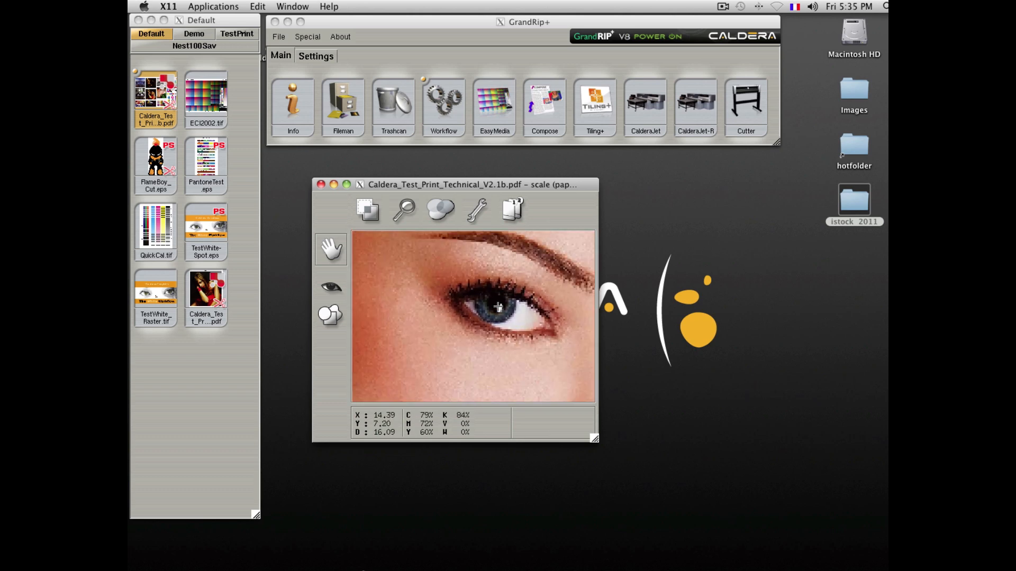
{"action": "left_click", "coordinate": [403, 209]}
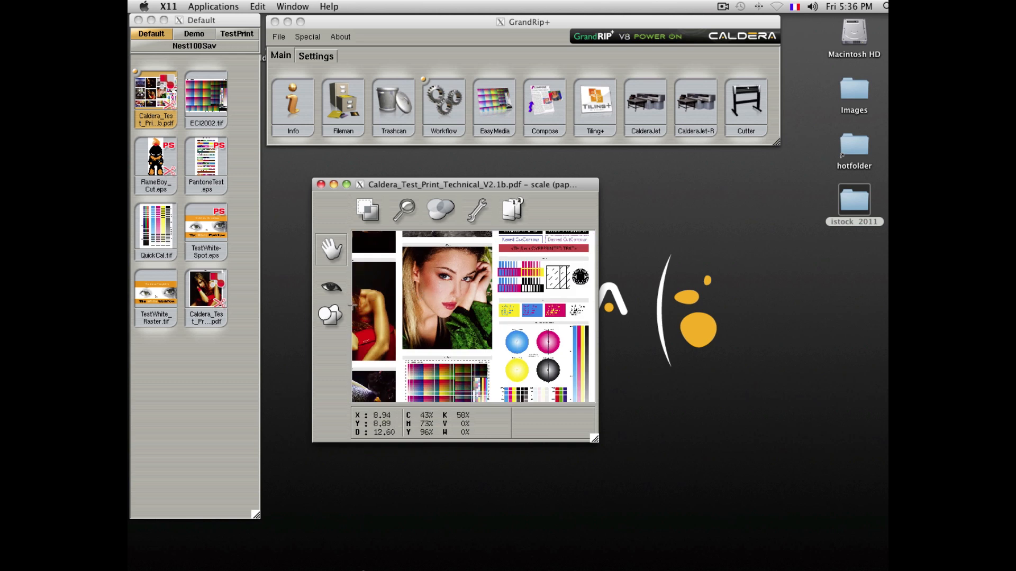
Step: Select a rectangle around the woman's portrait and crop it to a new file in the Default tray
{"action": "left_click", "coordinate": [330, 317]}
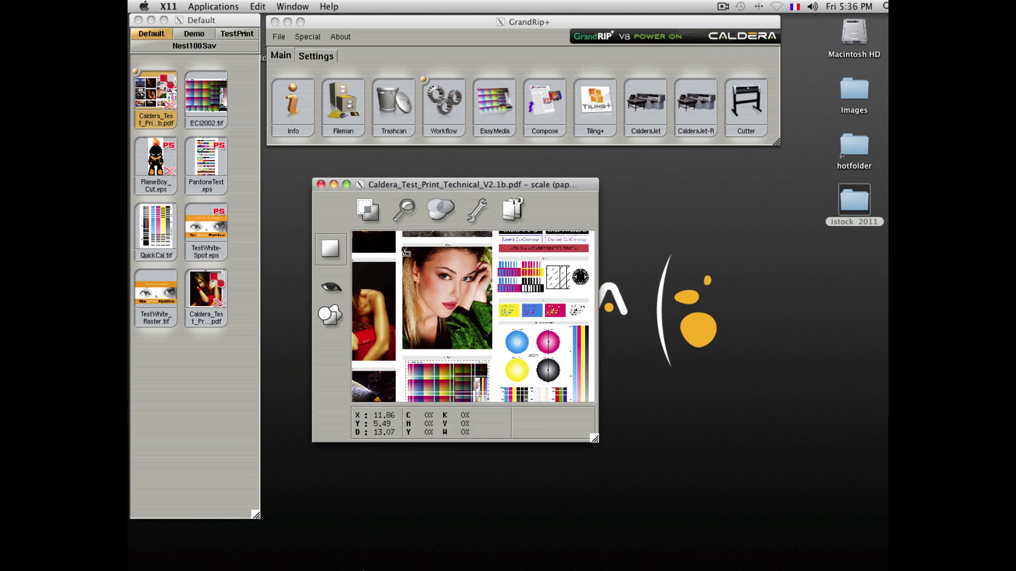
{"action": "left_click_drag", "start_coordinate": [402, 243], "coordinate": [492, 356]}
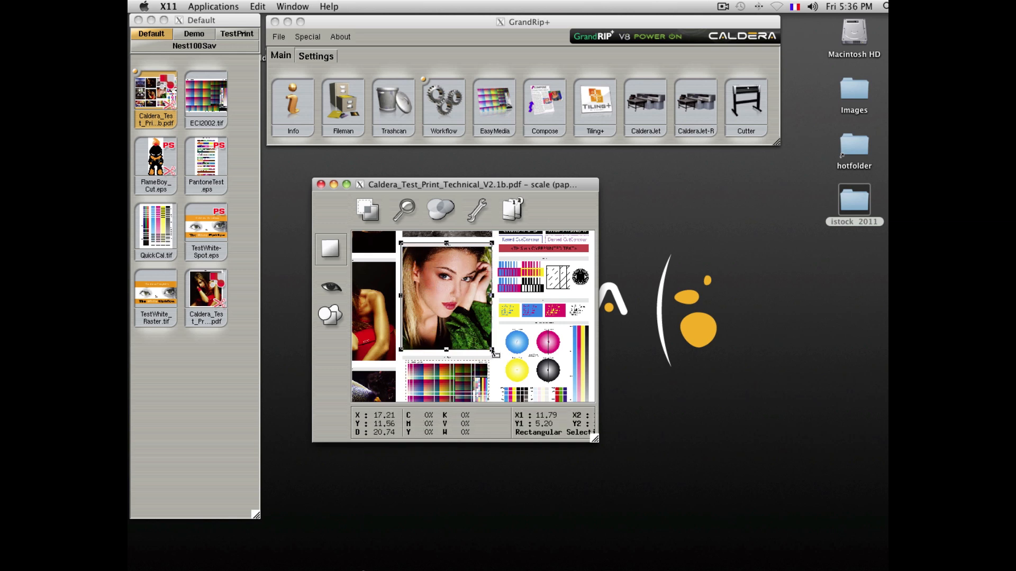
{"action": "left_click", "coordinate": [367, 209]}
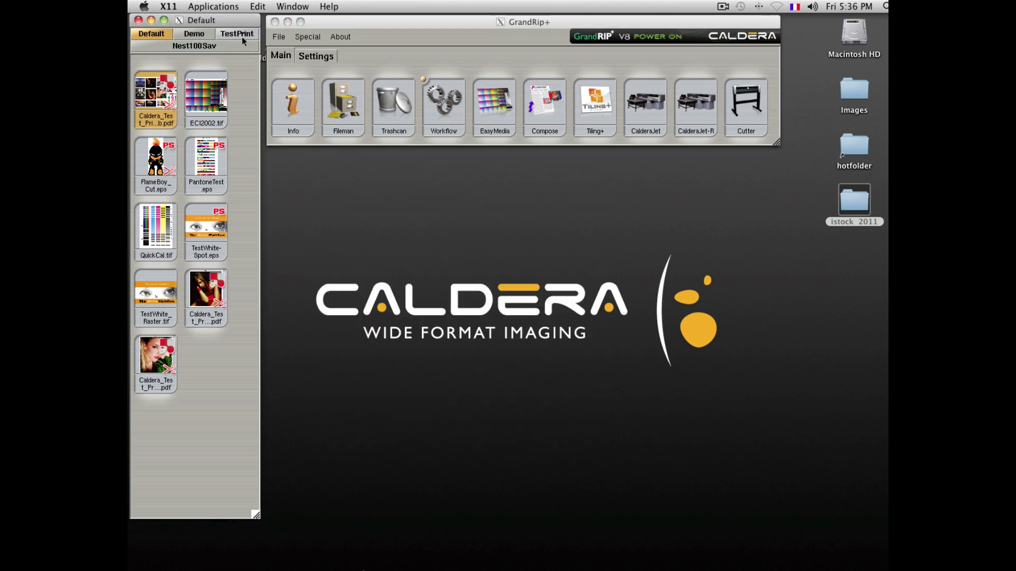
Step: Load the technical test print PDF from the Default tray into the CalderaJet print window
{"action": "left_click", "coordinate": [236, 33]}
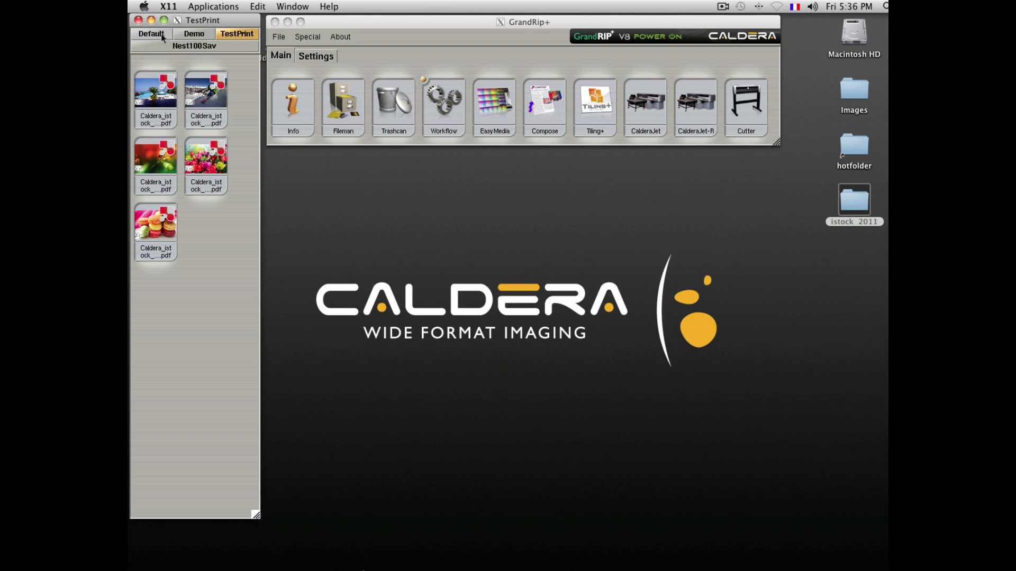
{"action": "left_click", "coordinate": [152, 34]}
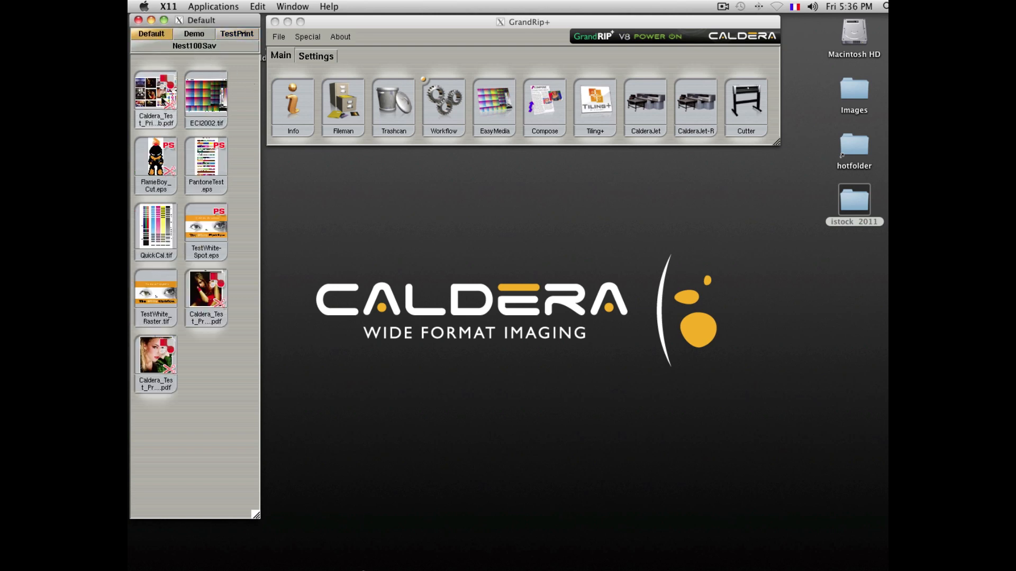
{"action": "left_click", "coordinate": [155, 91]}
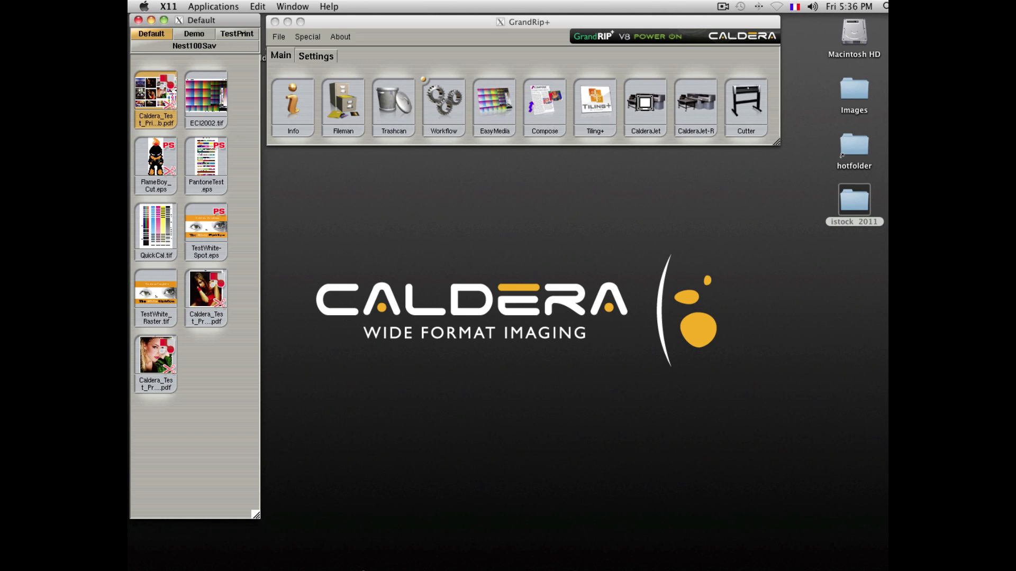
{"action": "left_click", "coordinate": [644, 103]}
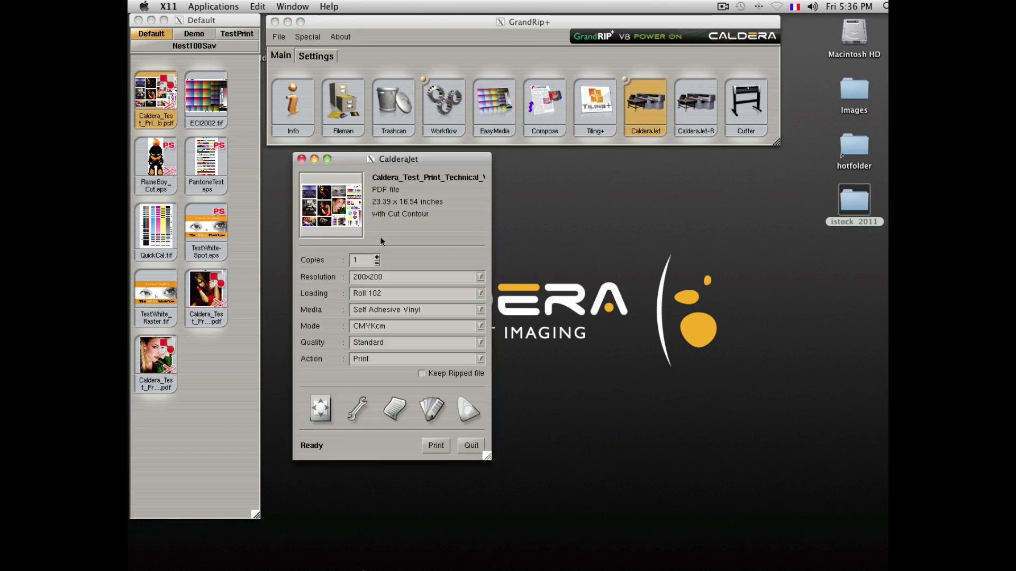
Step: In Page Setup, centre the test print across the Roll 102 media width (X 39.30)
{"action": "left_click", "coordinate": [318, 409]}
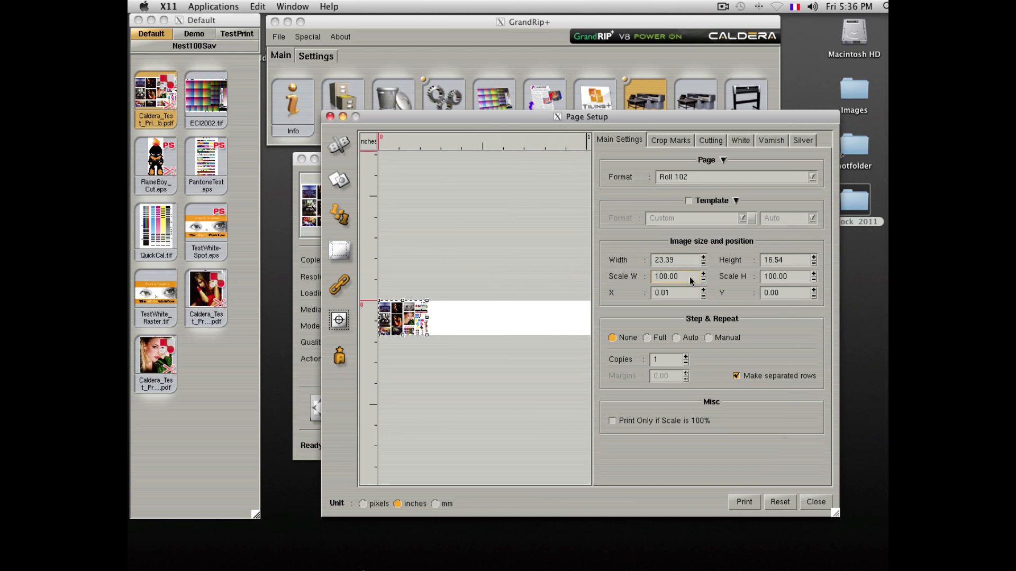
{"action": "type", "text": "200"}
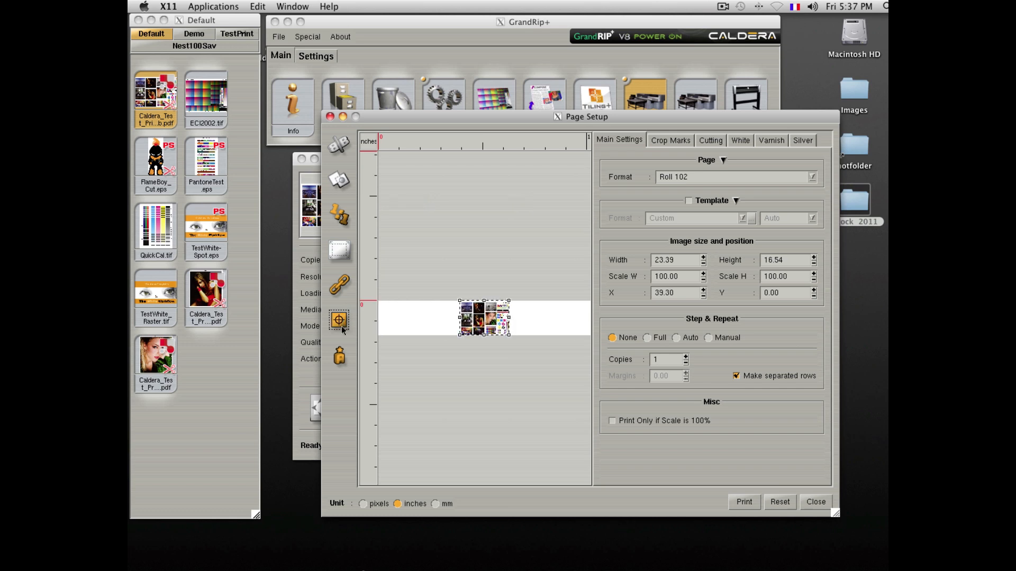
{"action": "left_click", "coordinate": [338, 356]}
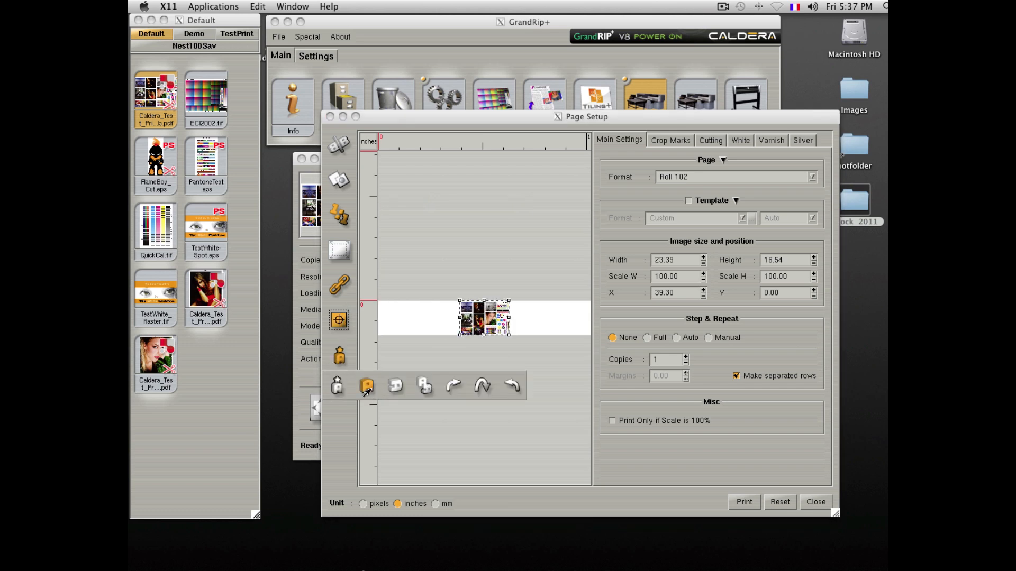
{"action": "left_click", "coordinate": [336, 385]}
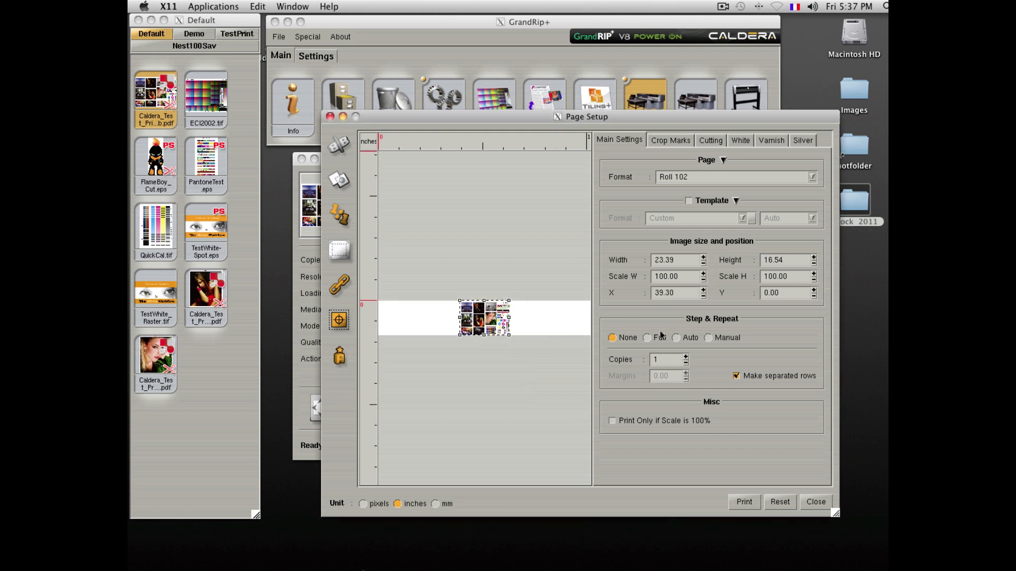
{"action": "left_click", "coordinate": [645, 337]}
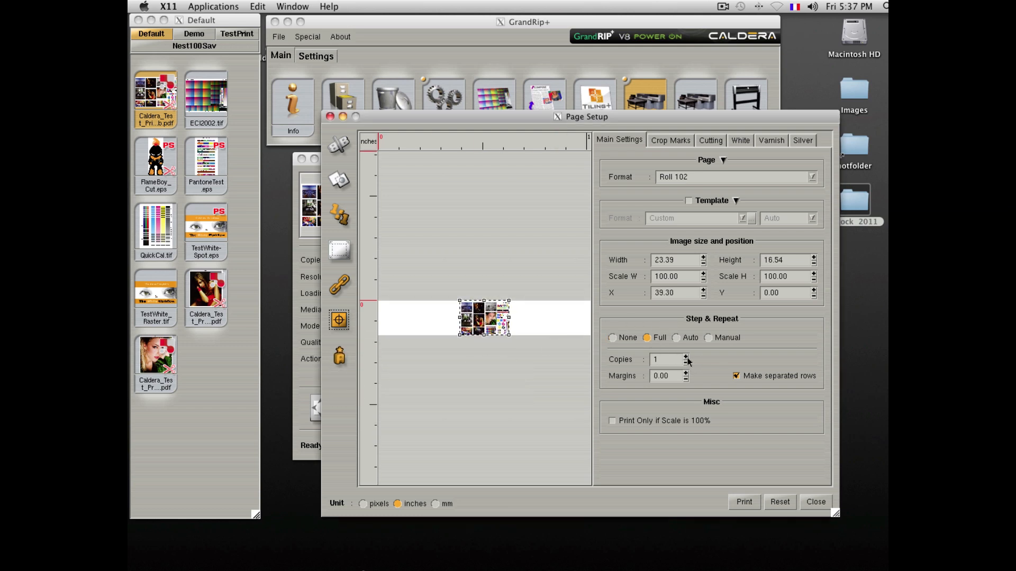
{"action": "left_click", "coordinate": [686, 357]}
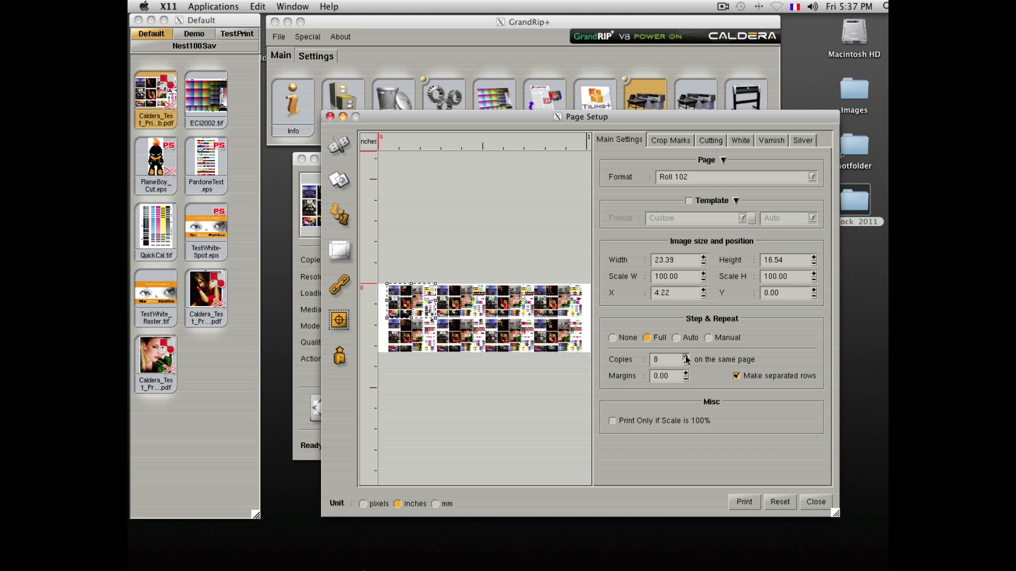
{"action": "left_click", "coordinate": [686, 356]}
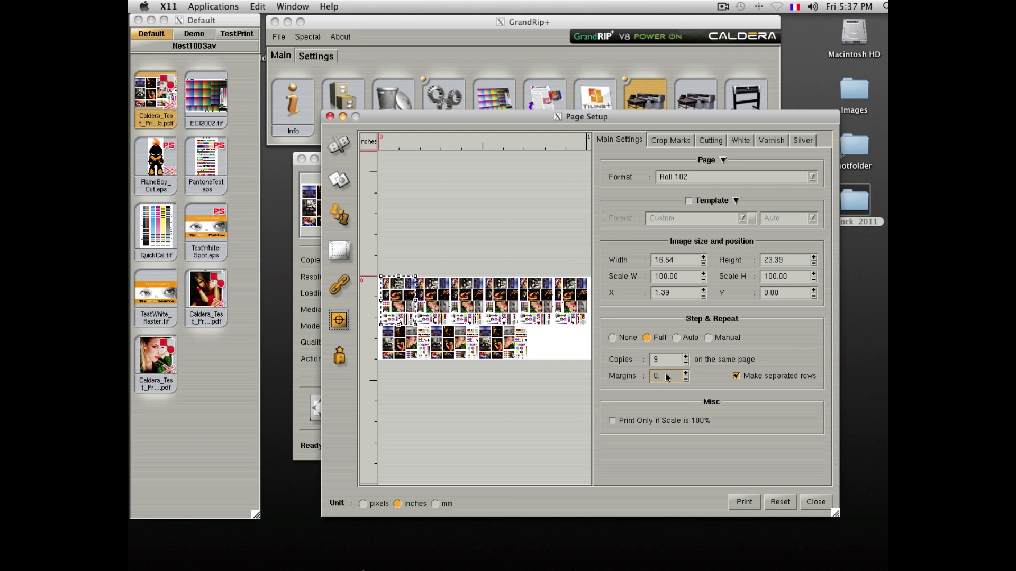
{"action": "type", "text": "0.5"}
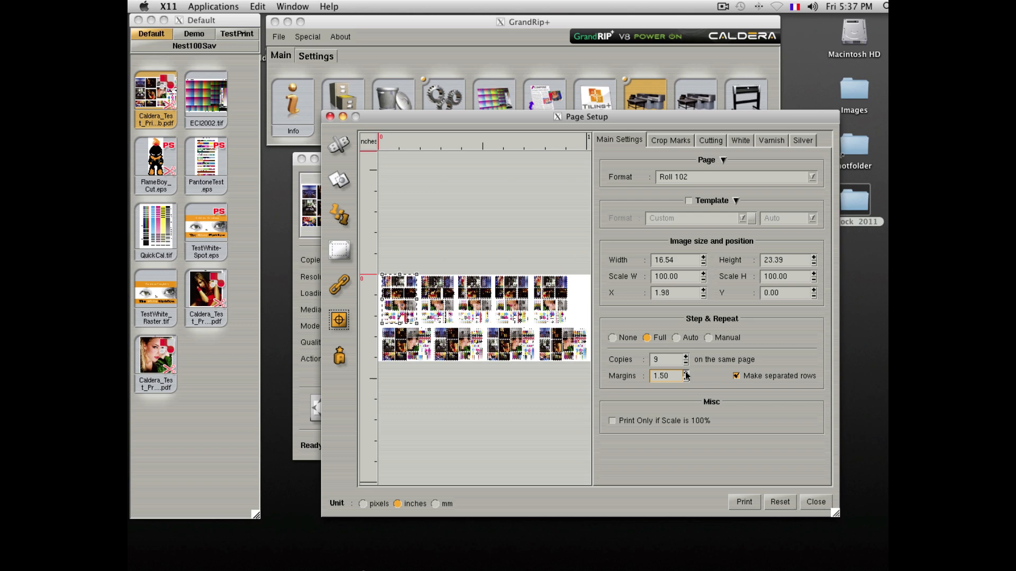
{"action": "type", "text": "4.50"}
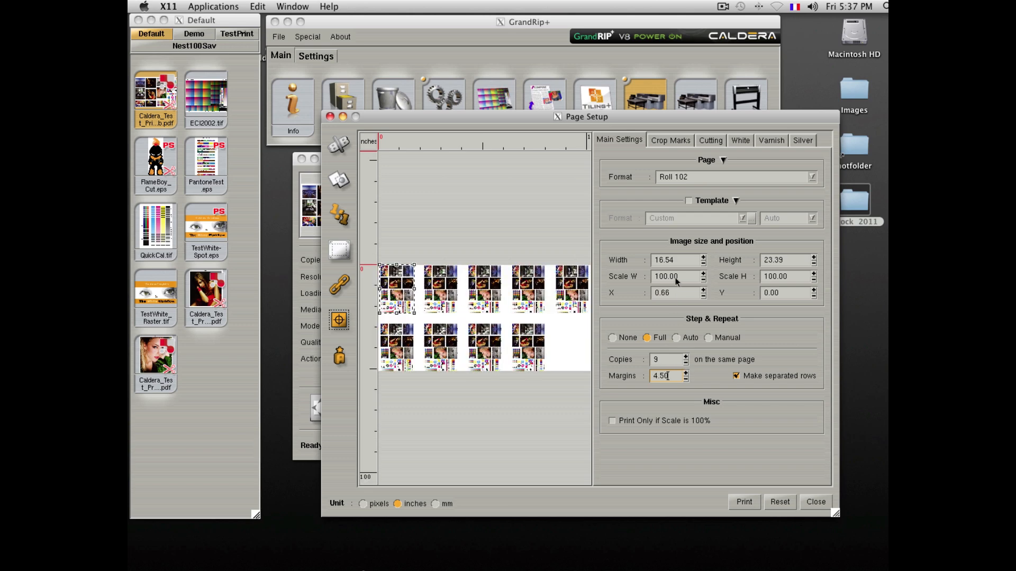
{"action": "type", "text": "50"}
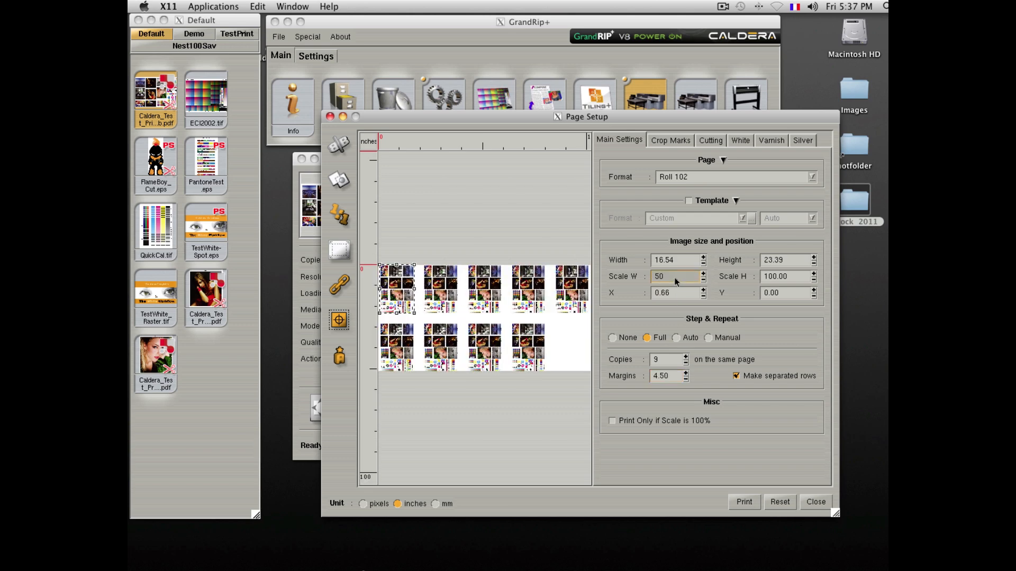
{"action": "type", "text": "50.00"}
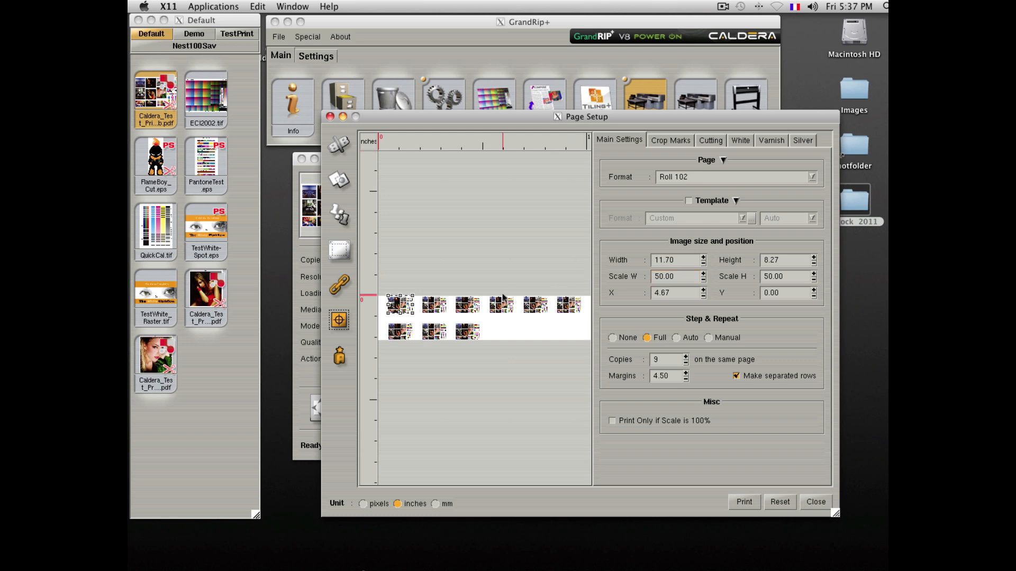
{"action": "mouse_move", "coordinate": [532, 312]}
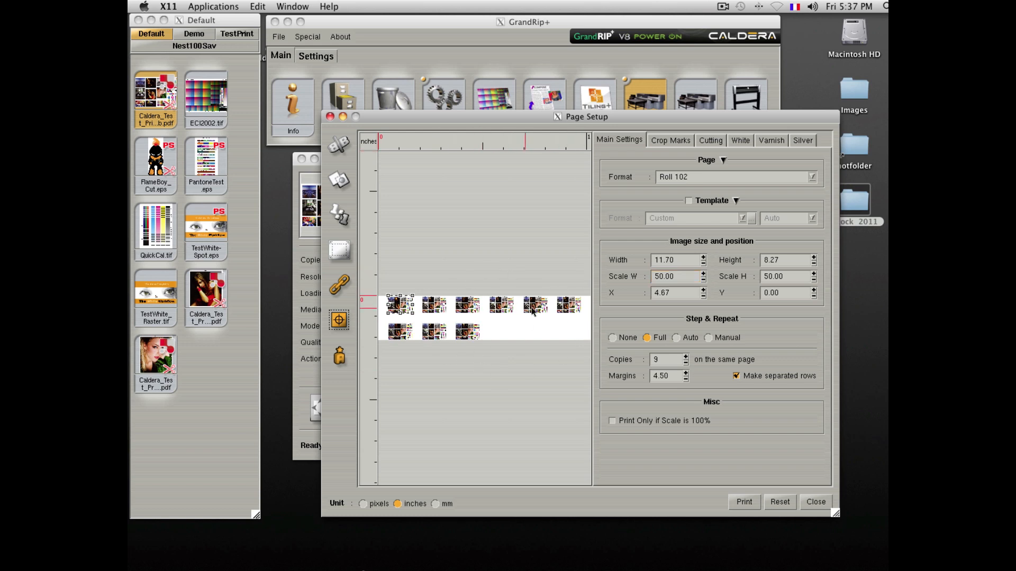
{"action": "left_click", "coordinate": [612, 338]}
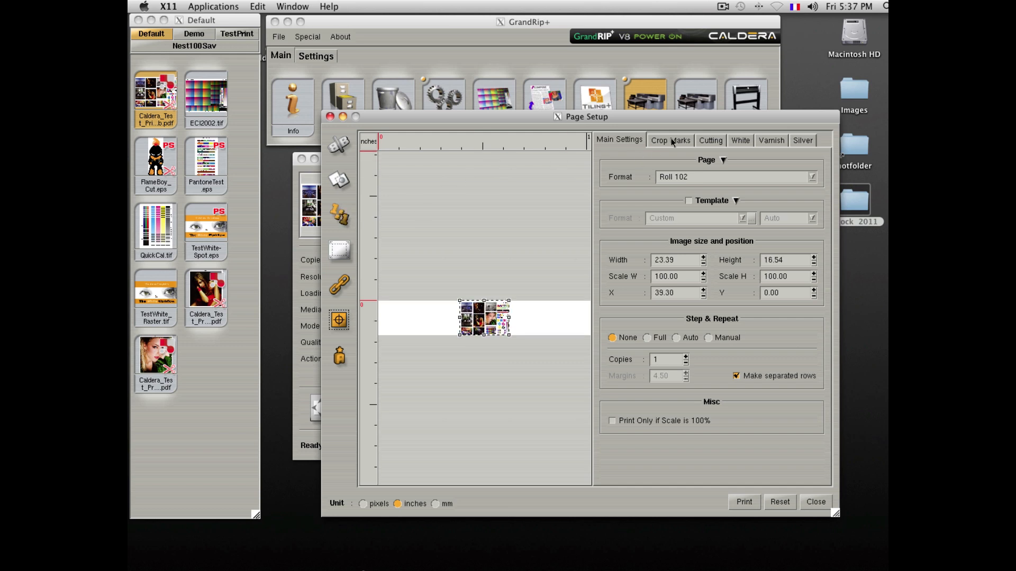
Step: Add crop marks with page number, file name, date and the free text 'This is a test'
{"action": "left_click", "coordinate": [671, 140]}
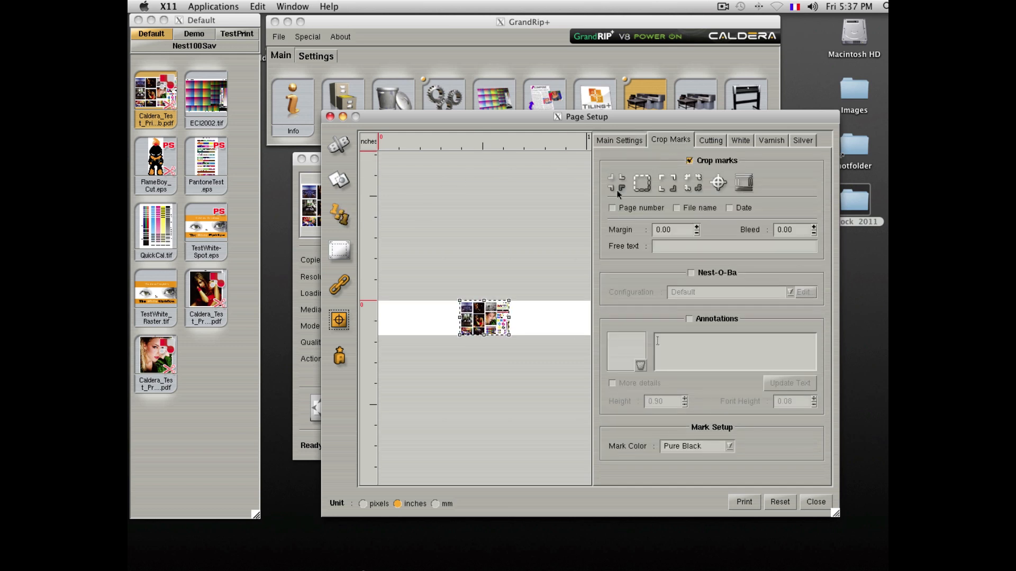
{"action": "left_click", "coordinate": [612, 208]}
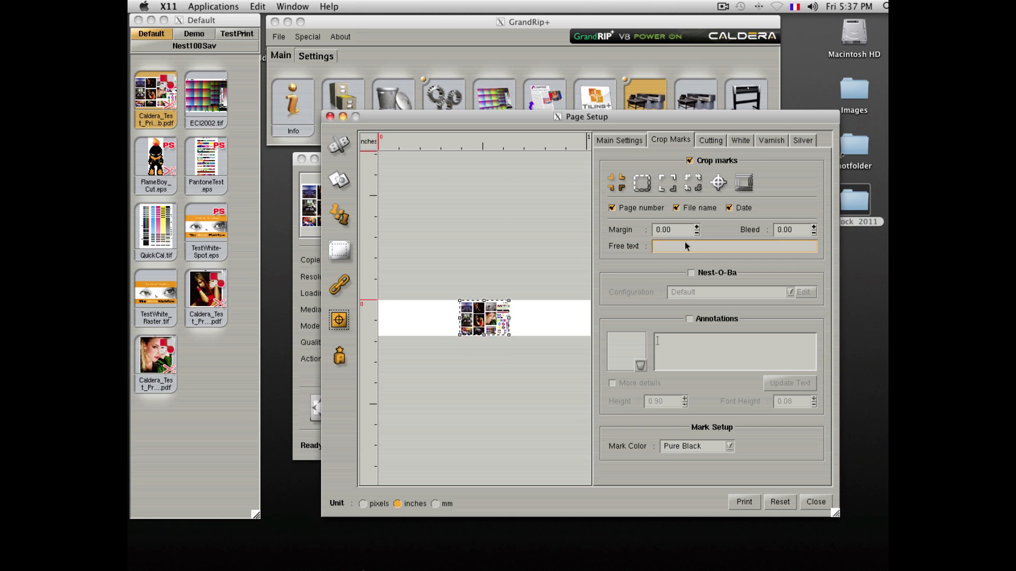
{"action": "type", "text": "this is"}
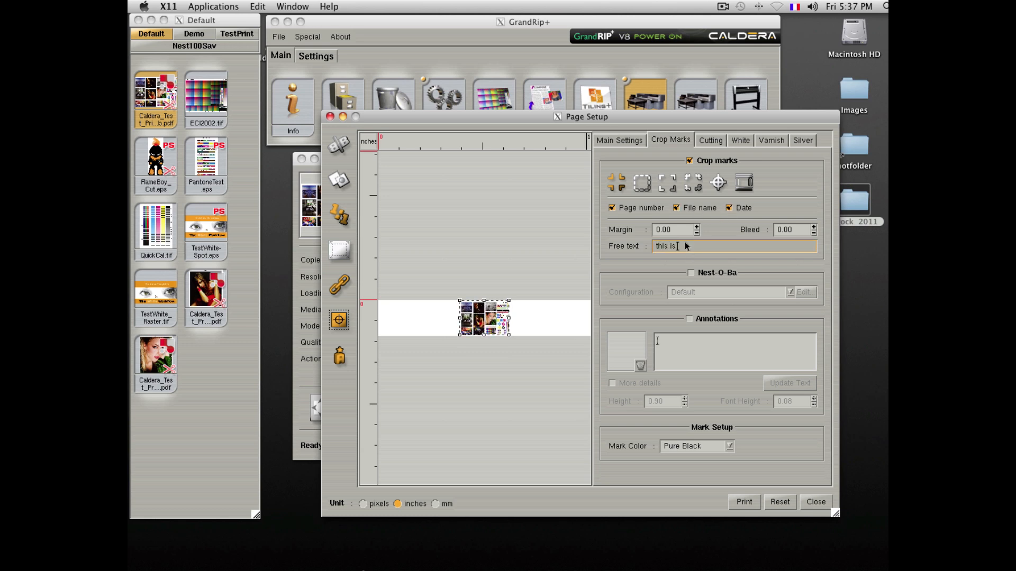
{"action": "type", "text": "This is a test"}
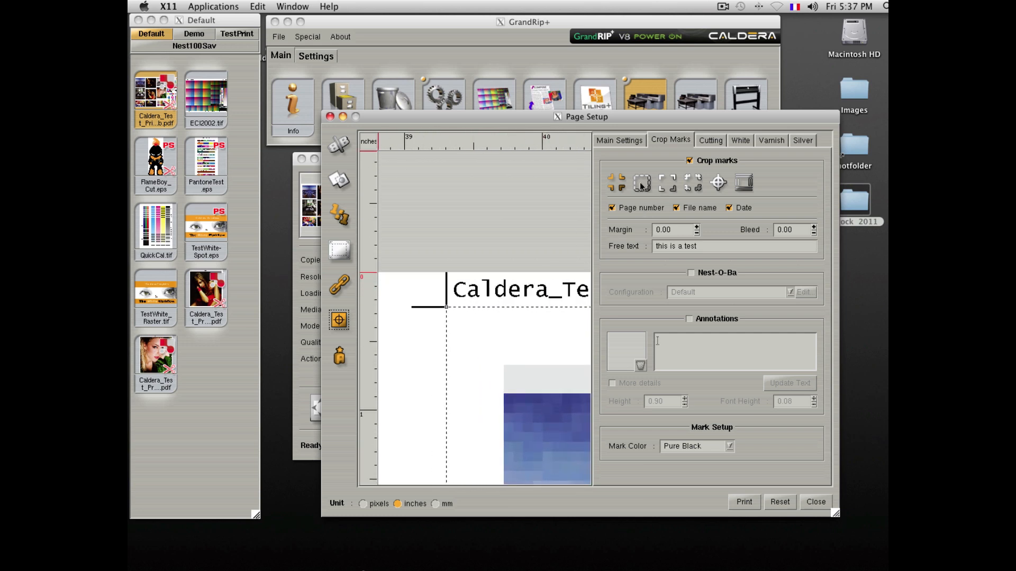
{"action": "left_click", "coordinate": [641, 183]}
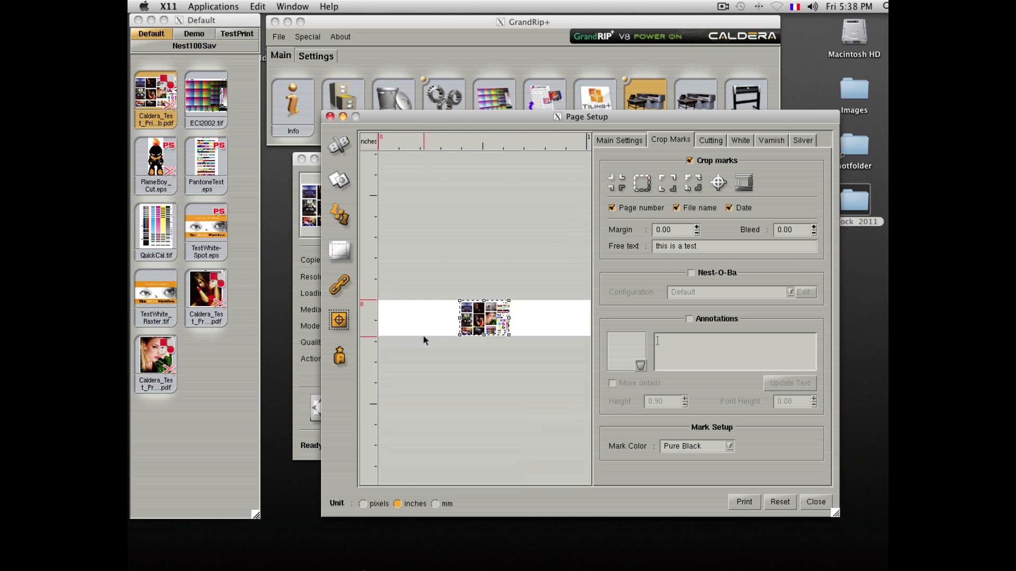
{"action": "left_click", "coordinate": [690, 161]}
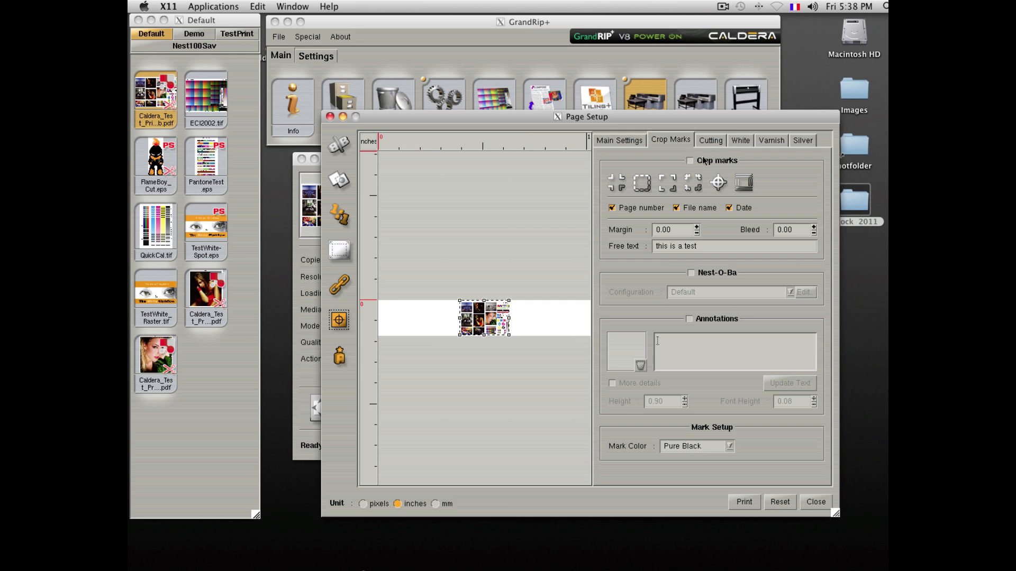
Step: Load FlameBoy_Cut.eps and enable its cutting contour with frame contours around document and images
{"action": "left_click", "coordinate": [708, 139]}
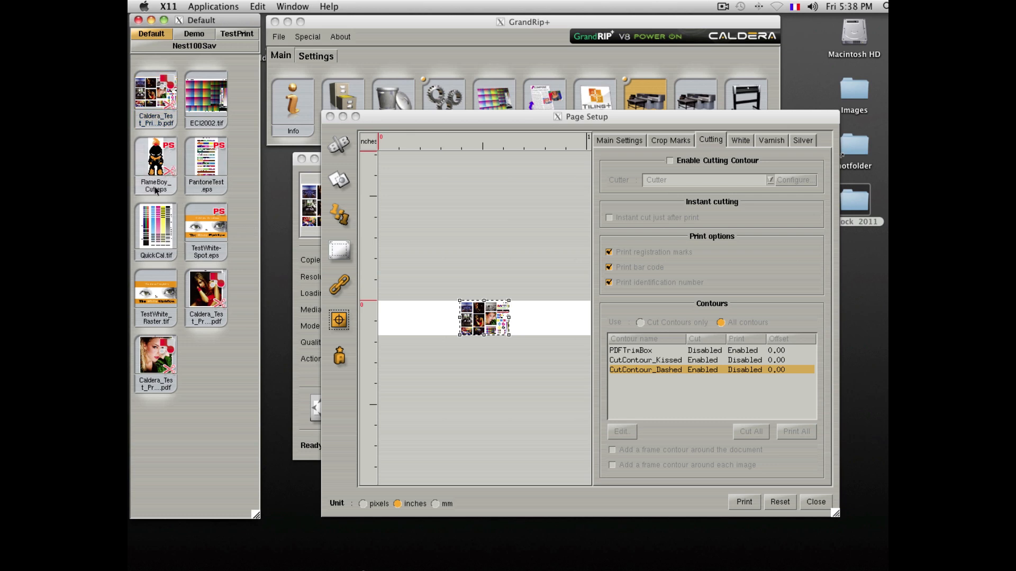
{"action": "left_click", "coordinate": [155, 156]}
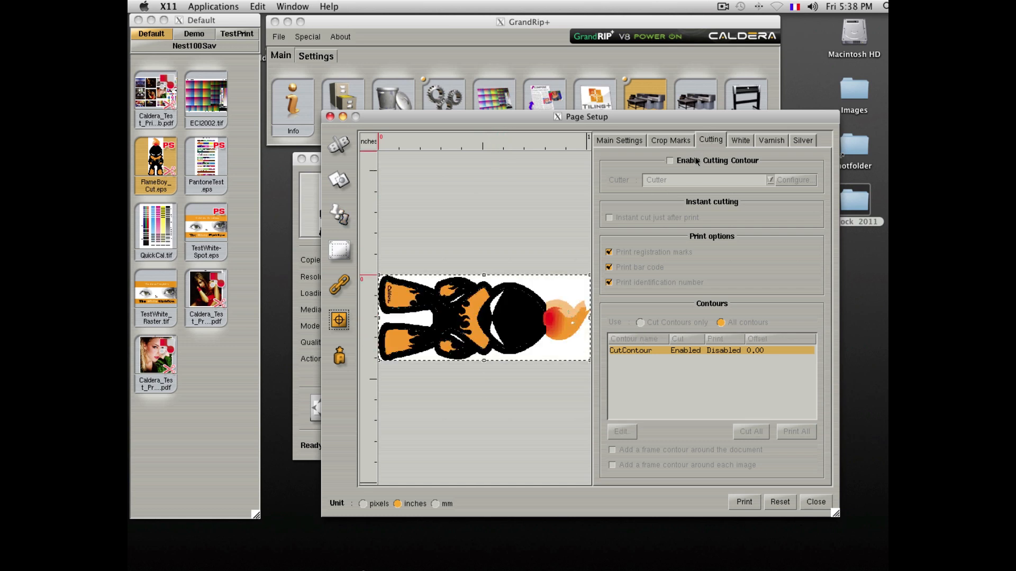
{"action": "left_click", "coordinate": [668, 160]}
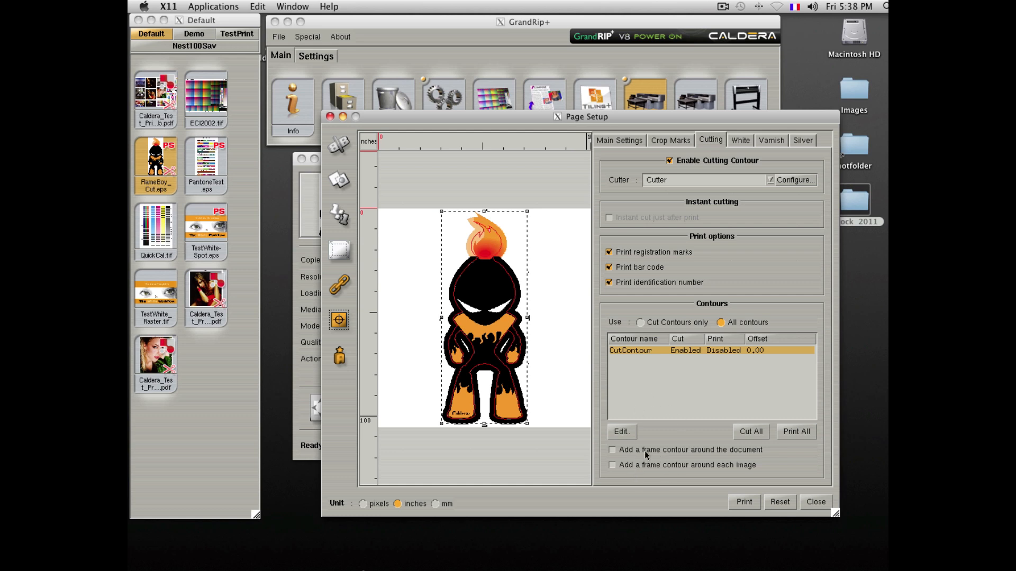
{"action": "left_click", "coordinate": [612, 450]}
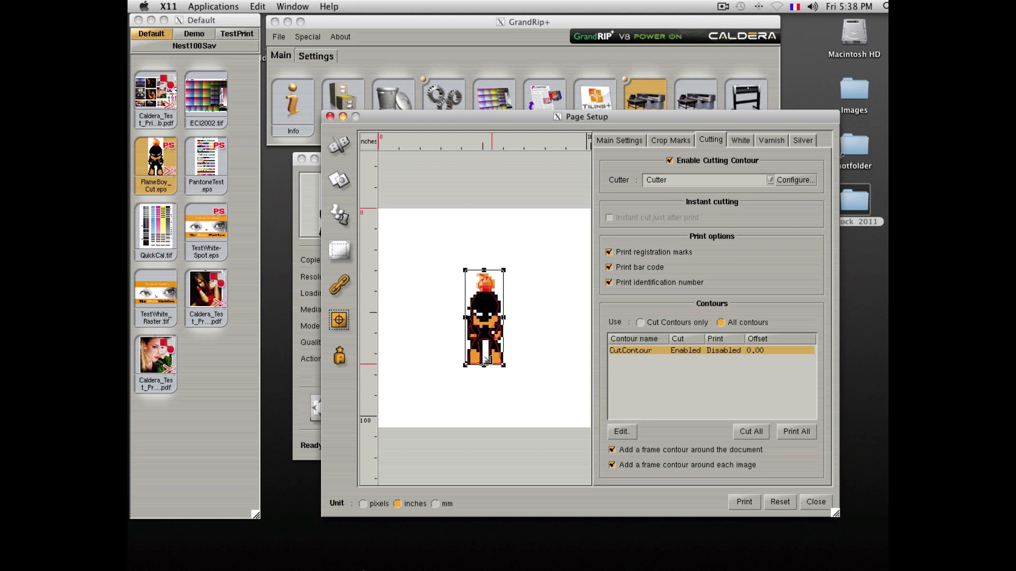
Step: Set Step & Repeat to Full with 5 copies across the roll and close Page Setup
{"action": "left_click", "coordinate": [618, 140]}
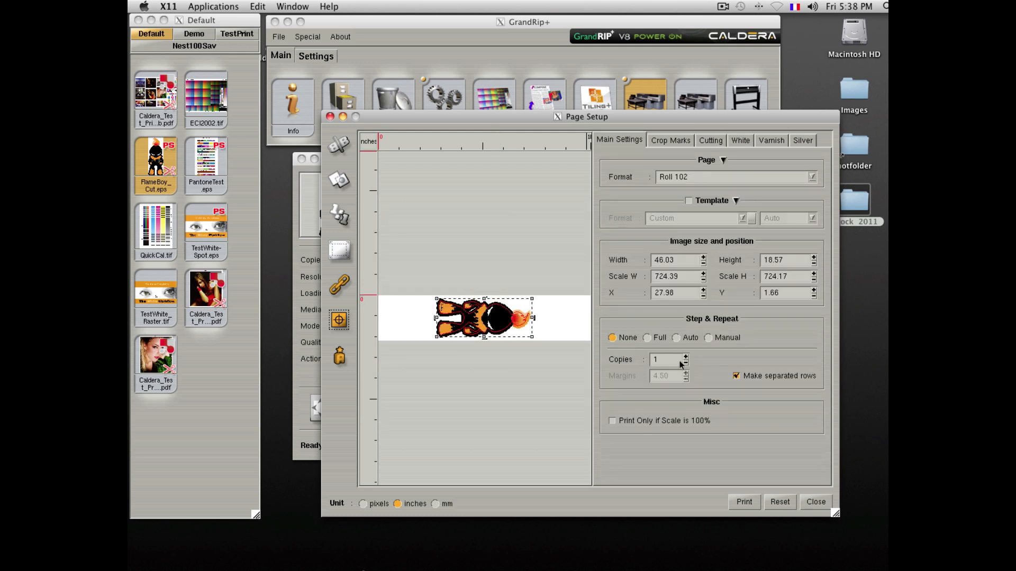
{"action": "left_click", "coordinate": [645, 337]}
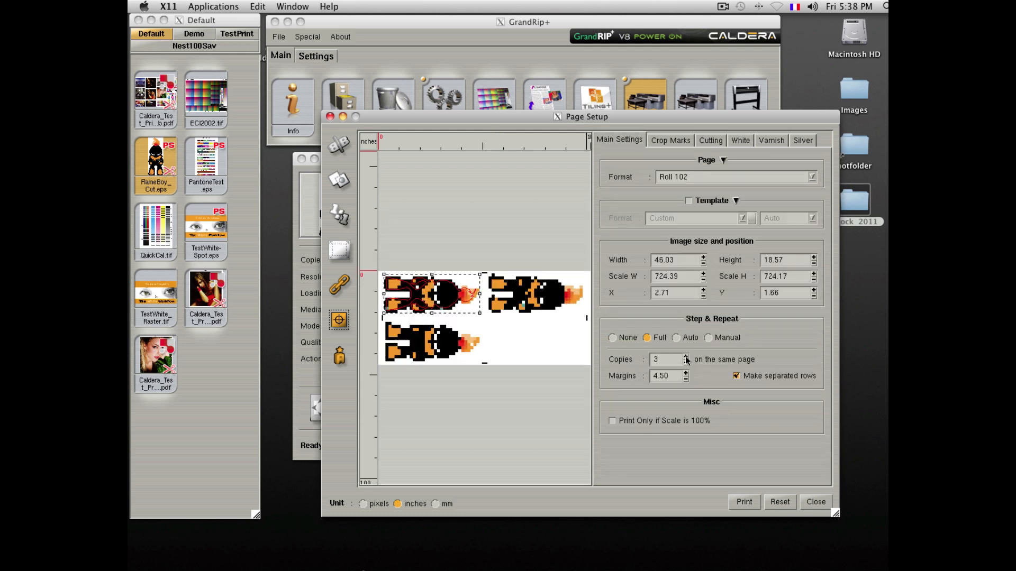
{"action": "left_click", "coordinate": [686, 356]}
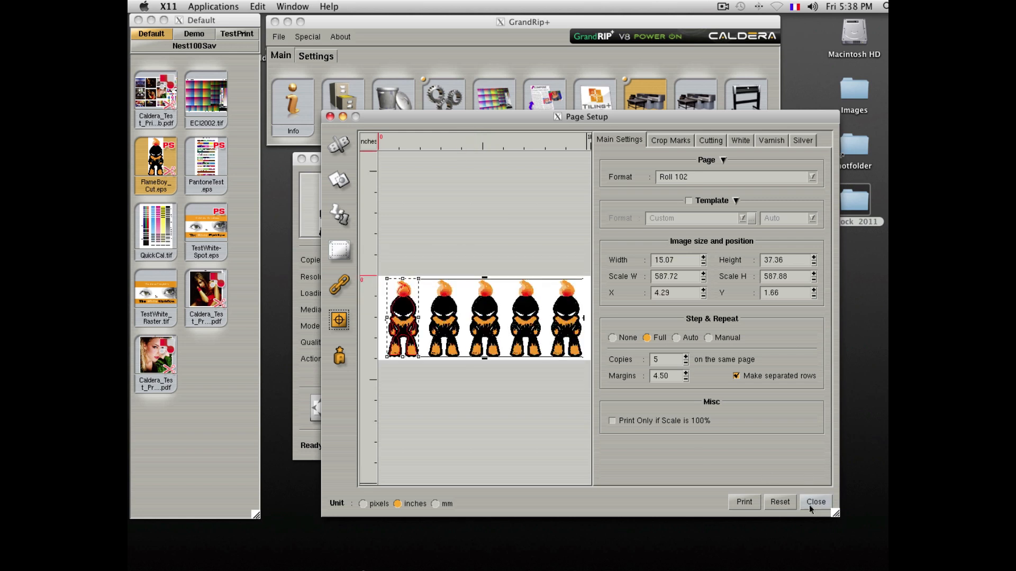
{"action": "left_click", "coordinate": [815, 502]}
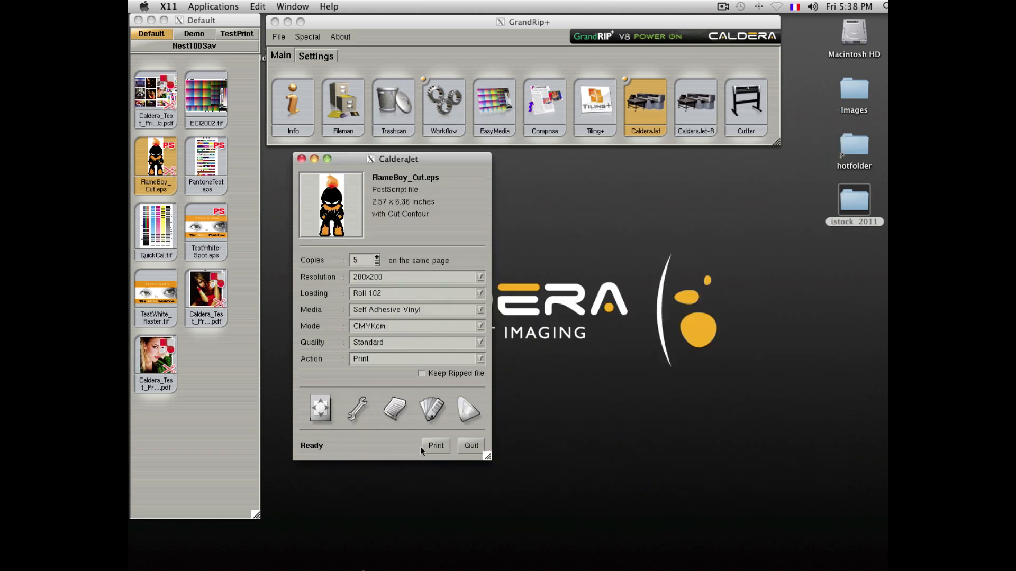
Step: Print the five FlameBoy_Cut copies, then bring up the spot colour settings listing CutContour
{"action": "left_click", "coordinate": [435, 445]}
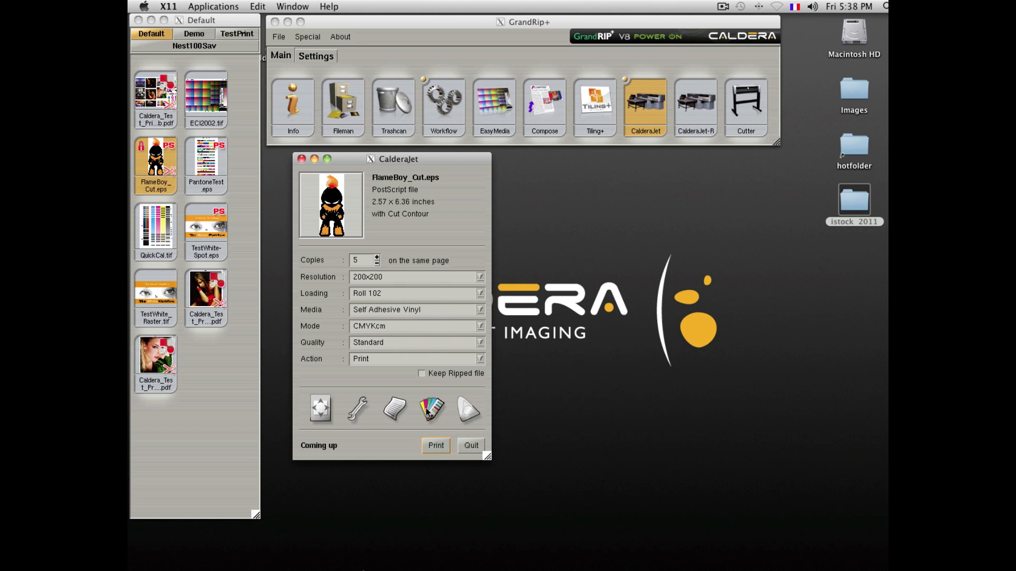
{"action": "left_click", "coordinate": [435, 445]}
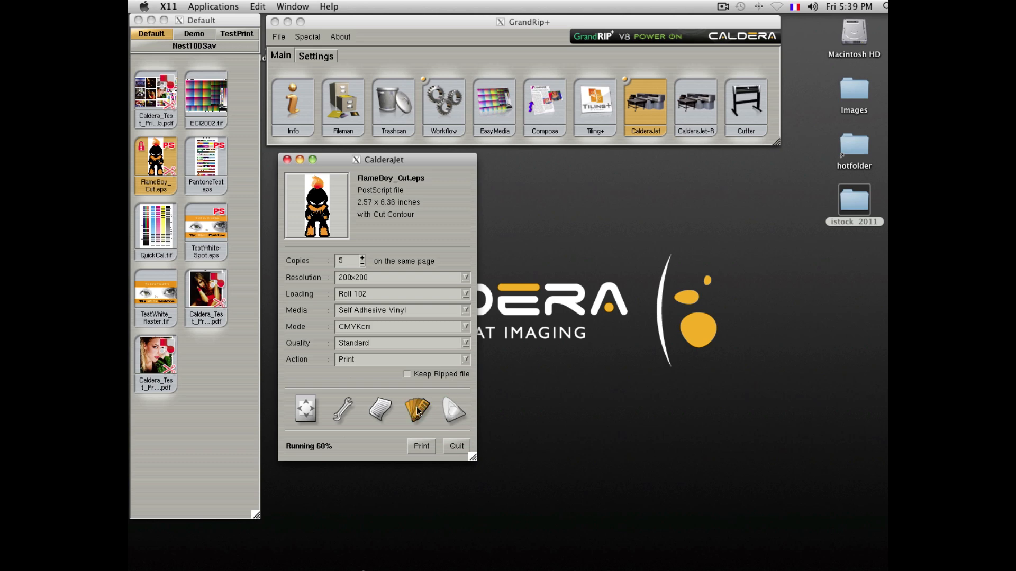
{"action": "left_click", "coordinate": [417, 409]}
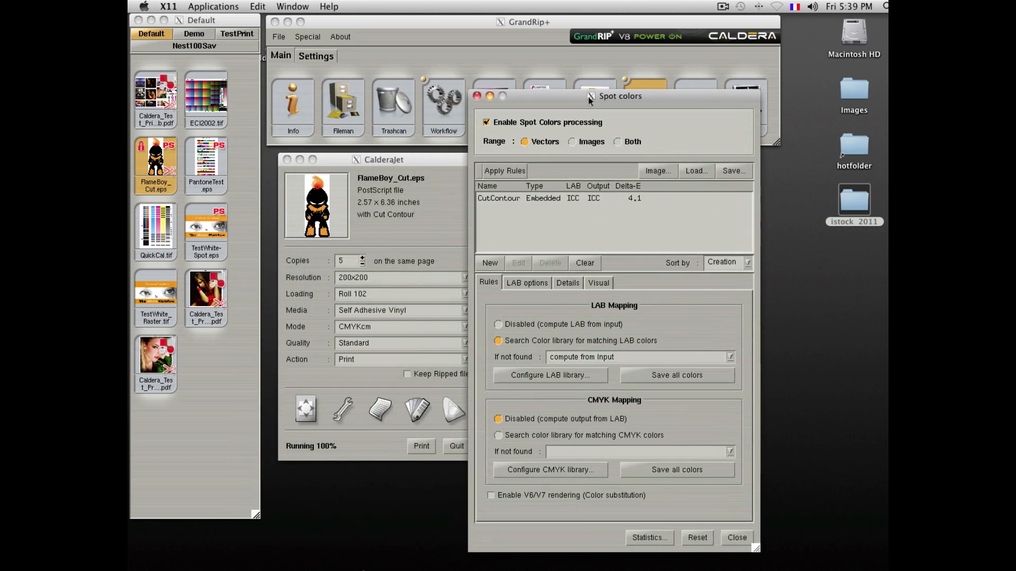
{"action": "left_click_drag", "start_coordinate": [619, 97], "coordinate": [628, 87]}
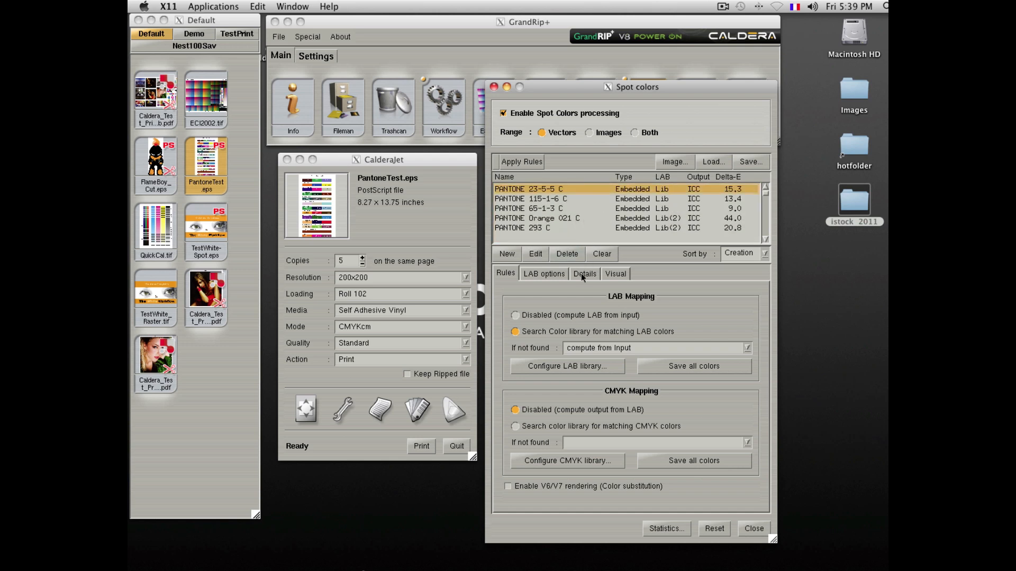
{"action": "left_click", "coordinate": [584, 273]}
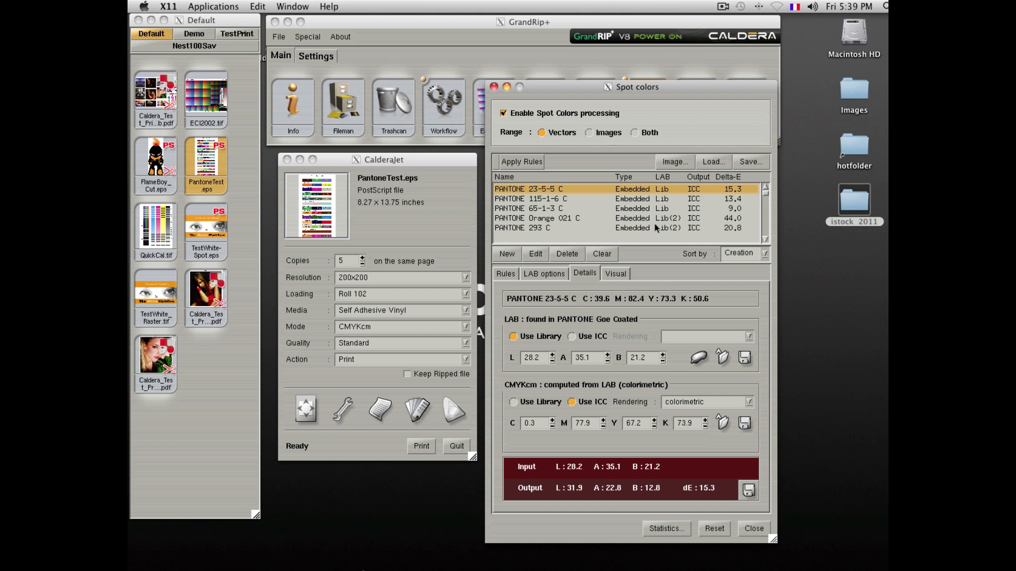
{"action": "left_click", "coordinate": [564, 209]}
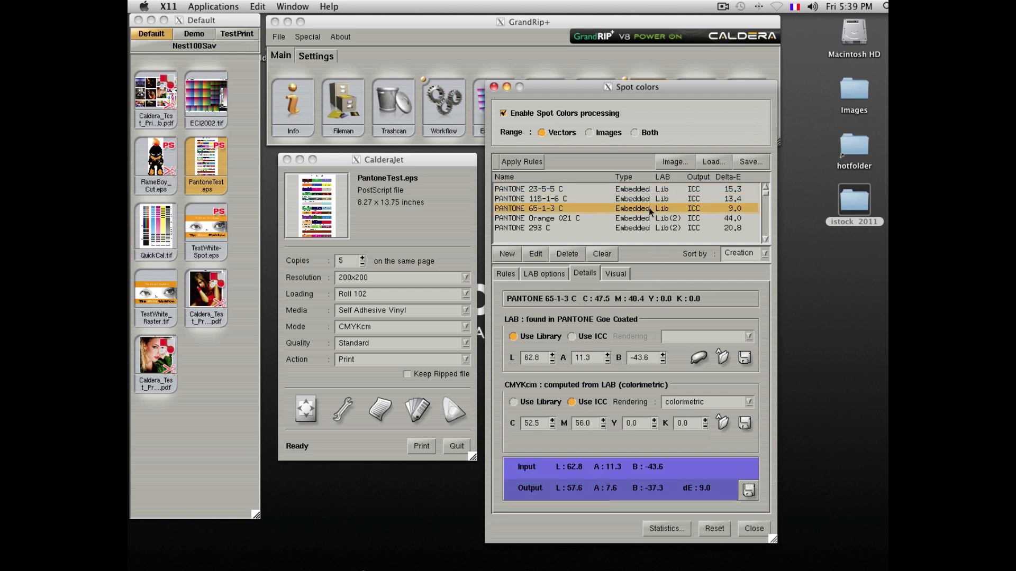
{"action": "left_click", "coordinate": [531, 228]}
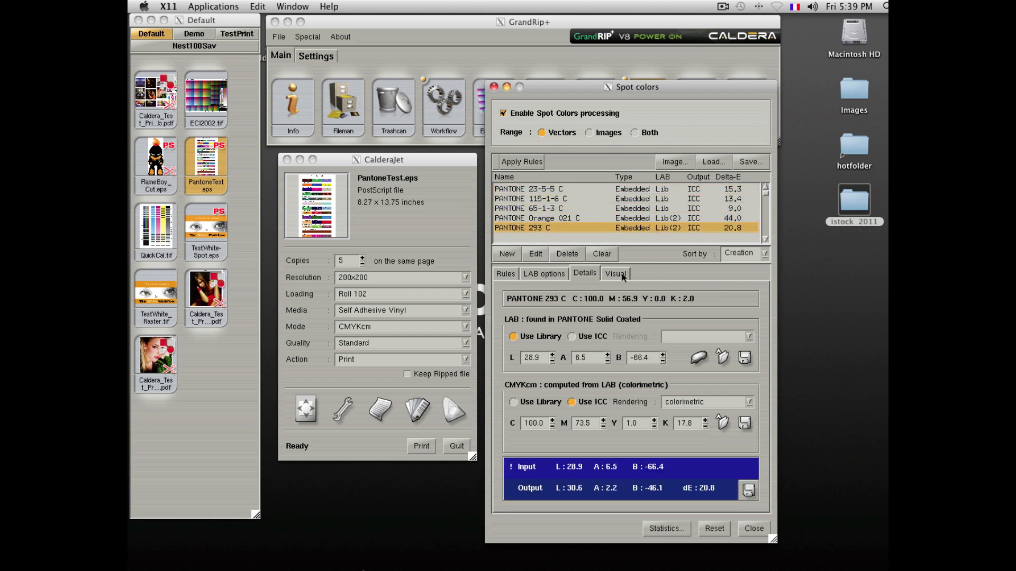
{"action": "left_click", "coordinate": [612, 273]}
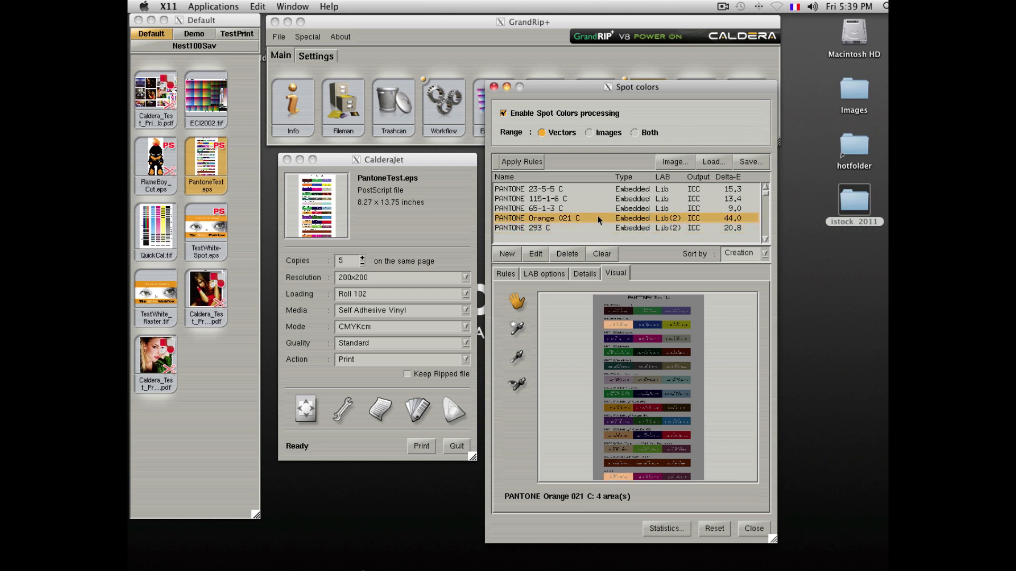
{"action": "left_click", "coordinate": [537, 209]}
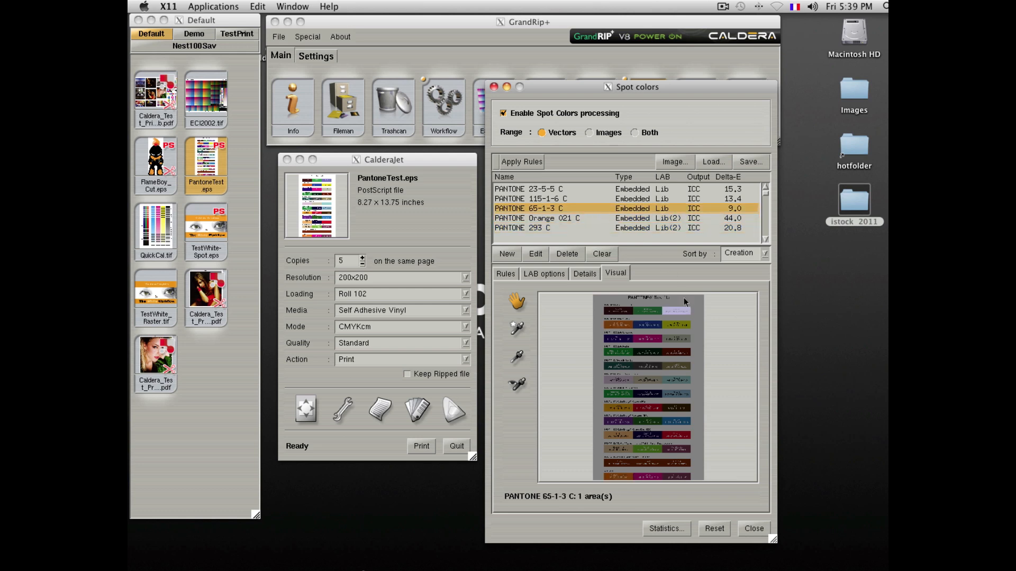
{"action": "mouse_move", "coordinate": [599, 280]}
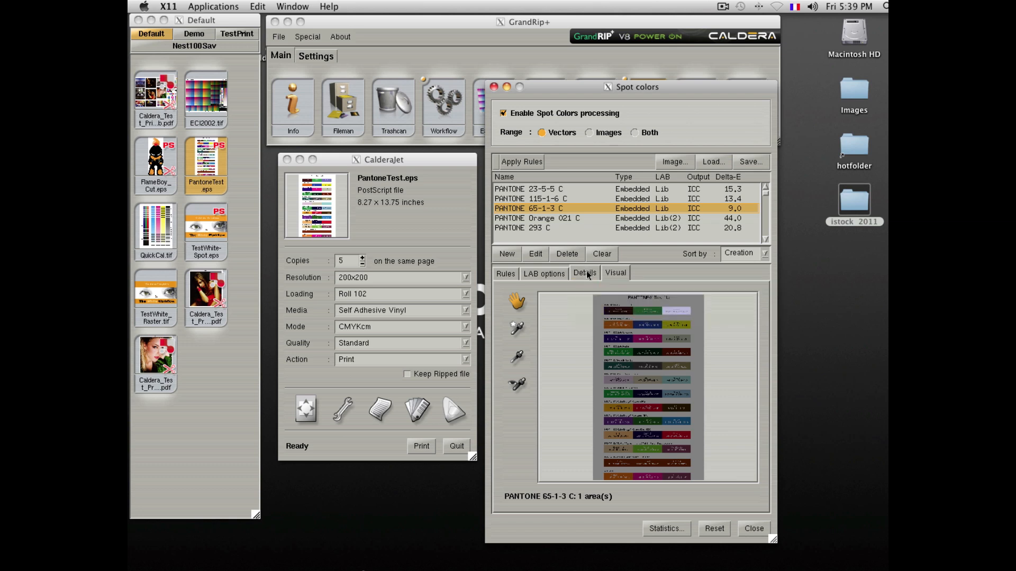
{"action": "left_click", "coordinate": [583, 273]}
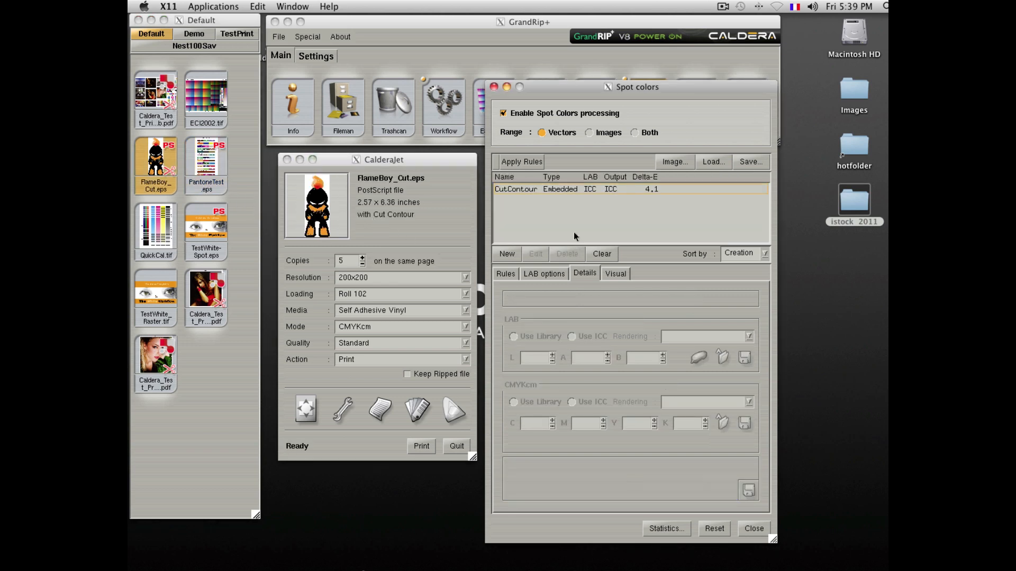
Step: Add the orange spot colour C000M035Y085K000 with perceptual ICC LAB and resolution 400x400, then close
{"action": "left_click", "coordinate": [613, 273]}
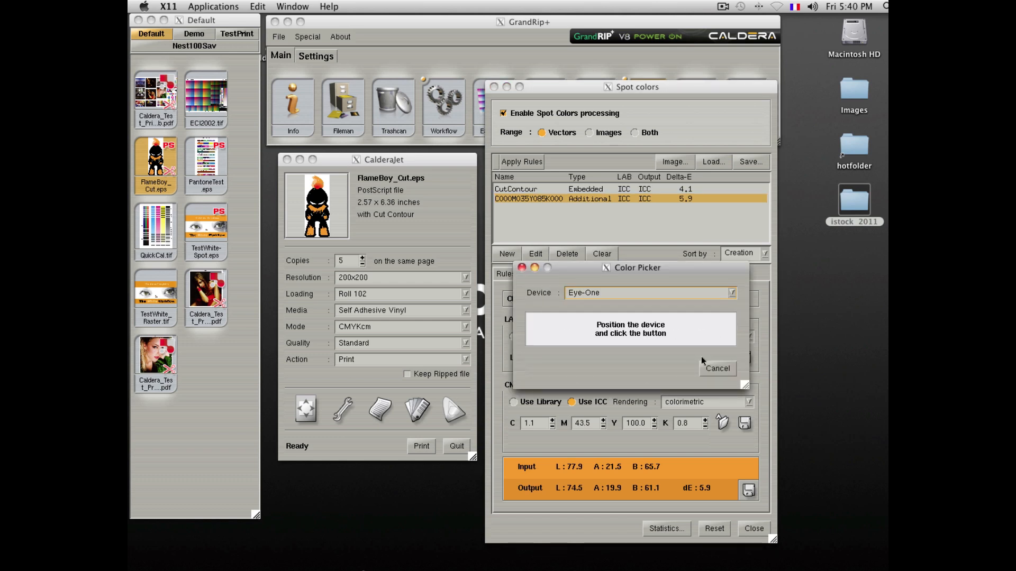
{"action": "mouse_move", "coordinate": [698, 362]}
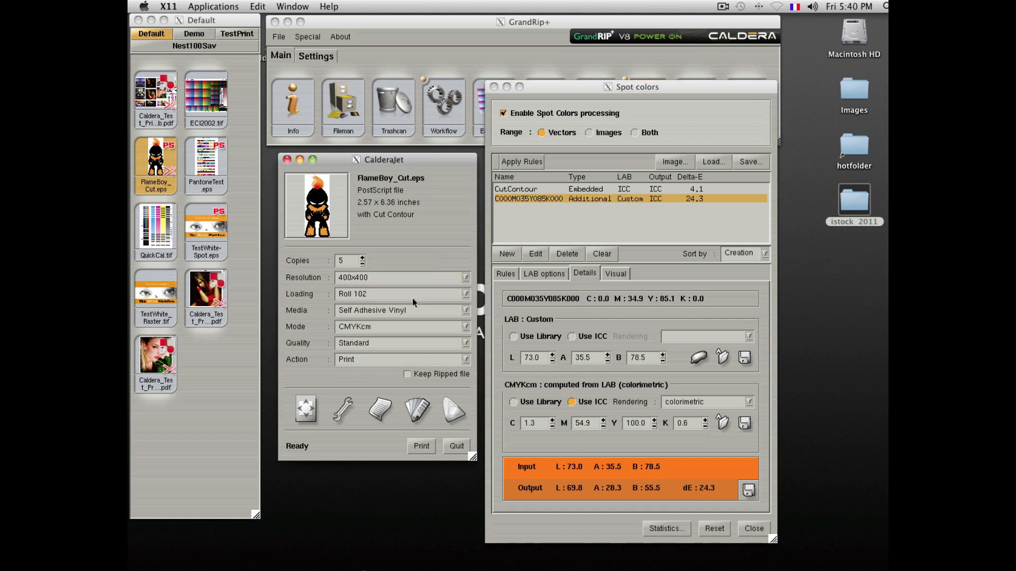
{"action": "left_click", "coordinate": [570, 336]}
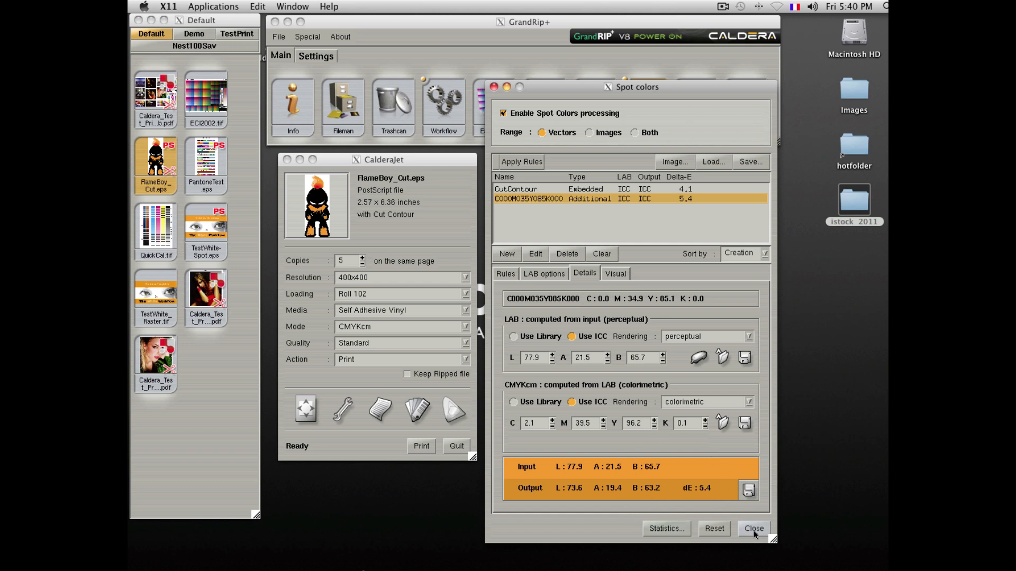
{"action": "left_click", "coordinate": [752, 529]}
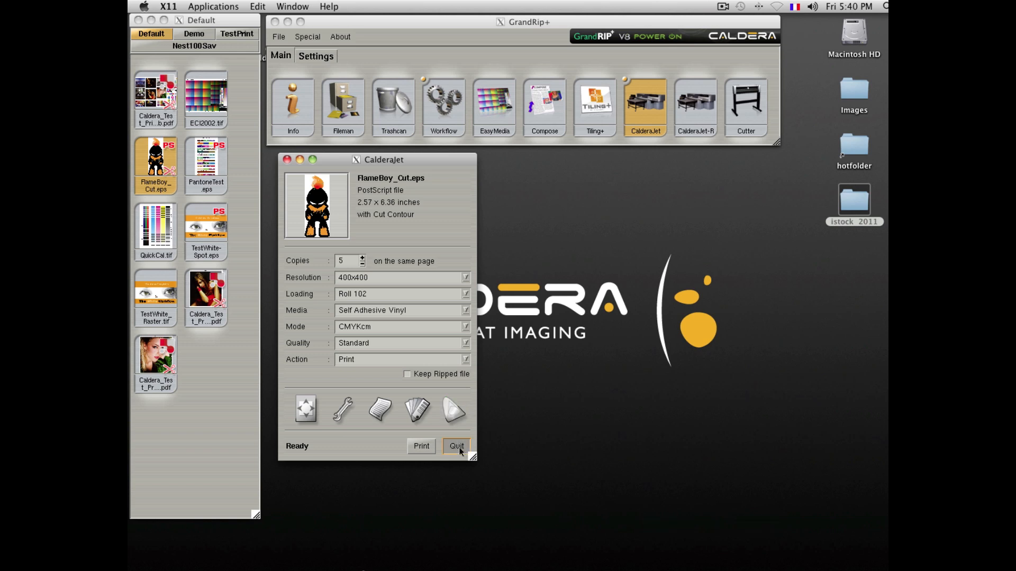
Step: Load the Caldera test print PDF into CalderaJet and set its job action to Nest
{"action": "left_click", "coordinate": [456, 445]}
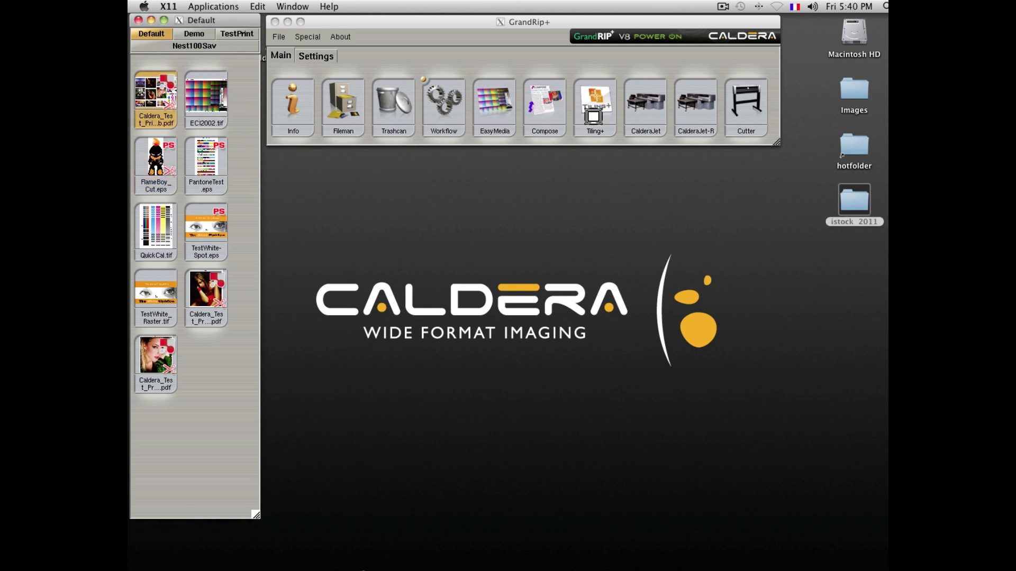
{"action": "left_click", "coordinate": [644, 103]}
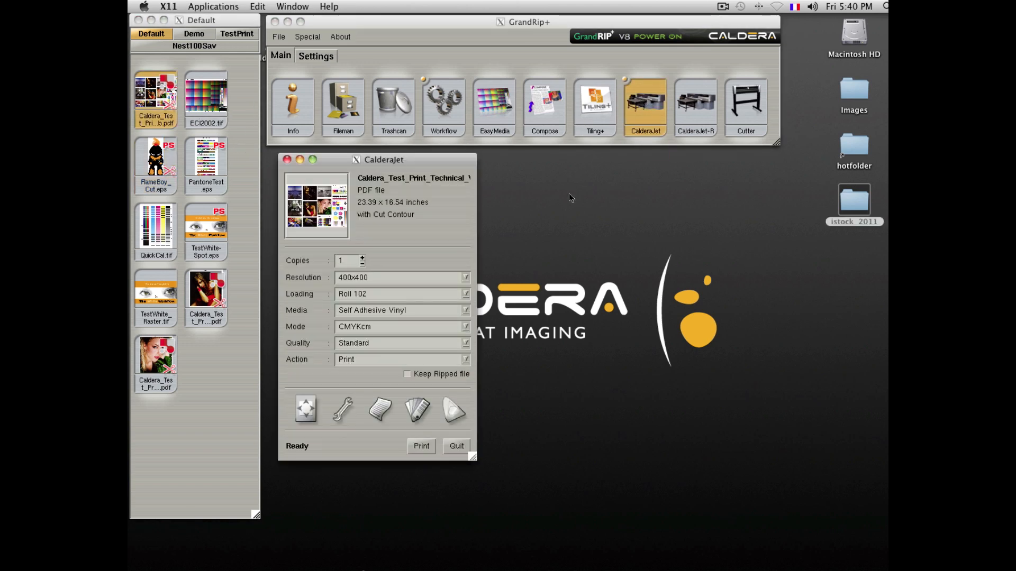
{"action": "left_click", "coordinate": [400, 360]}
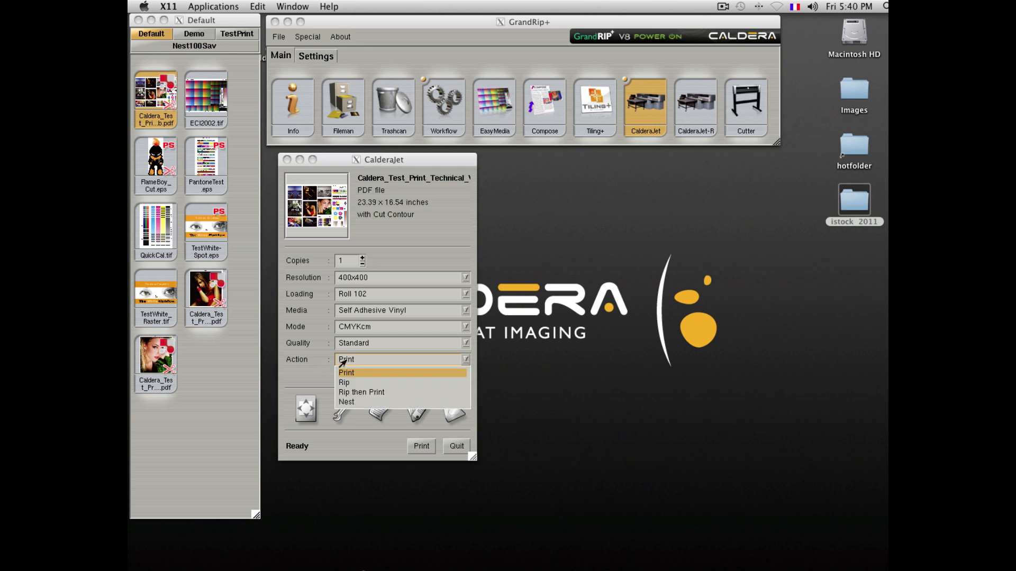
{"action": "mouse_move", "coordinate": [346, 402]}
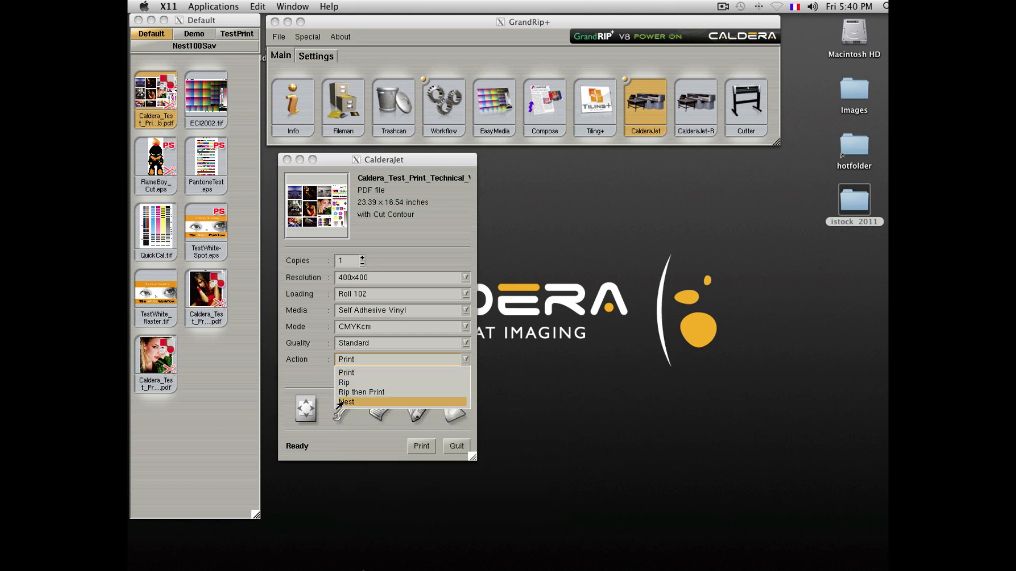
{"action": "left_click", "coordinate": [347, 402]}
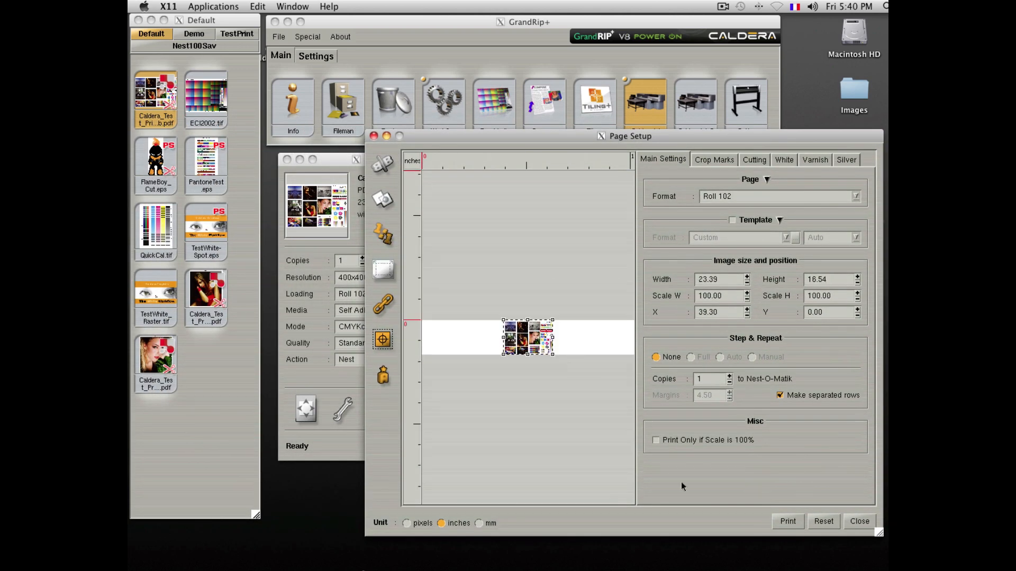
Step: Queue the test print, PantoneText.eps and extra copies of ECI2002.tif for Nest-O-Matik
{"action": "left_click", "coordinate": [786, 521]}
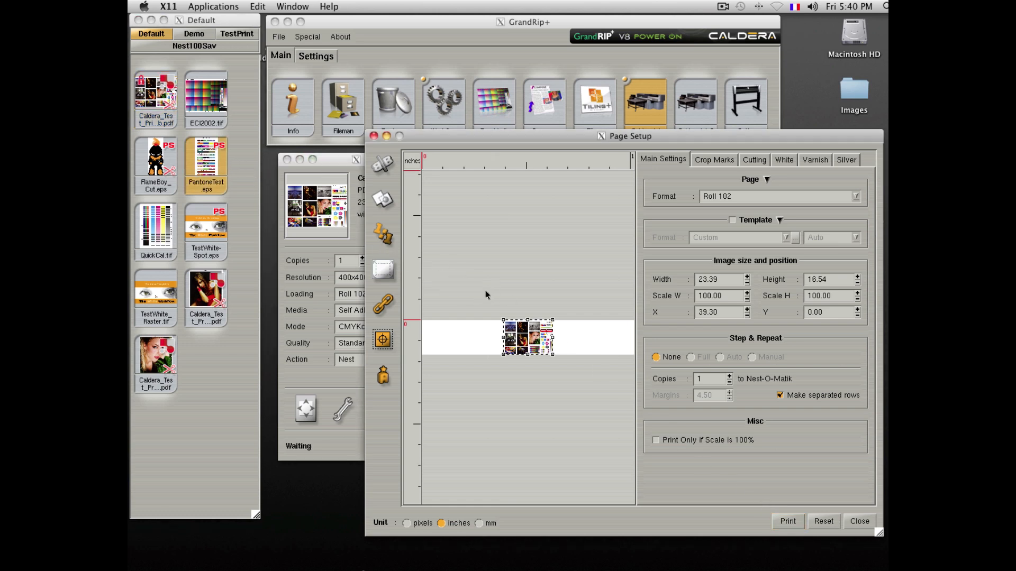
{"action": "left_click", "coordinate": [729, 377]}
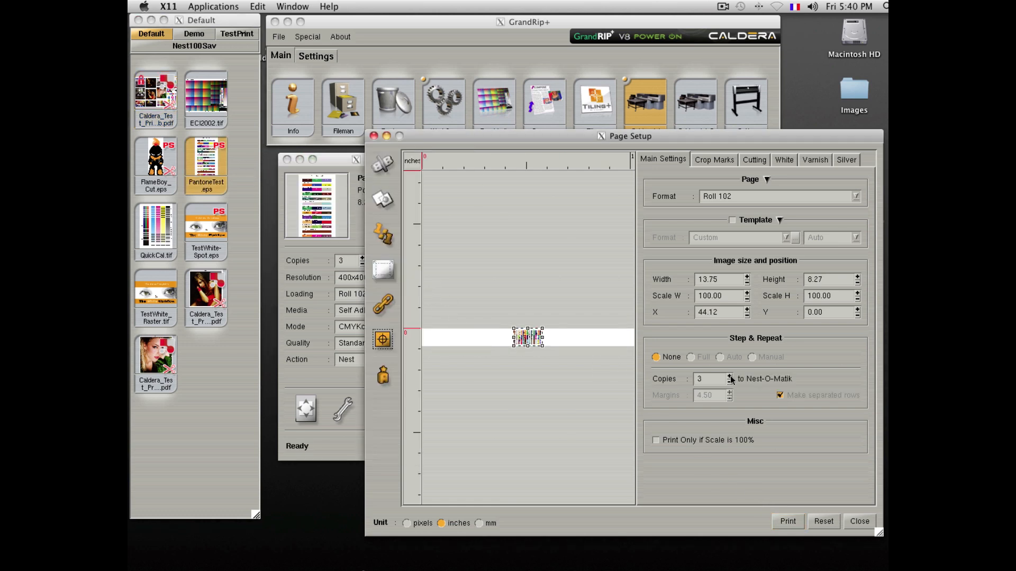
{"action": "left_click", "coordinate": [729, 376]}
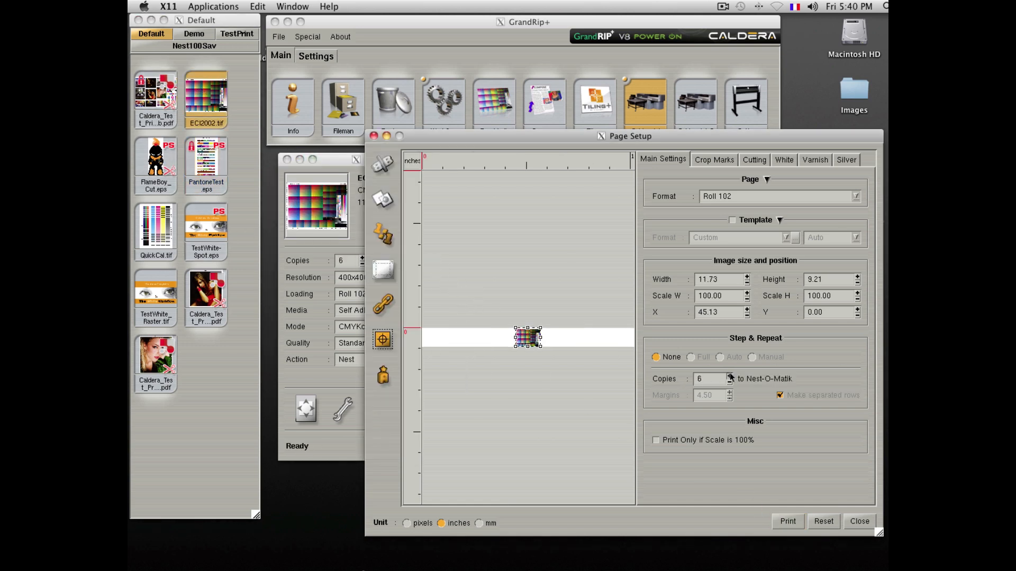
{"action": "left_click", "coordinate": [786, 521]}
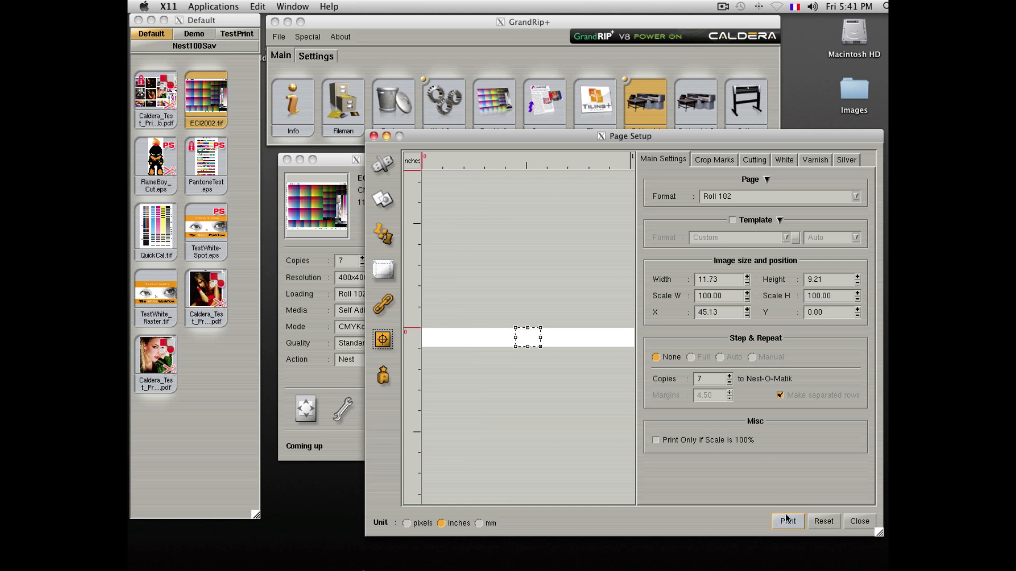
{"action": "left_click", "coordinate": [859, 520]}
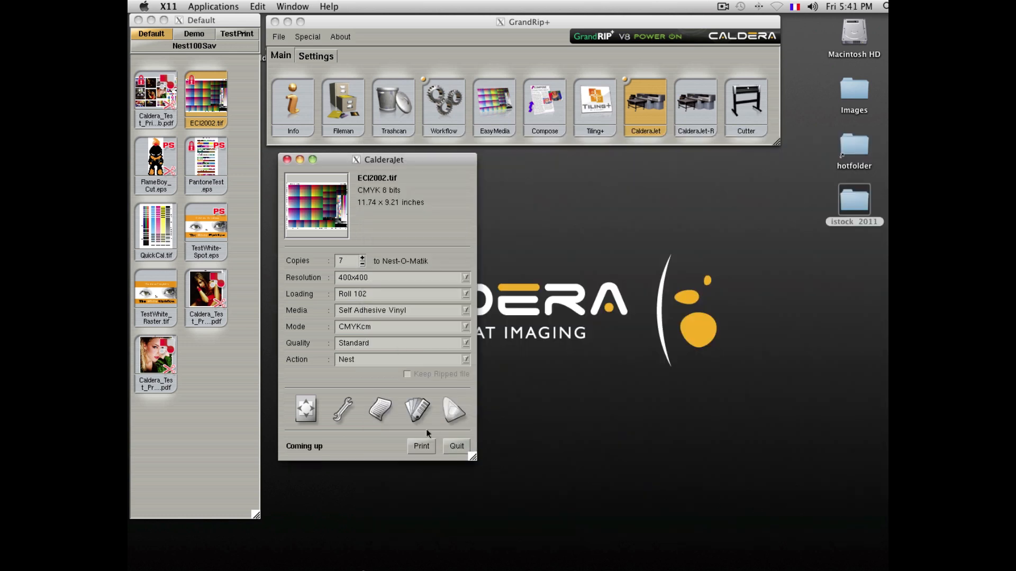
Step: Inspect the Autonest #4 composite job in the Spooler queue
{"action": "left_click", "coordinate": [421, 446]}
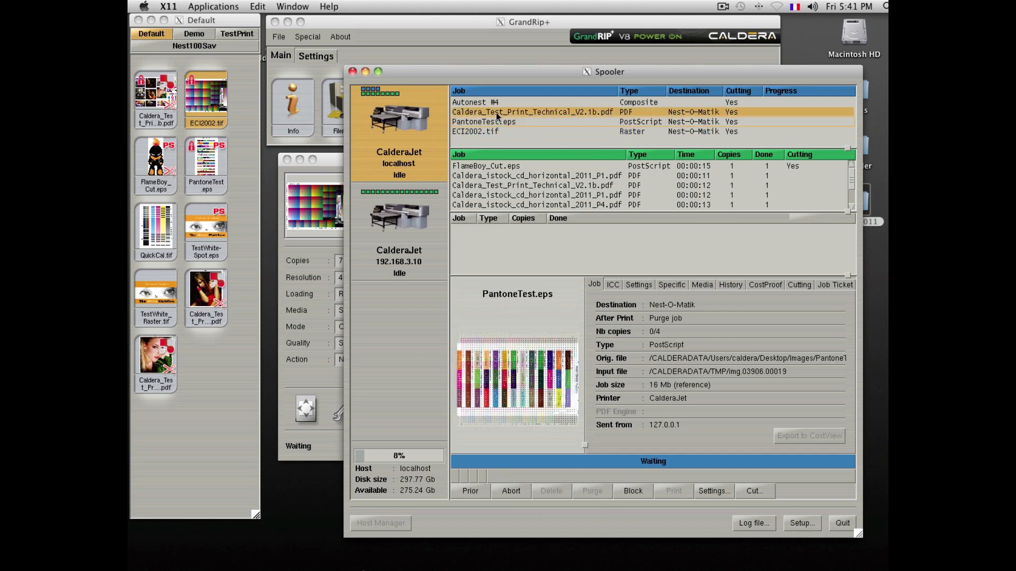
{"action": "left_click", "coordinate": [475, 102]}
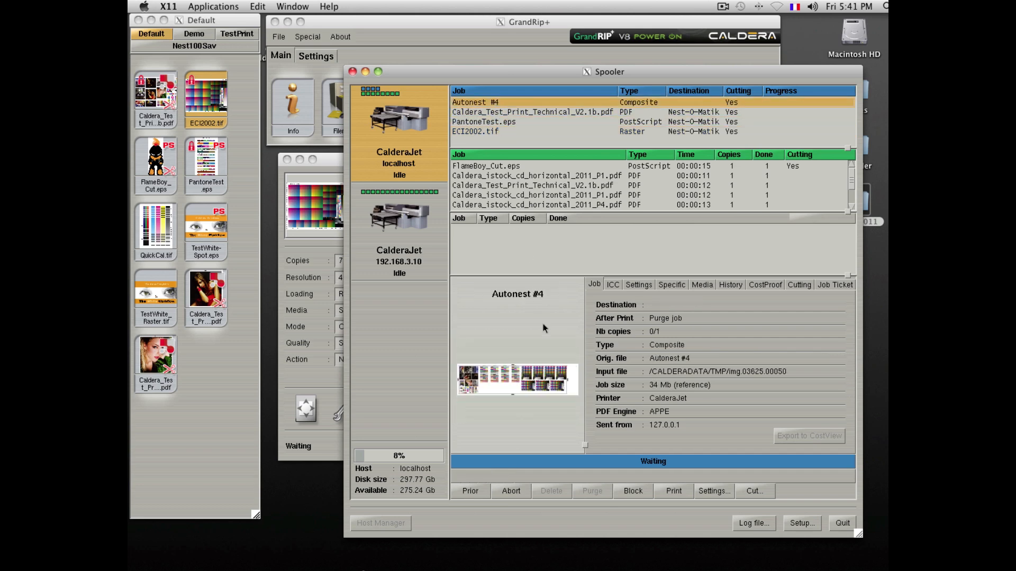
{"action": "mouse_move", "coordinate": [497, 428]}
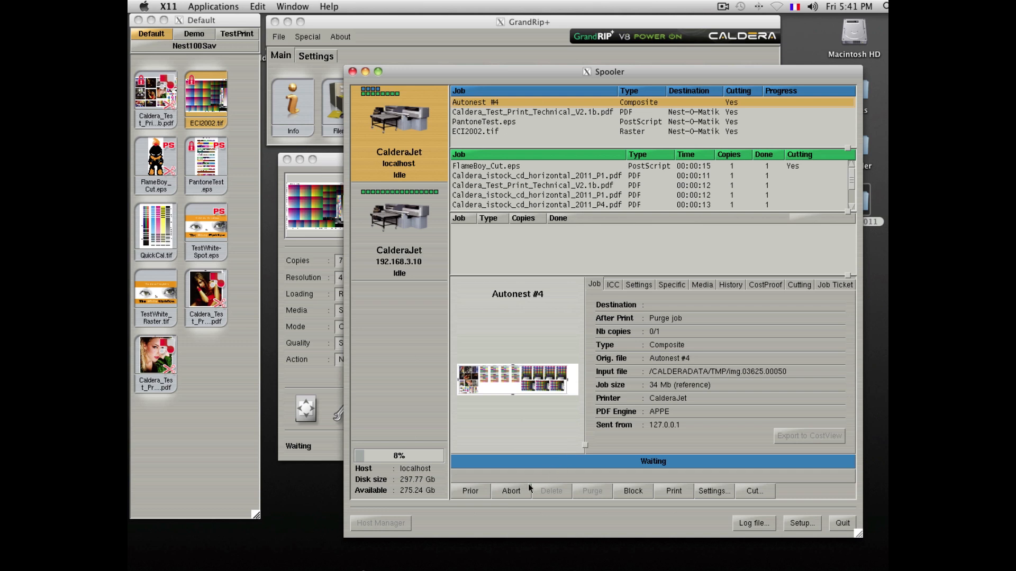
Step: Review the cutting contour options in Page Setup for the seven-copy ECI2002.tif job
{"action": "left_click", "coordinate": [511, 490]}
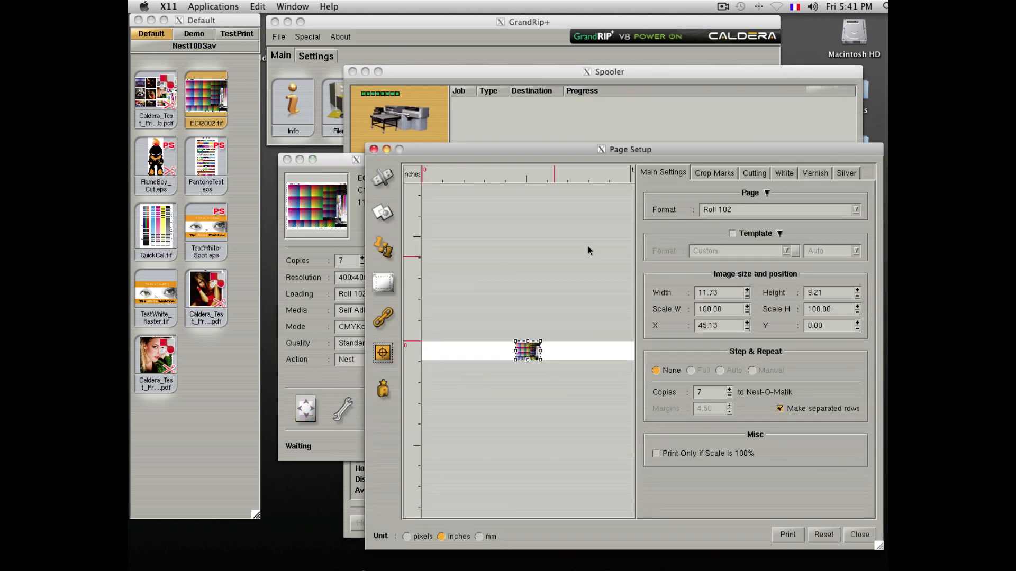
{"action": "left_click", "coordinate": [752, 172]}
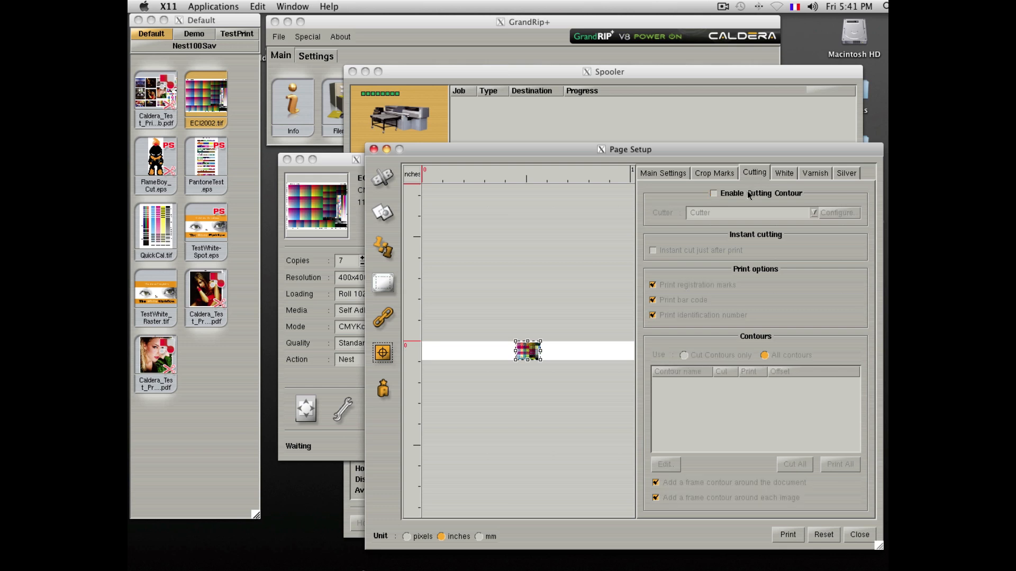
{"action": "mouse_move", "coordinate": [665, 186]}
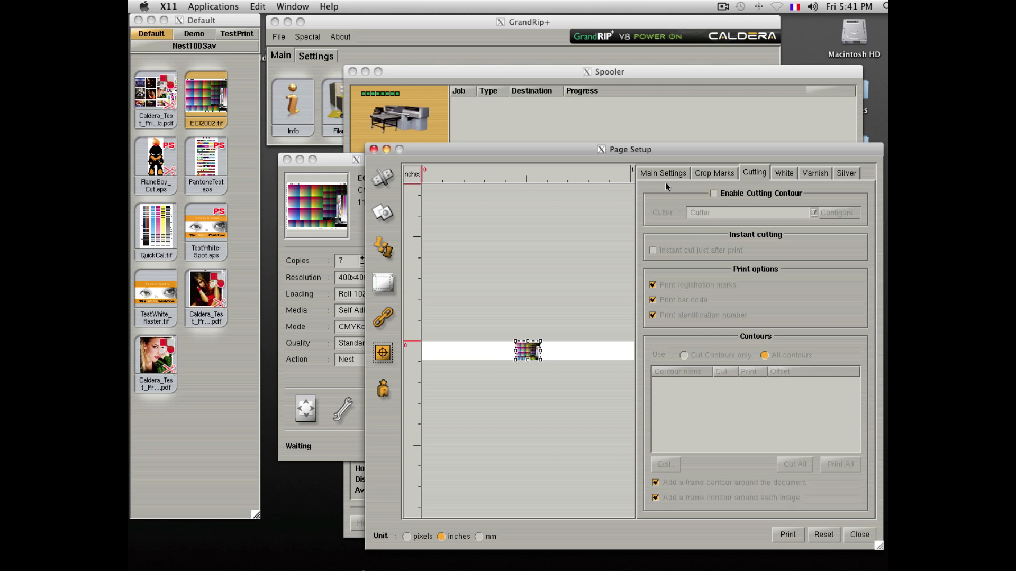
{"action": "mouse_move", "coordinate": [850, 520]}
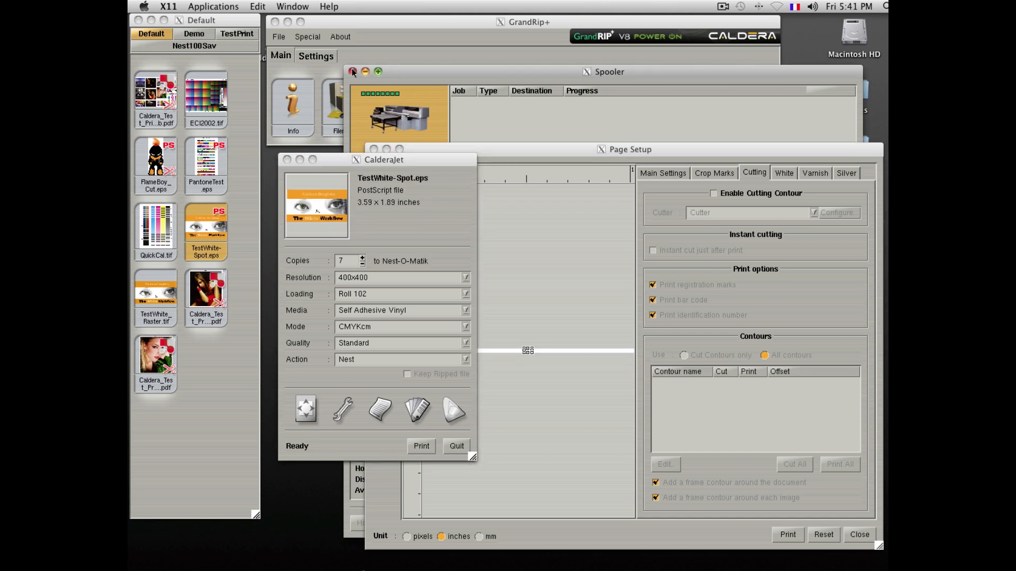
Step: Enable white ink separation for TestWhite-Spot.eps as a White spot colour
{"action": "left_click", "coordinate": [783, 172]}
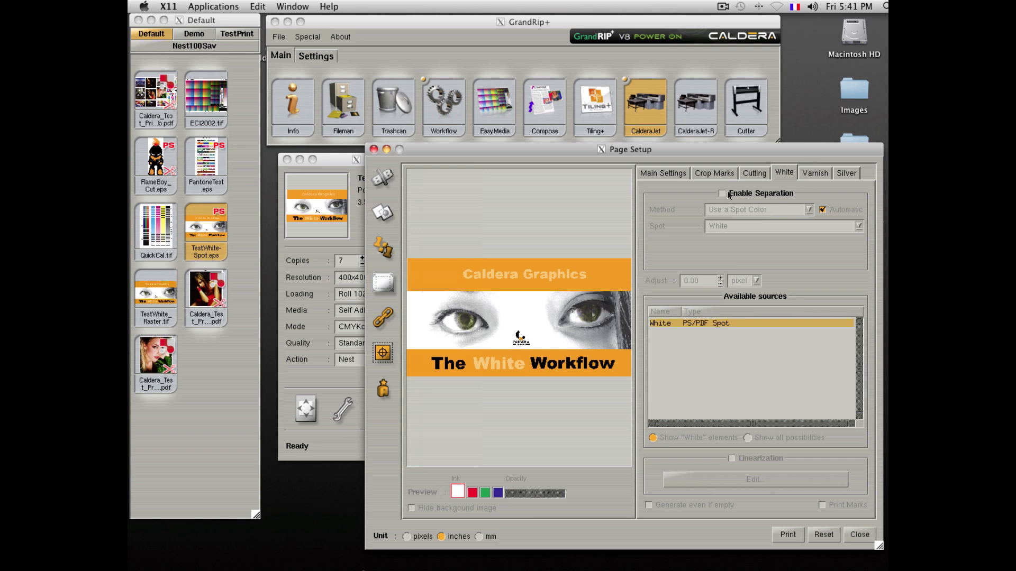
{"action": "left_click", "coordinate": [722, 192]}
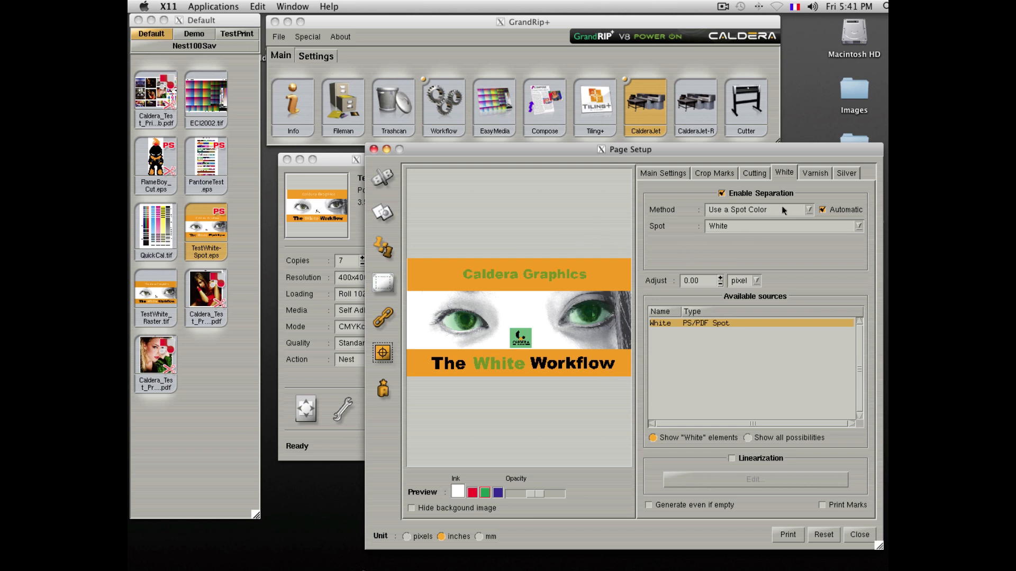
{"action": "left_click", "coordinate": [739, 209]}
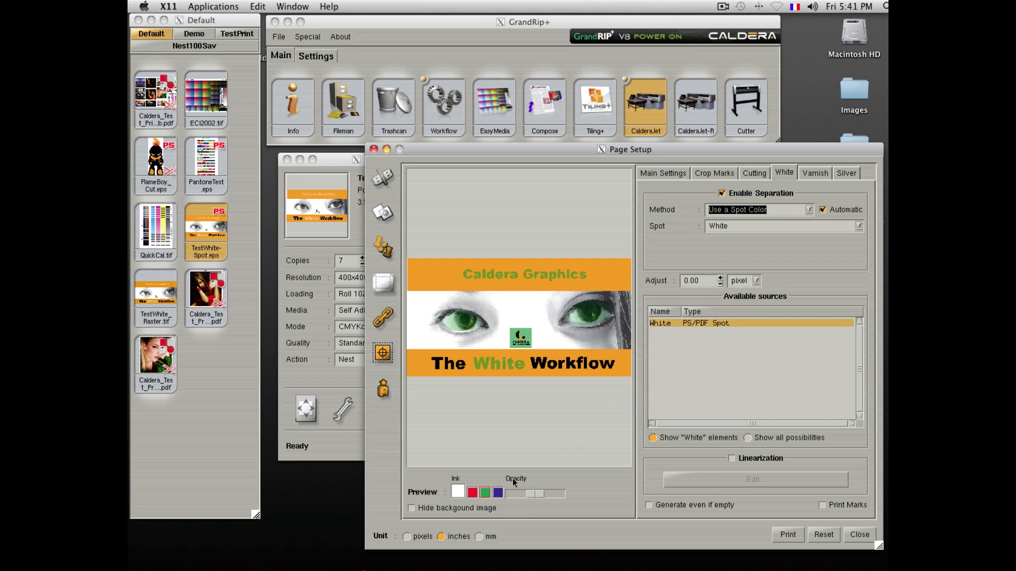
Step: Preview only the white areas in purple, adjusting opacity and hiding the background artwork
{"action": "left_click_drag", "start_coordinate": [512, 493], "coordinate": [553, 493]}
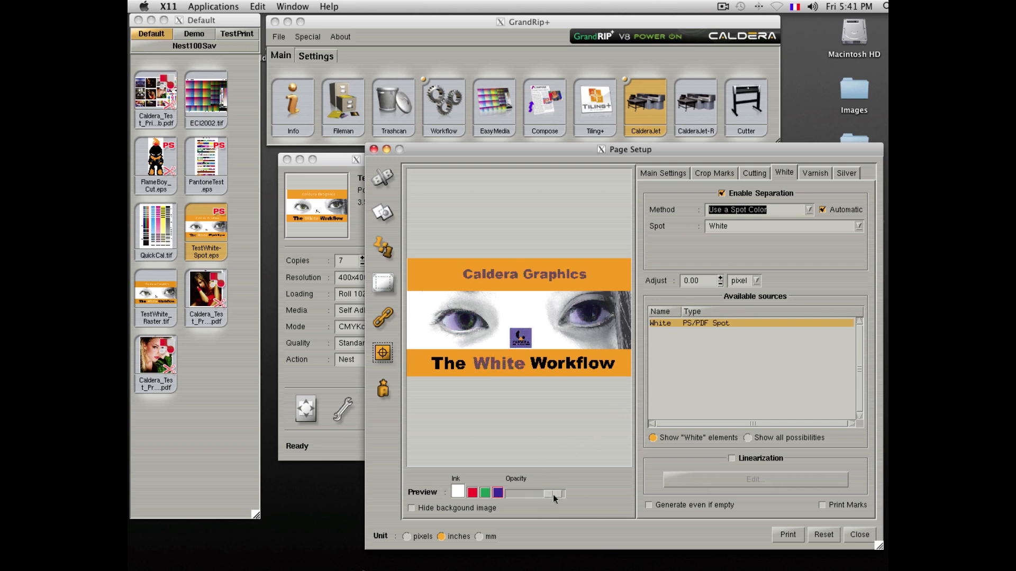
{"action": "left_click", "coordinate": [411, 508]}
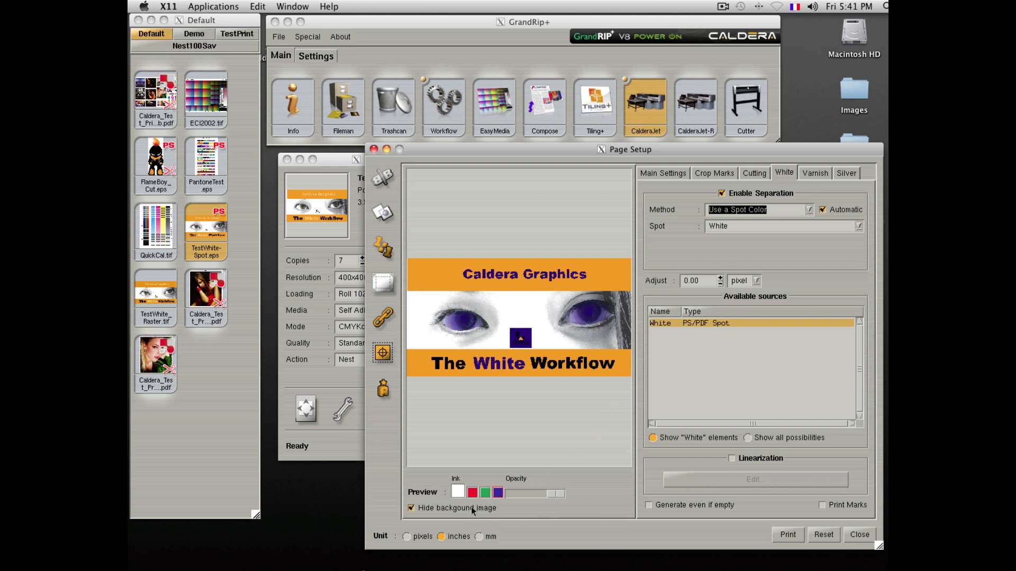
{"action": "left_click", "coordinate": [410, 508]}
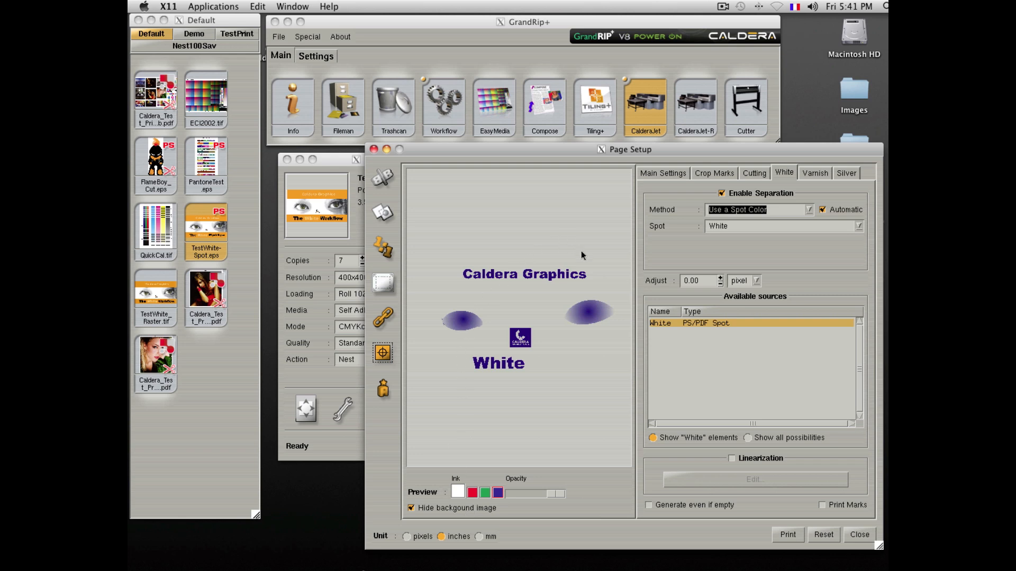
{"action": "mouse_move", "coordinate": [596, 362]}
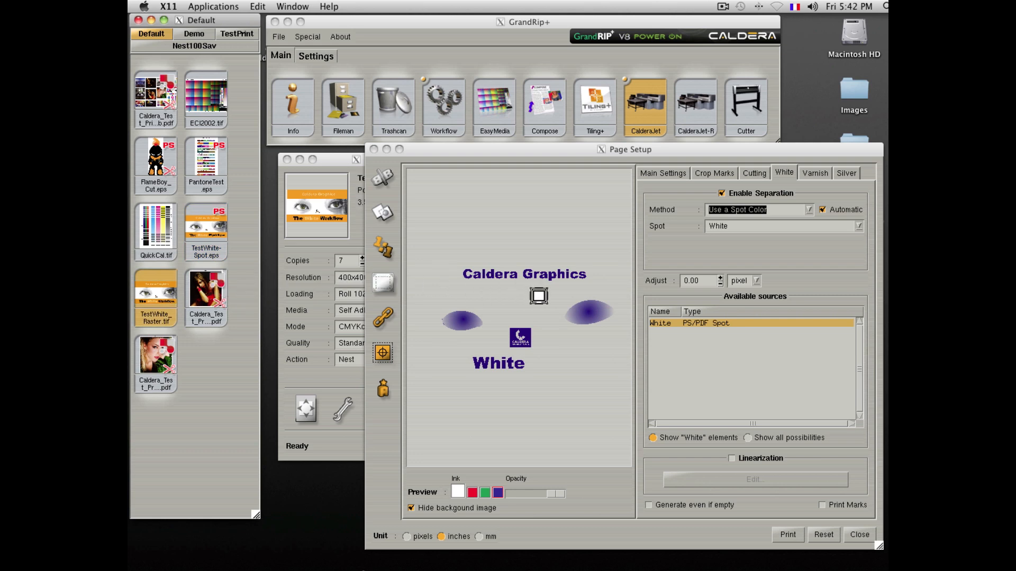
Step: Load TestWhite_Raster.tif to see its extra-channel white, then switch to FlameBoy_Cut.eps
{"action": "left_click", "coordinate": [757, 210]}
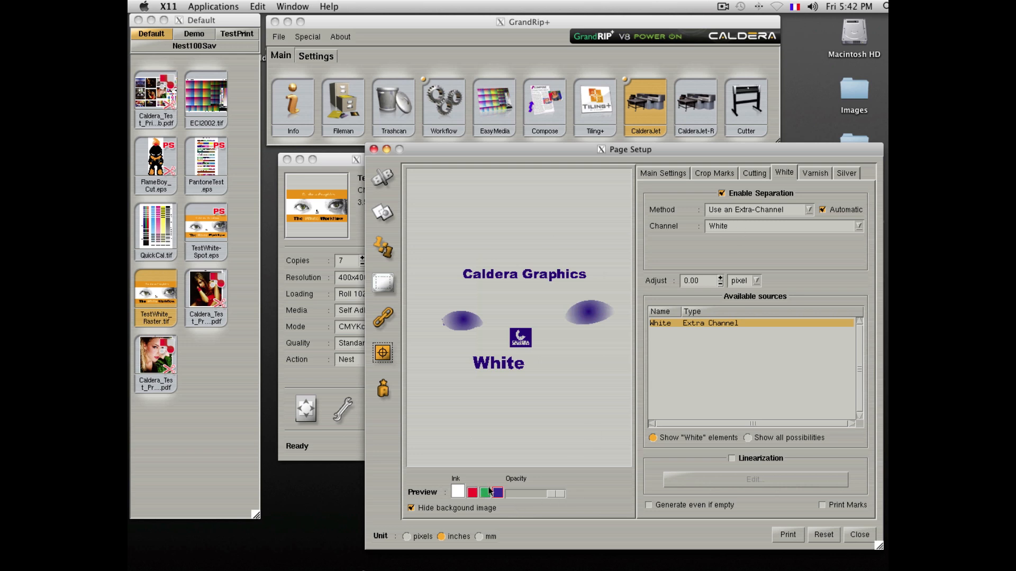
{"action": "left_click", "coordinate": [472, 493]}
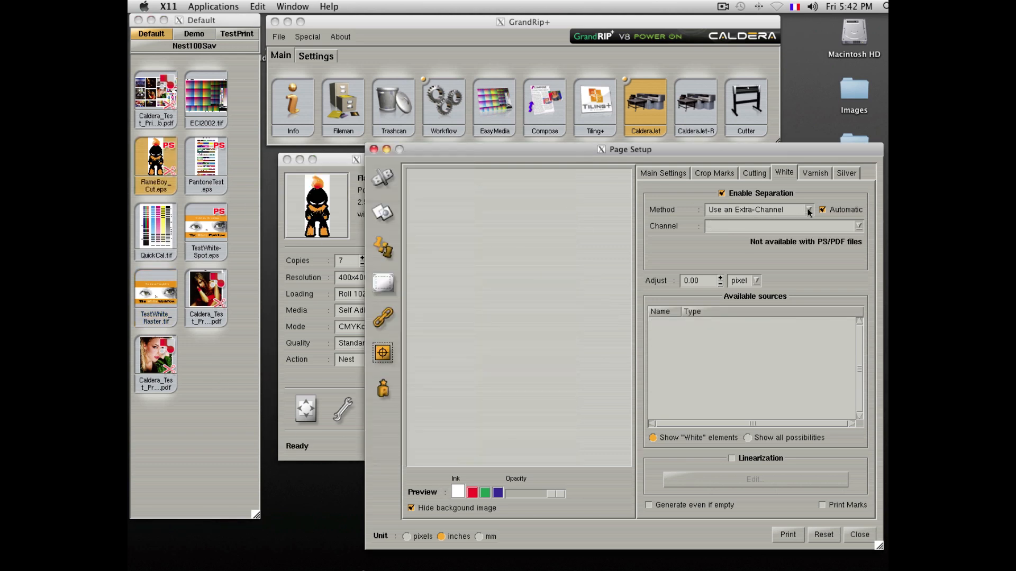
Step: Generate FlameBoy's white from CMYK data where there is no ink, then disable separation
{"action": "left_click", "coordinate": [807, 209]}
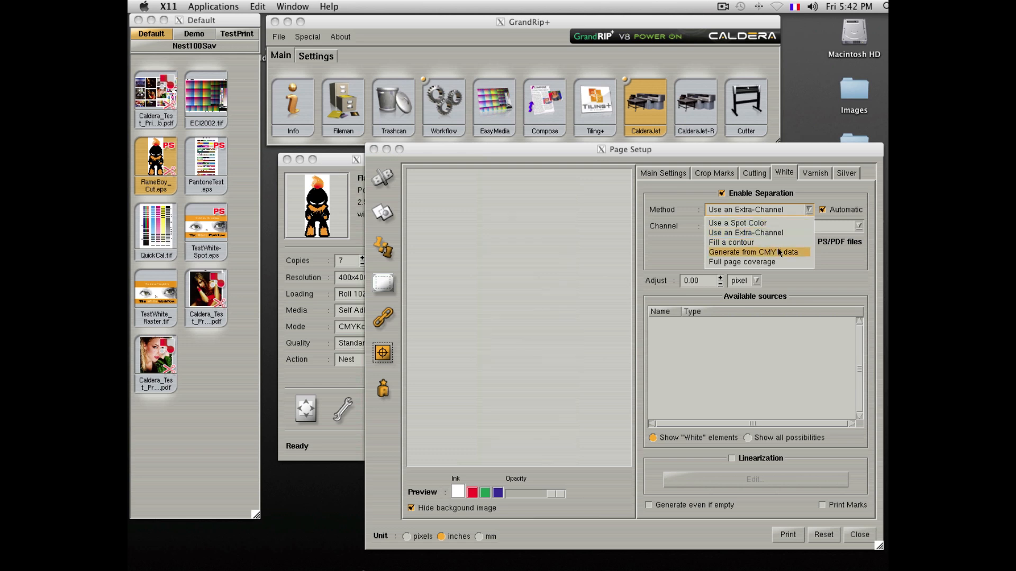
{"action": "left_click", "coordinate": [753, 251]}
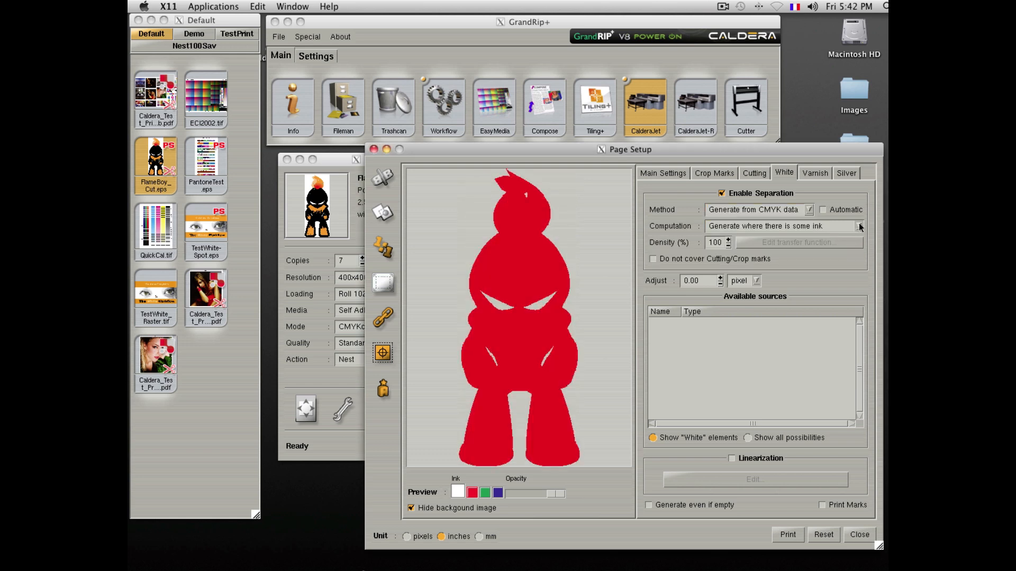
{"action": "left_click", "coordinate": [859, 226]}
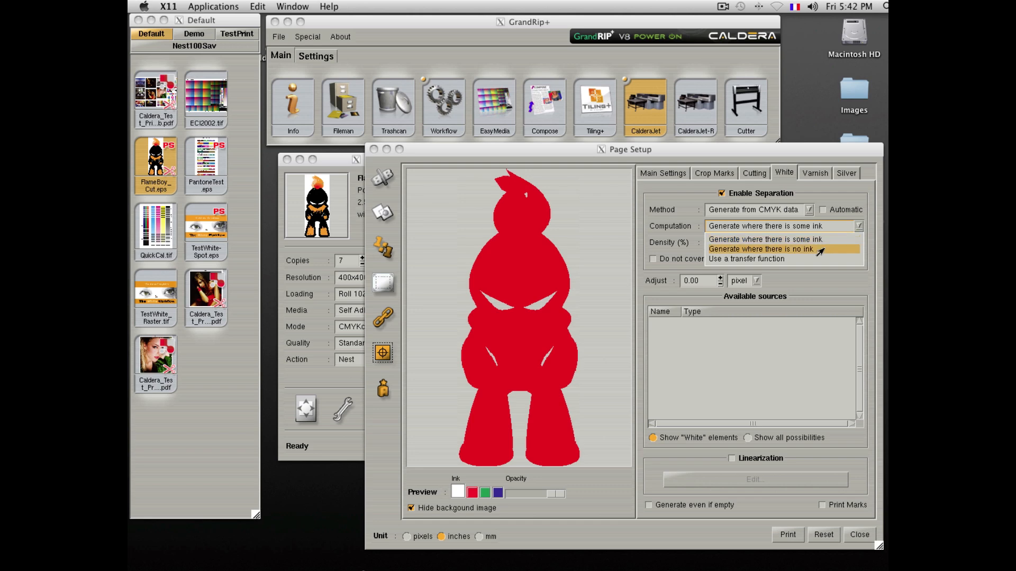
{"action": "left_click", "coordinate": [761, 248]}
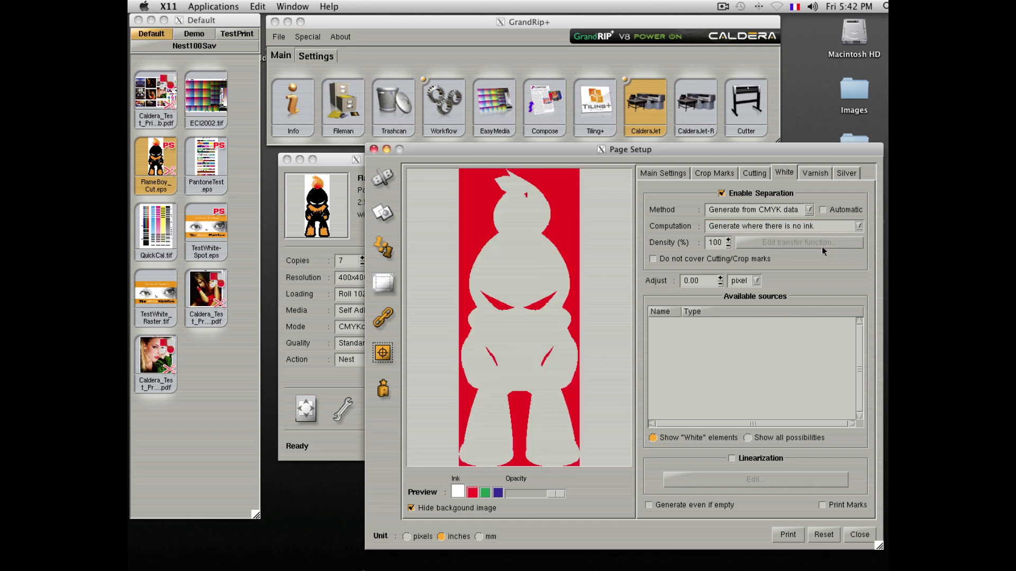
{"action": "left_click", "coordinate": [721, 193]}
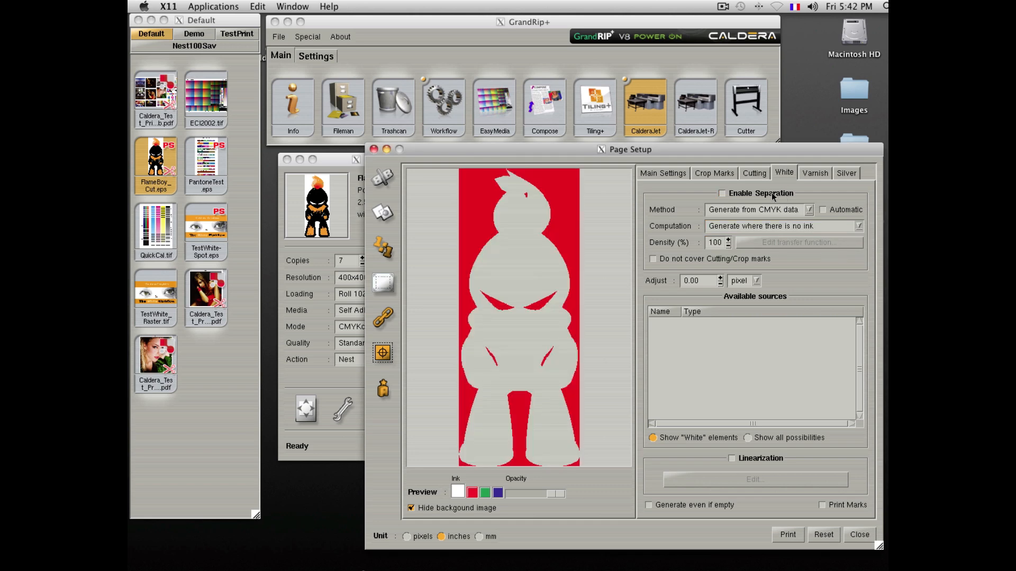
Step: Return to Main Settings and close the Page Setup window
{"action": "left_click", "coordinate": [662, 173]}
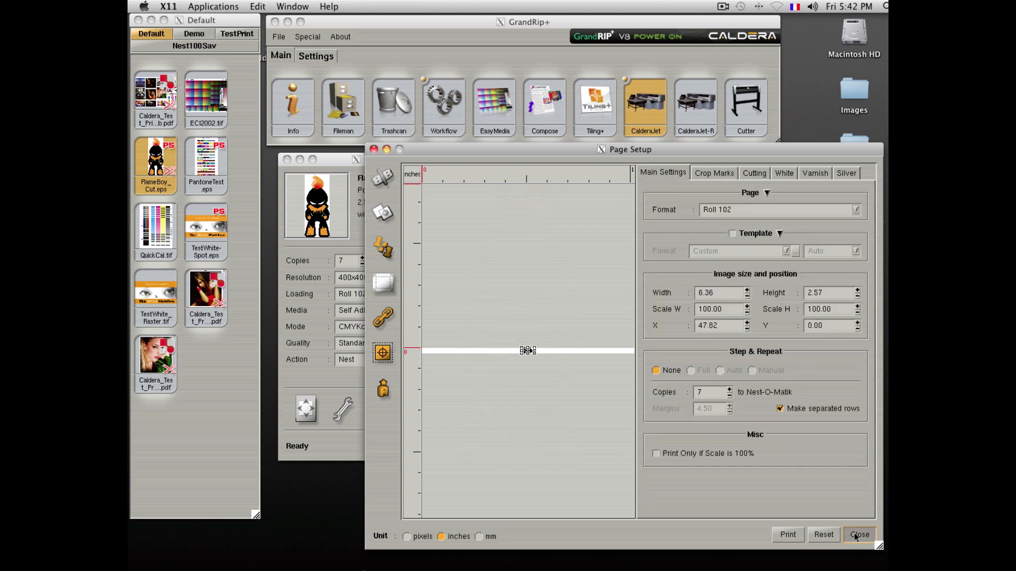
{"action": "left_click", "coordinate": [858, 534]}
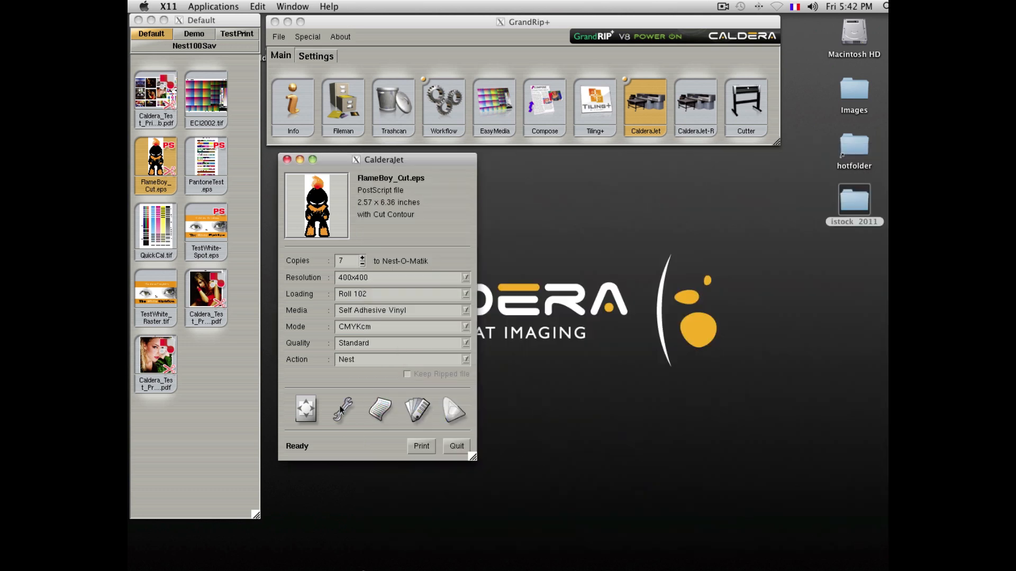
Step: Quit the FlameBoy_Cut.eps CalderaJet job and launch the Compose module
{"action": "left_click", "coordinate": [456, 445]}
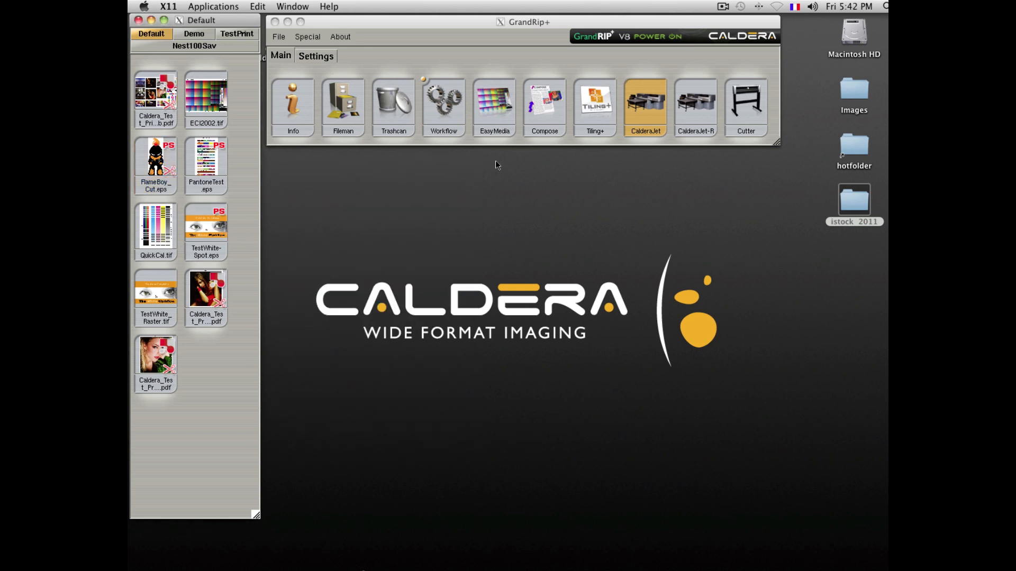
{"action": "mouse_move", "coordinate": [533, 154]}
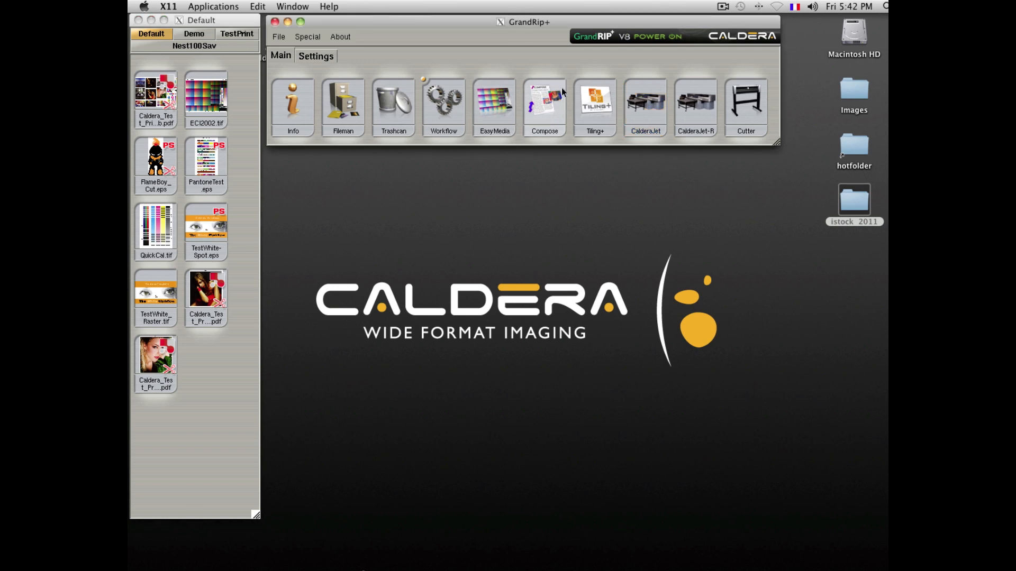
{"action": "mouse_move", "coordinate": [543, 104]}
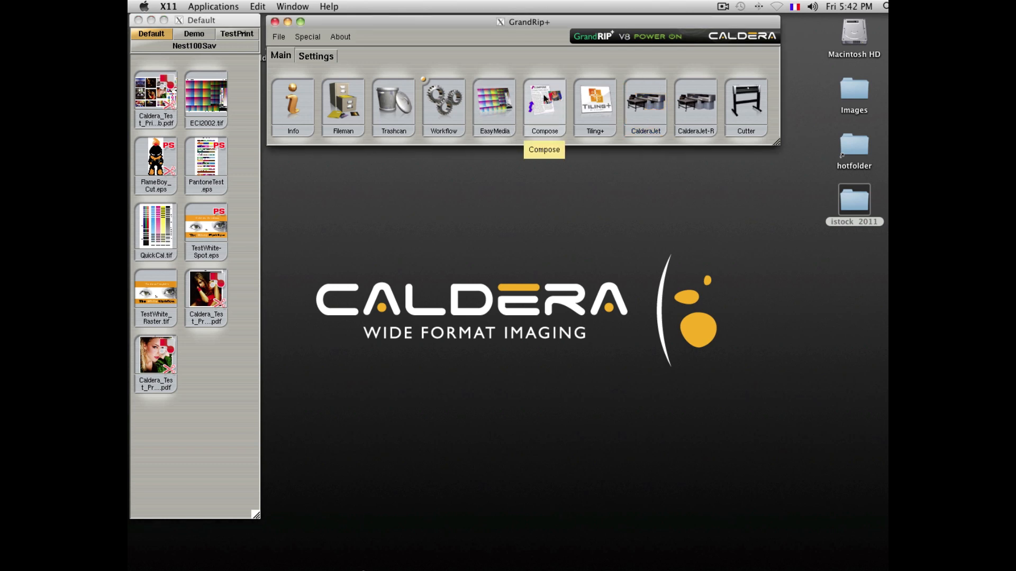
{"action": "left_click", "coordinate": [544, 103]}
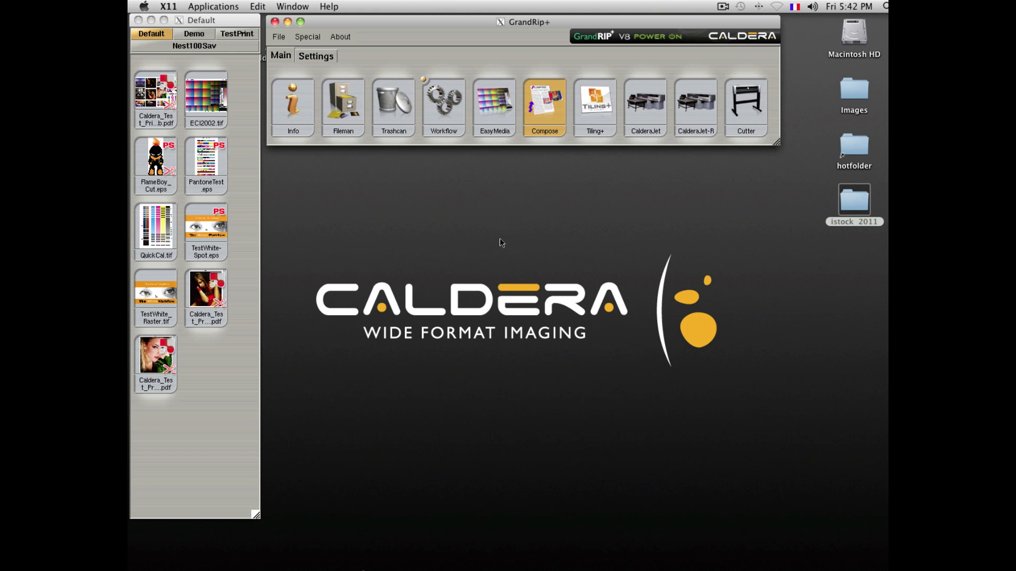
Step: Start a Compose layout with the test PDF, PantoneText.eps and FlameBoy_Cut.eps duplicated 5 times
{"action": "left_click", "coordinate": [544, 104]}
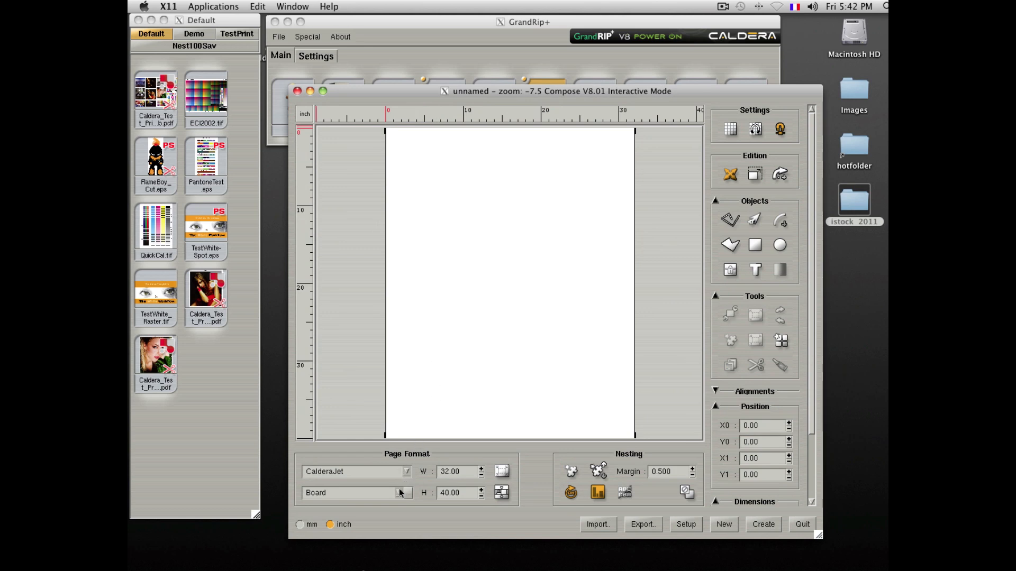
{"action": "mouse_move", "coordinate": [358, 549]}
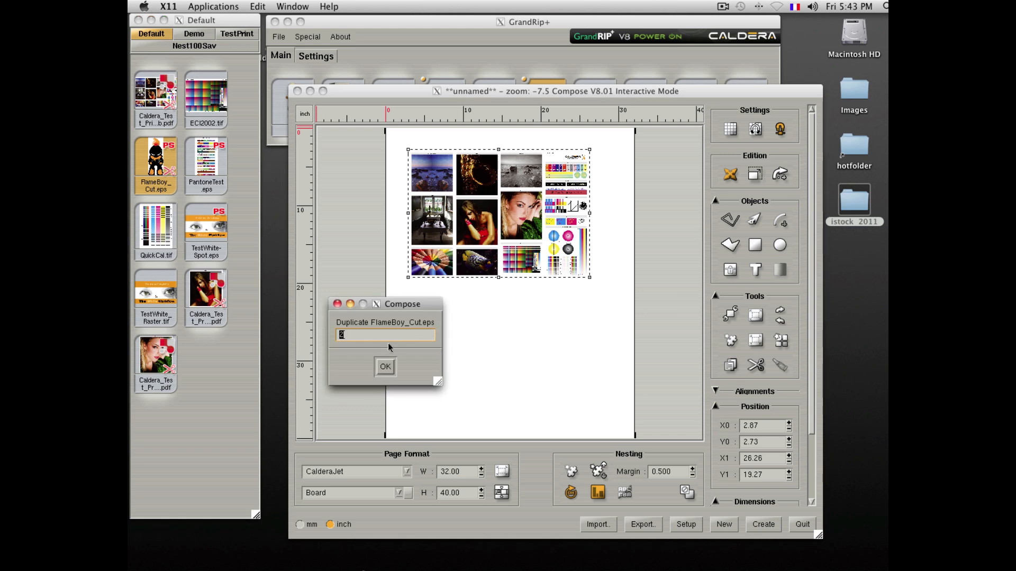
{"action": "type", "text": "5"}
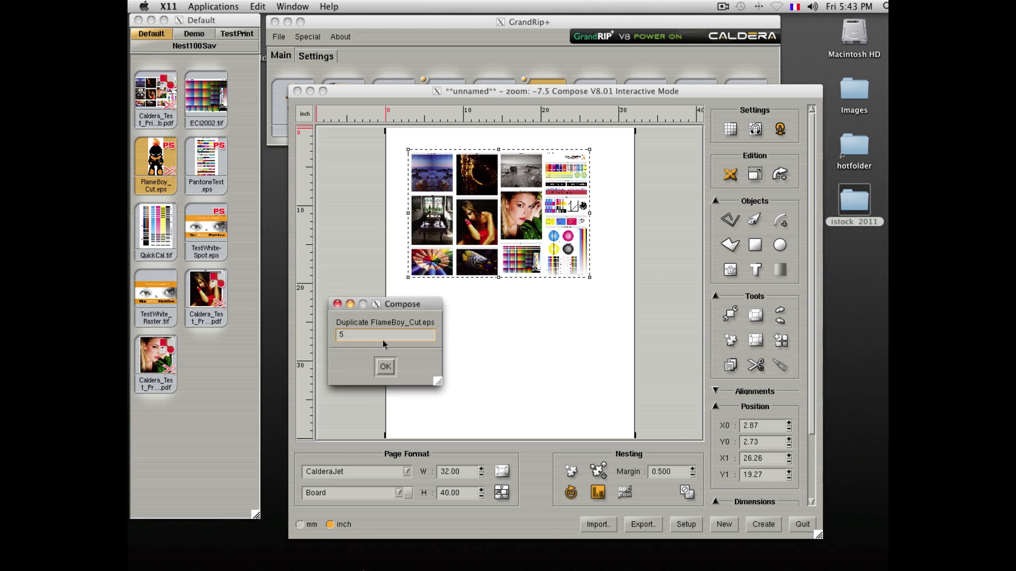
{"action": "left_click", "coordinate": [385, 367]}
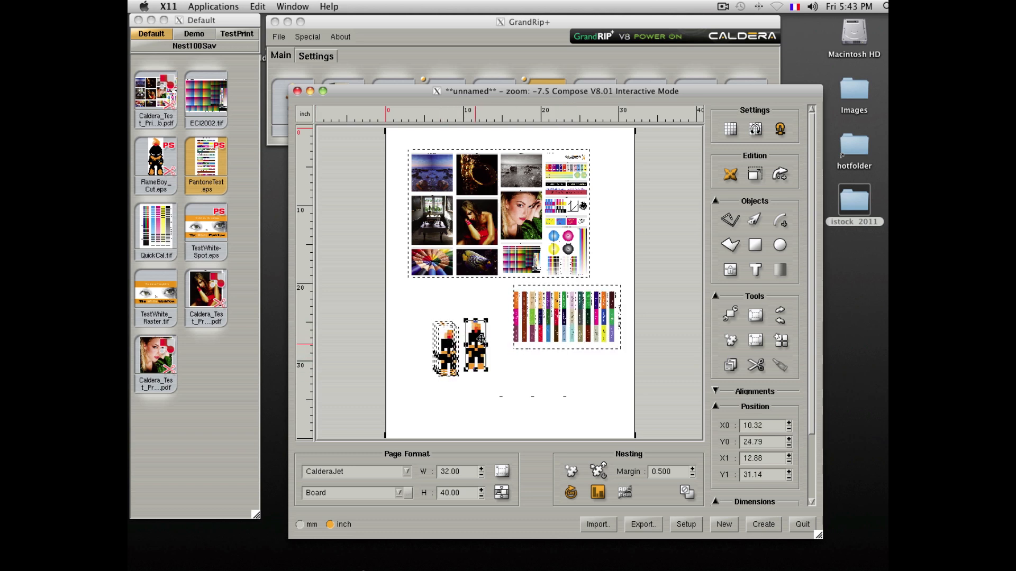
Step: Spread the FlameBoy copies, nest with a 1 inch margin, and add duplicated QuickCal.tif charts
{"action": "left_click_drag", "start_coordinate": [476, 347], "coordinate": [495, 317]}
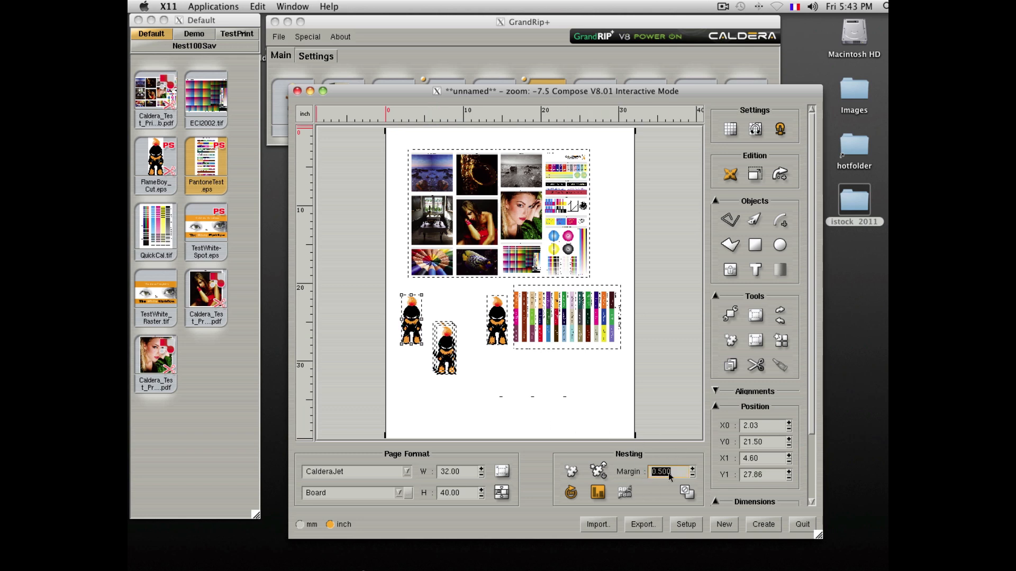
{"action": "left_click", "coordinate": [571, 471]}
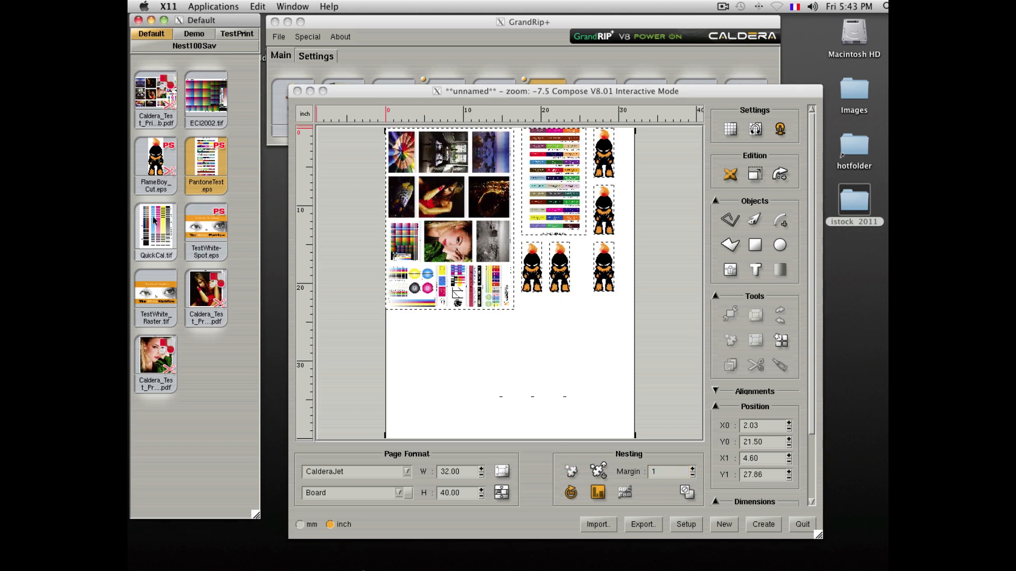
{"action": "left_click", "coordinate": [155, 226]}
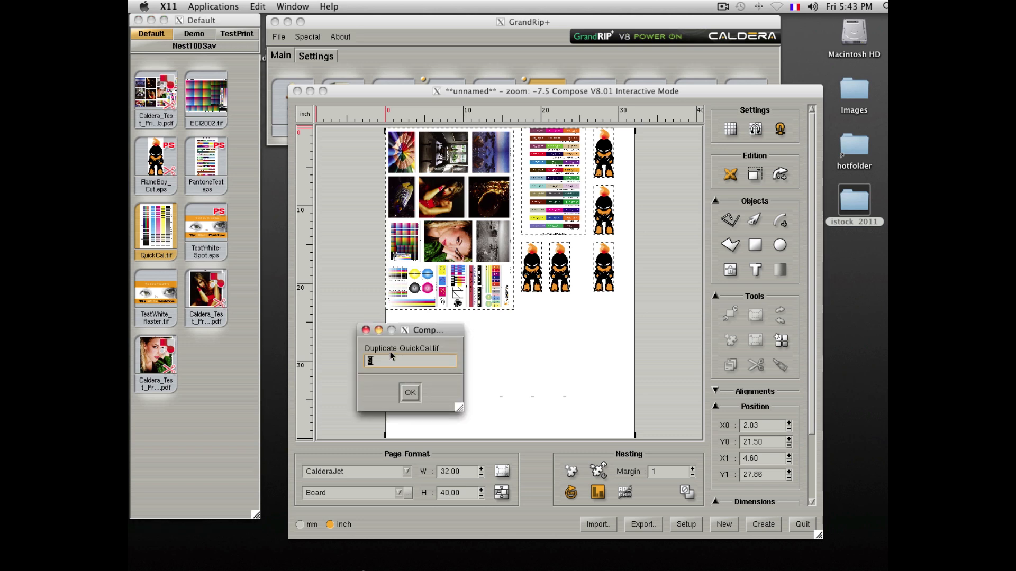
{"action": "left_click", "coordinate": [409, 393]}
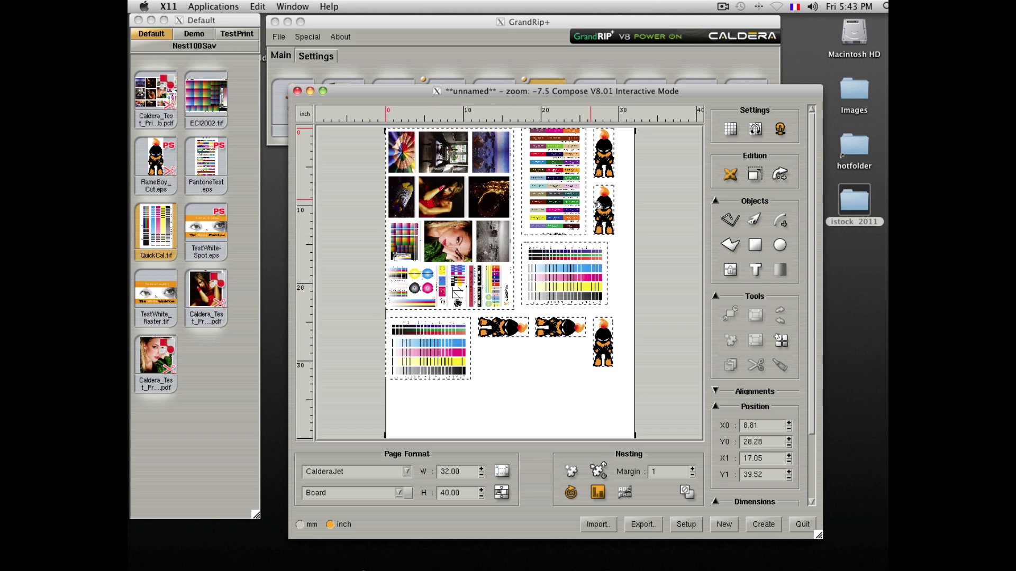
{"action": "mouse_move", "coordinate": [605, 305]}
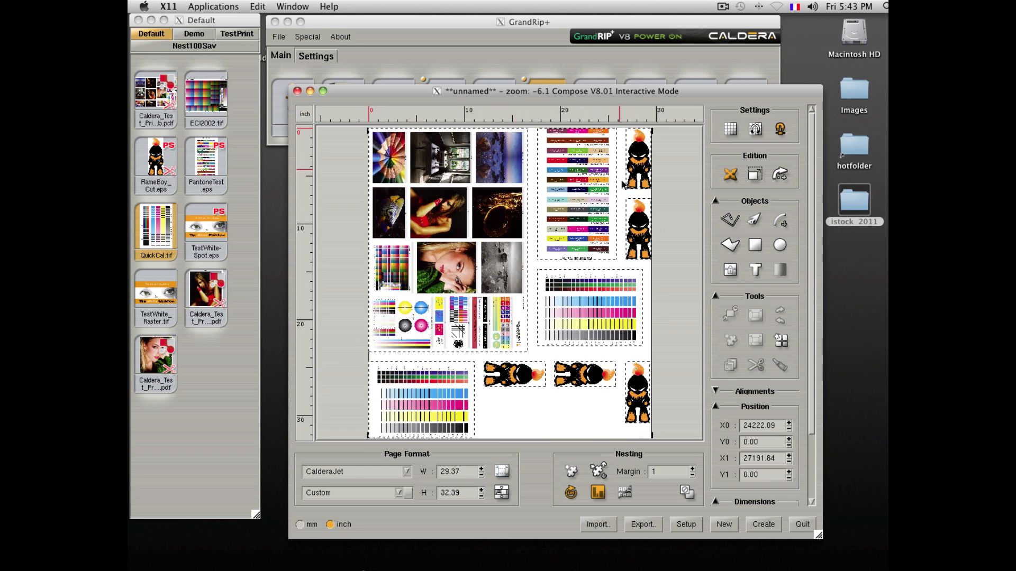
Step: Create the layout as a new composite document Untitled_1 and load its print job
{"action": "left_click", "coordinate": [763, 524]}
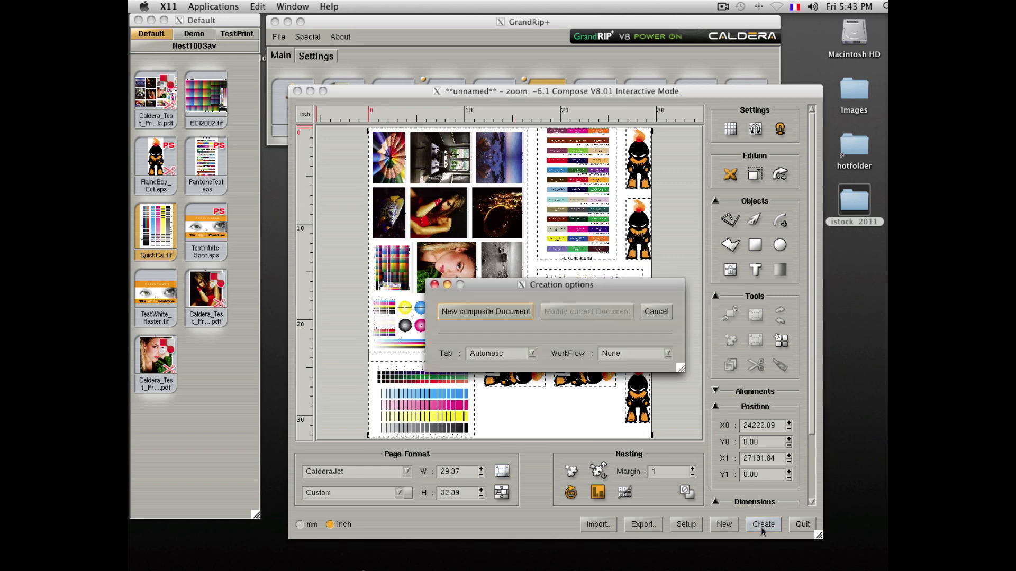
{"action": "left_click", "coordinate": [484, 311]}
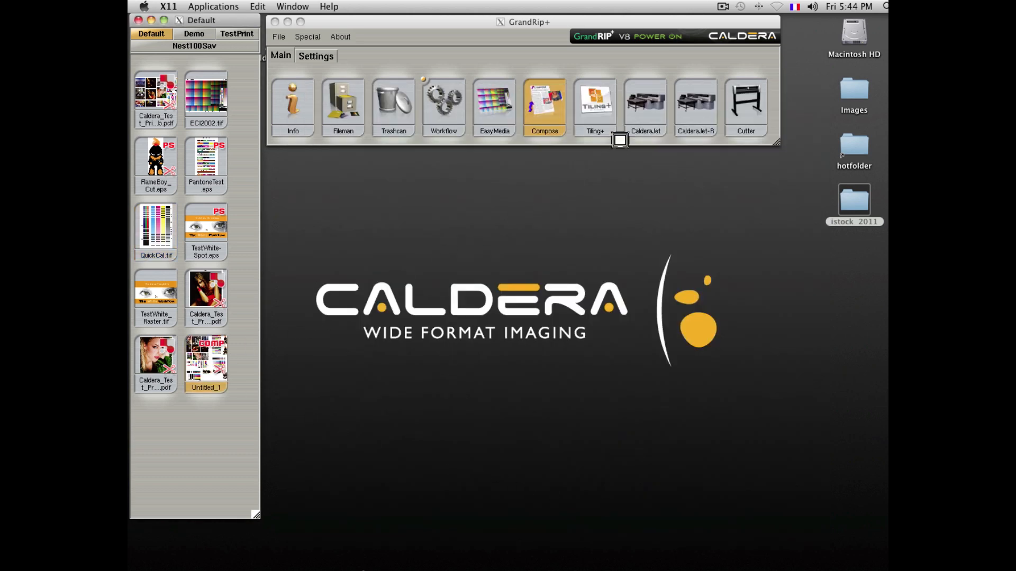
{"action": "left_click", "coordinate": [644, 103]}
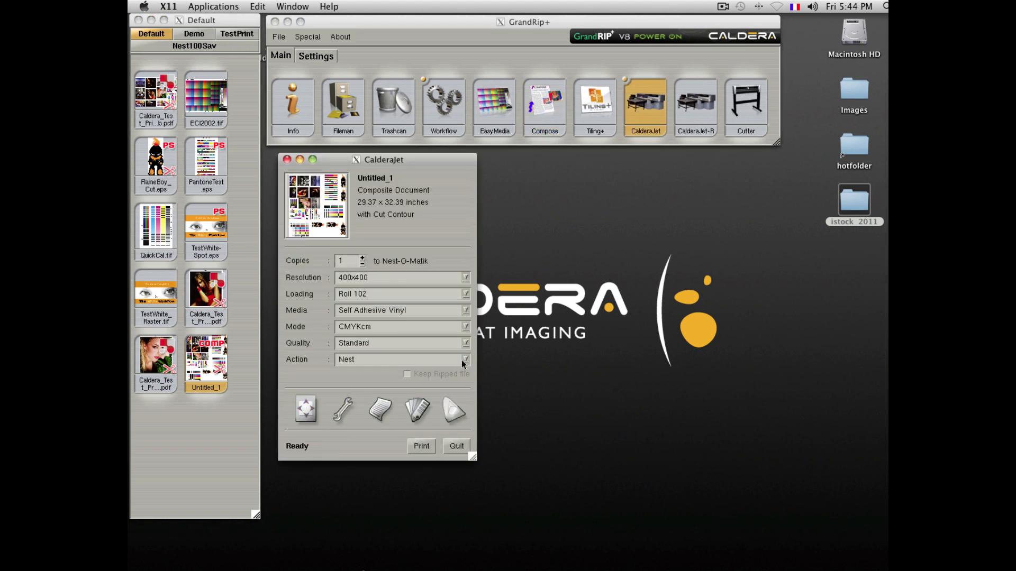
Step: Switch Untitled_1's action from Nest to Print, send it, and show the spooler queue
{"action": "left_click", "coordinate": [399, 359]}
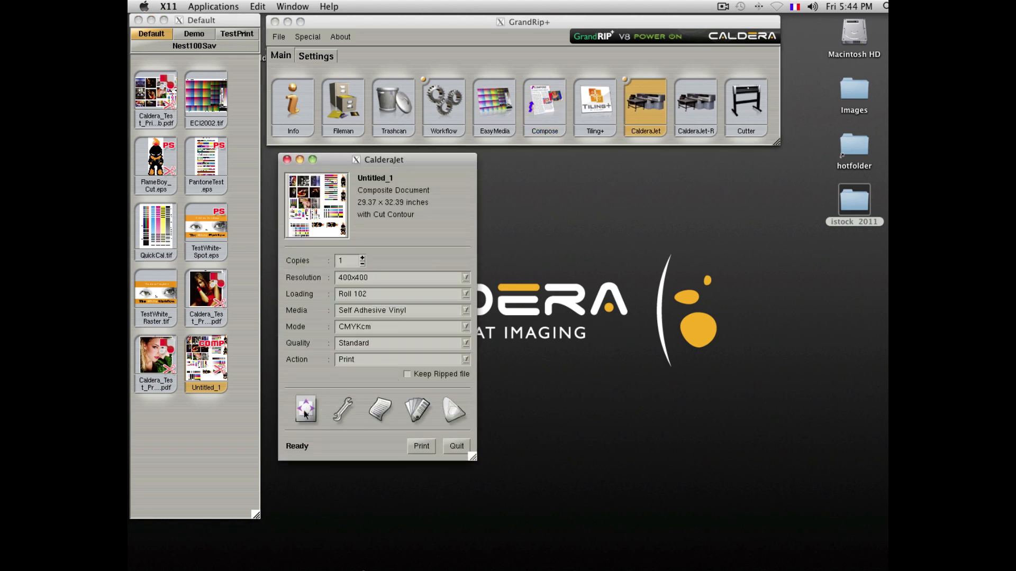
{"action": "left_click", "coordinate": [305, 408]}
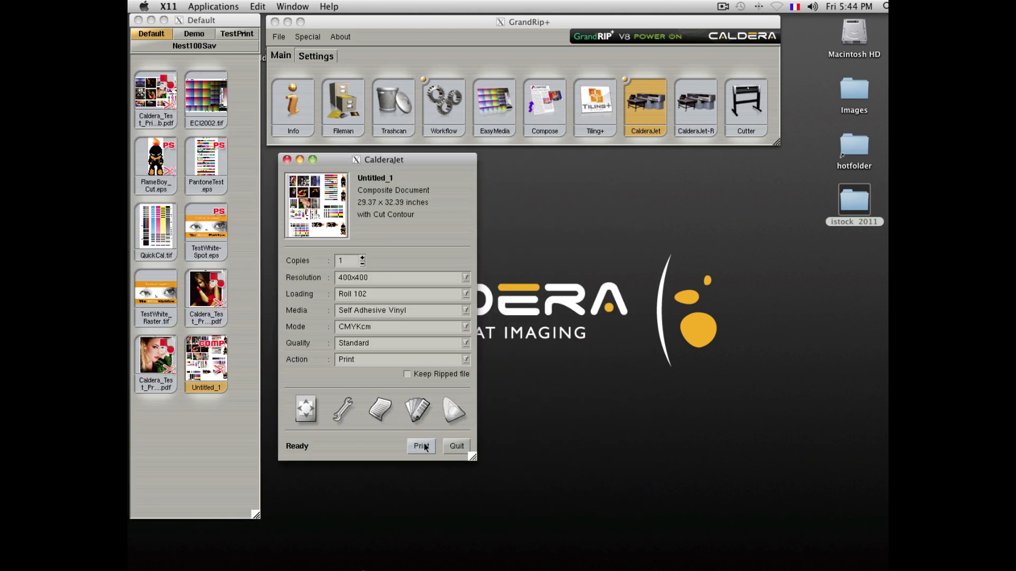
{"action": "left_click", "coordinate": [420, 445]}
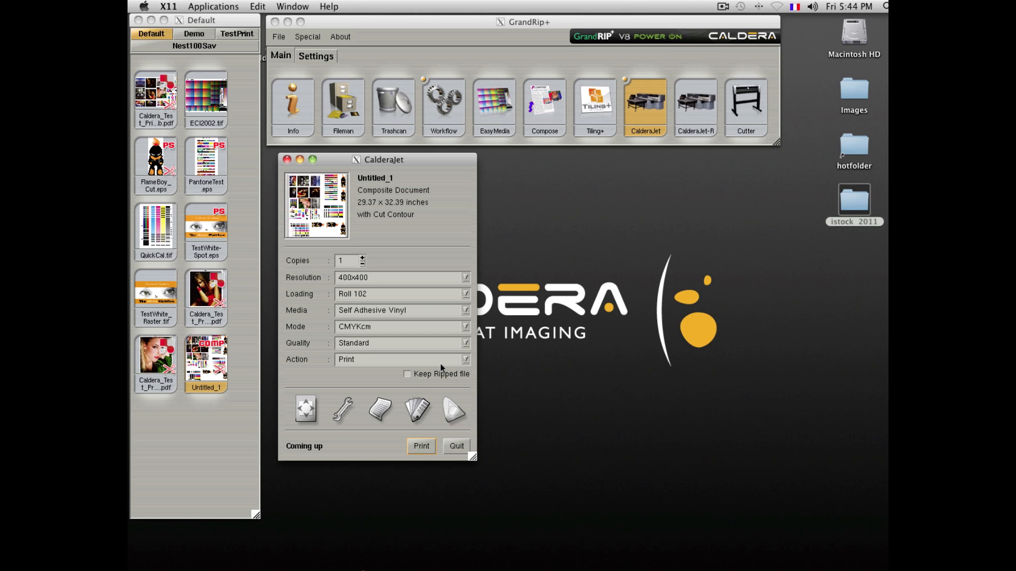
{"action": "left_click", "coordinate": [420, 445]}
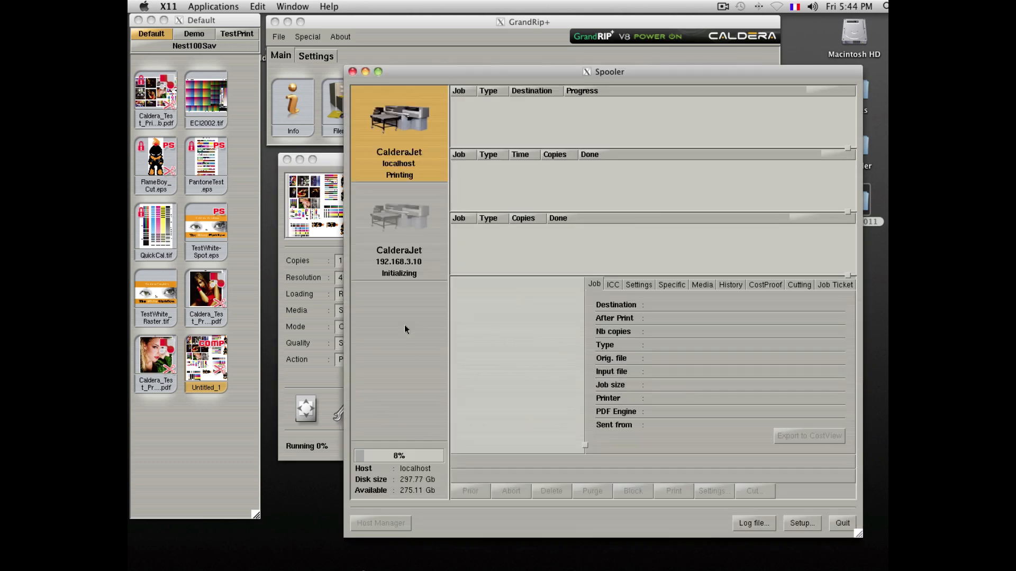